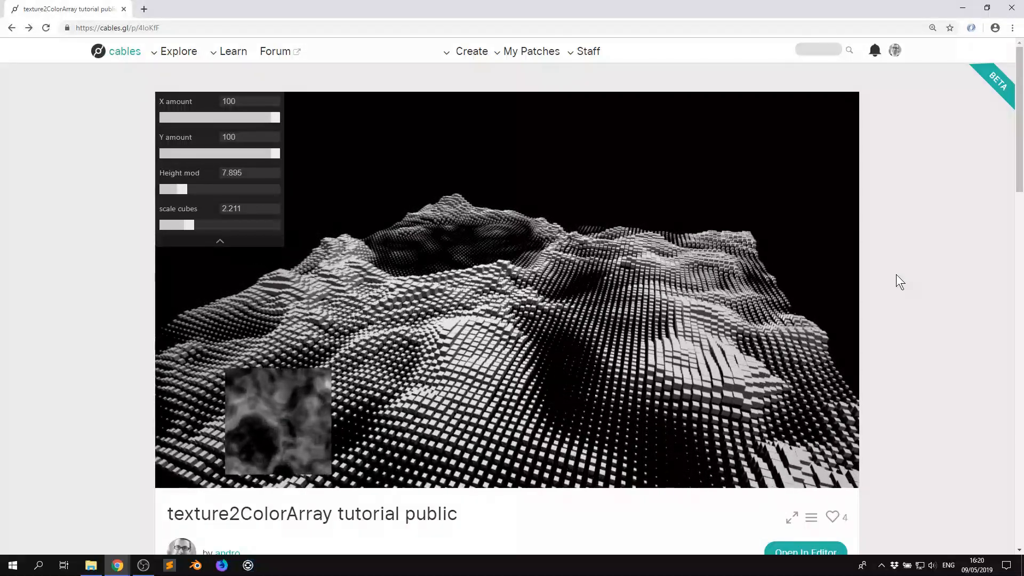
# Step: Go fullscreen and set Height mod to 13.039 and scale cubes to 3.43
pyautogui.press('f11')
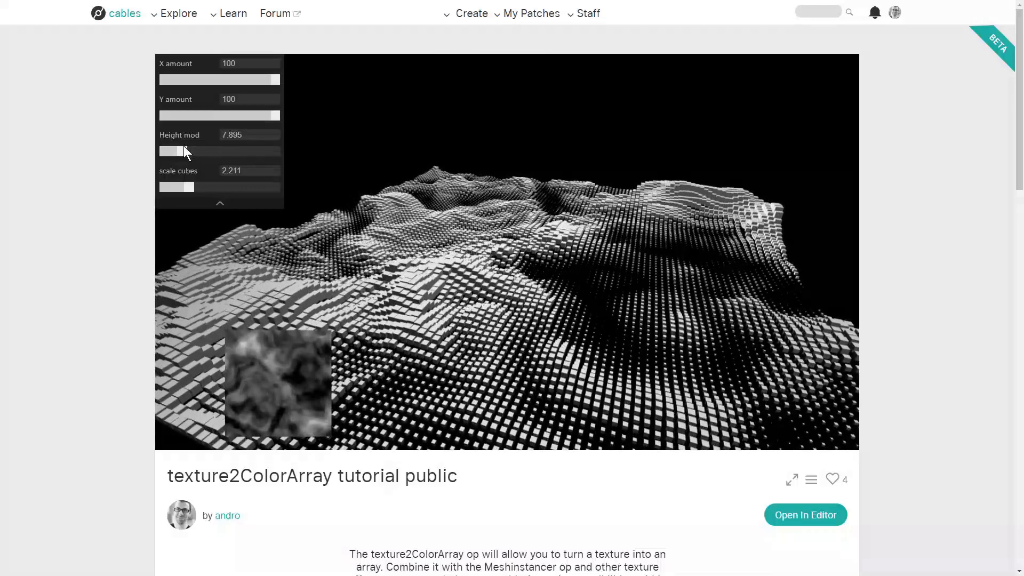
pyautogui.moveTo(172, 151); pyautogui.dragTo(186, 151)
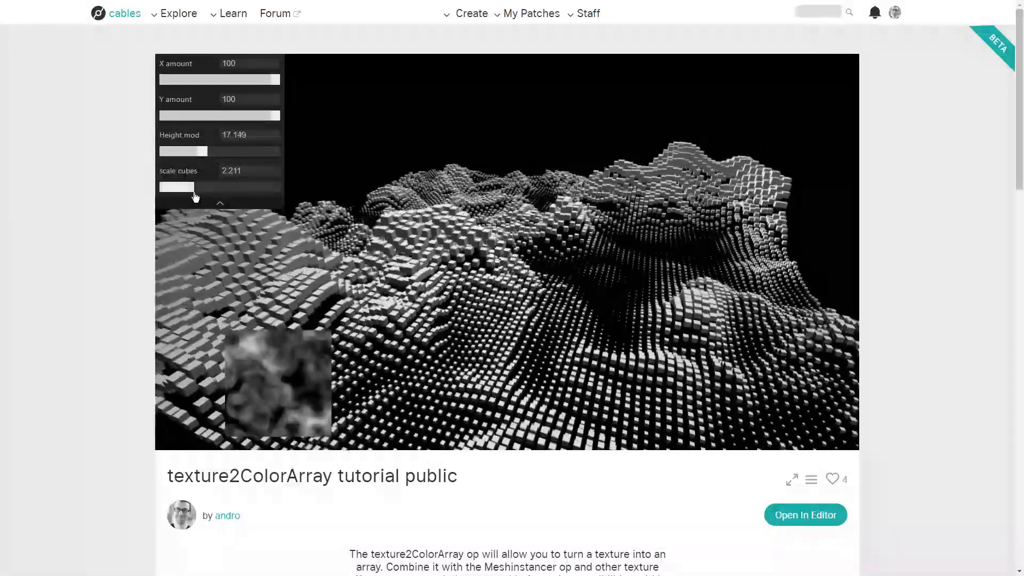
pyautogui.moveTo(176, 187); pyautogui.dragTo(190, 187)
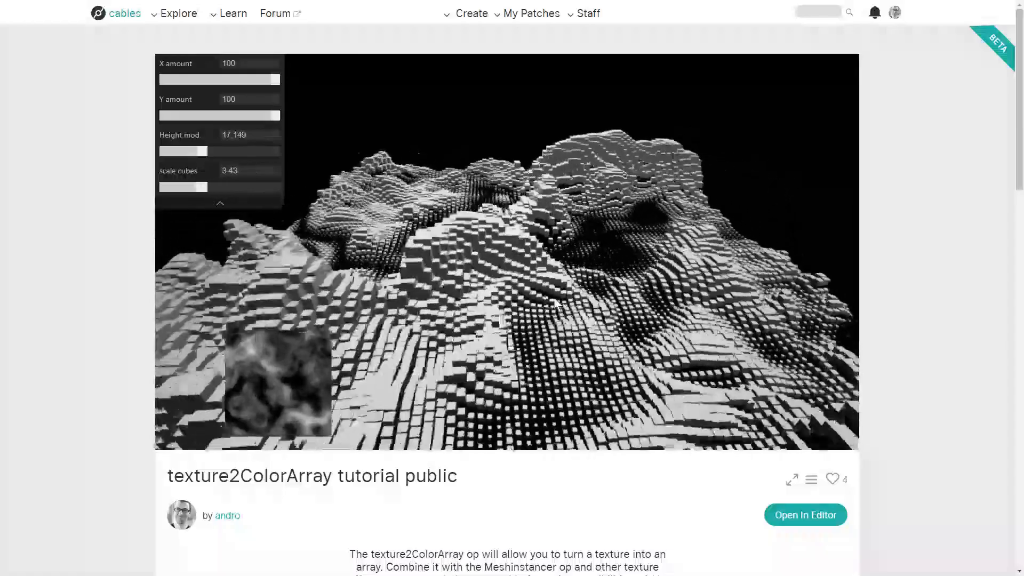
pyautogui.moveTo(209, 151); pyautogui.dragTo(179, 151)
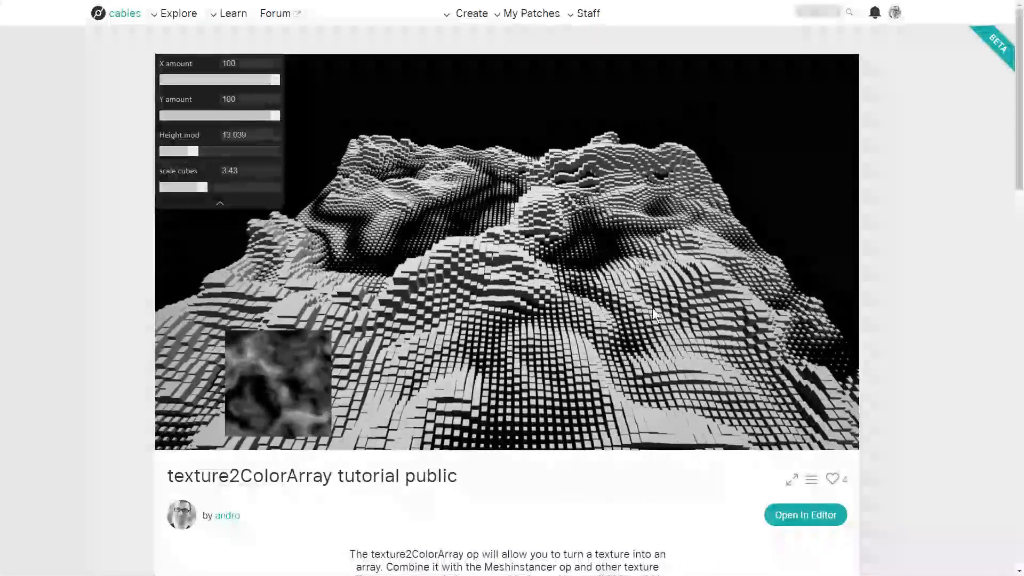
pyautogui.scroll(-3)
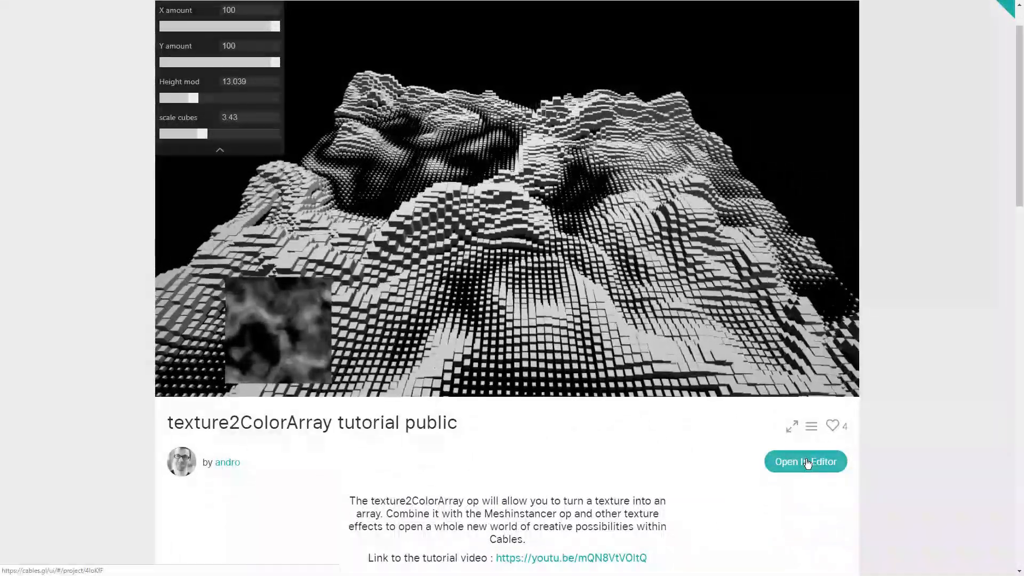
# Step: Open the tutorial patch in the editor and save a copy named 'tut 02'
pyautogui.click(805, 462)
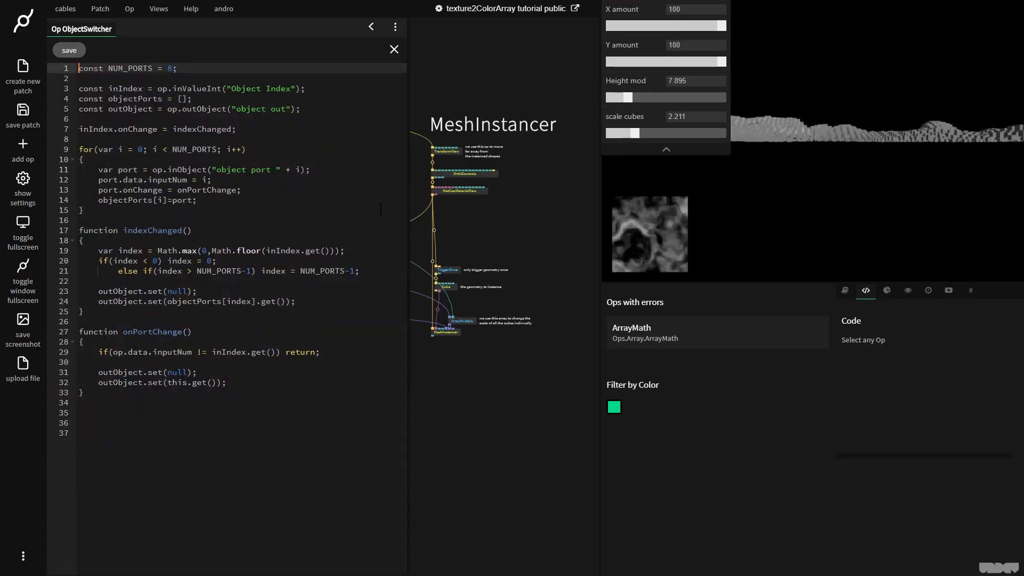
pyautogui.click(393, 49)
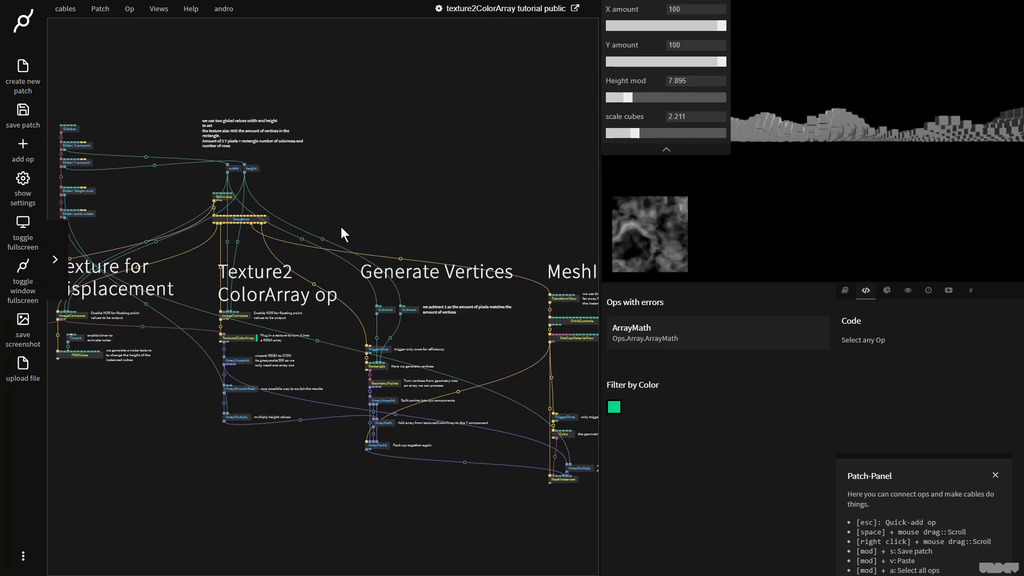
pyautogui.click(99, 9)
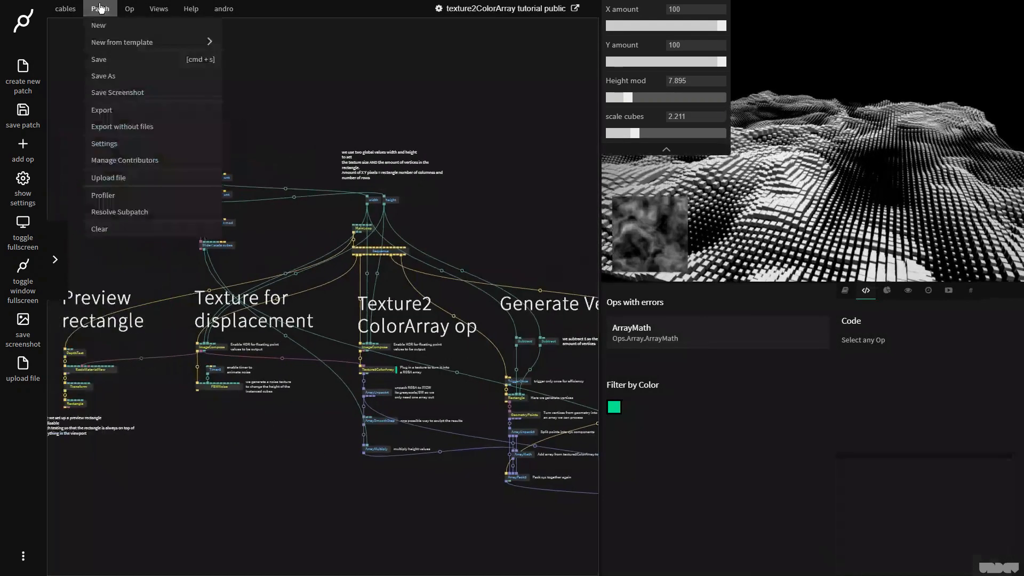
pyautogui.click(102, 76)
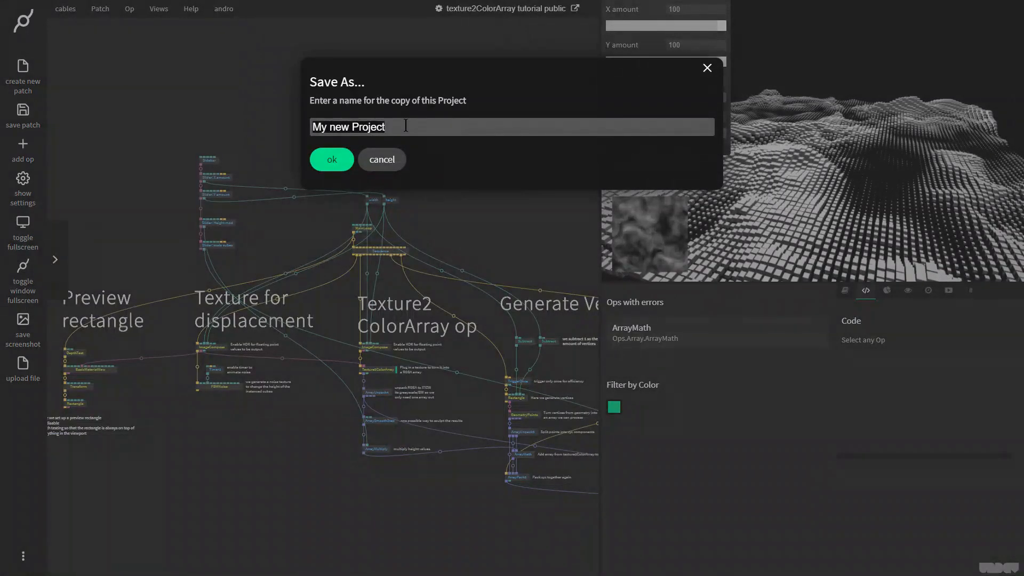
pyautogui.write('tut 0')
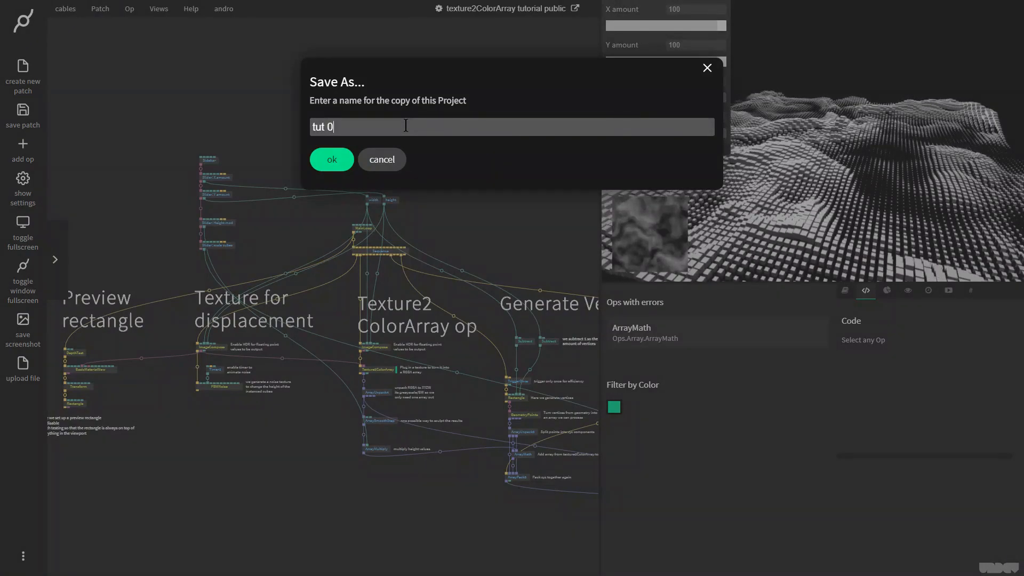
pyautogui.click(331, 160)
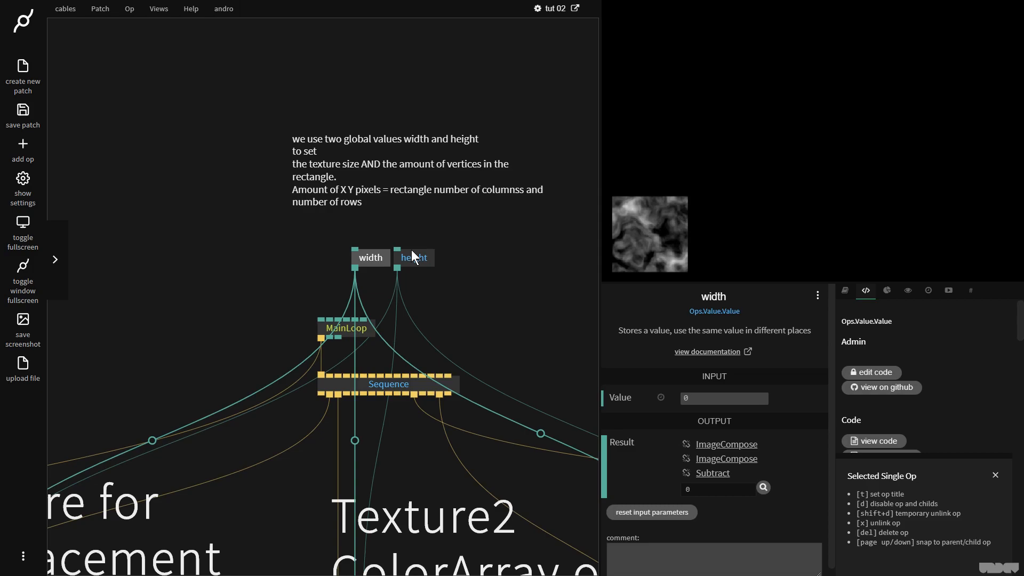
pyautogui.moveTo(732, 416)
pyautogui.write('100')
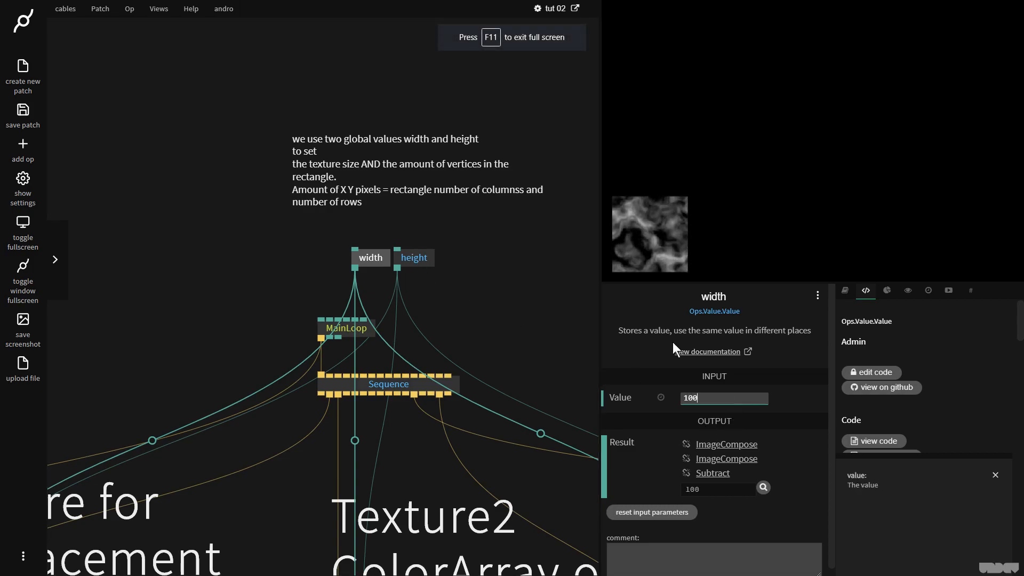
# Step: Select the height Value op to set its value to 100
pyautogui.click(414, 258)
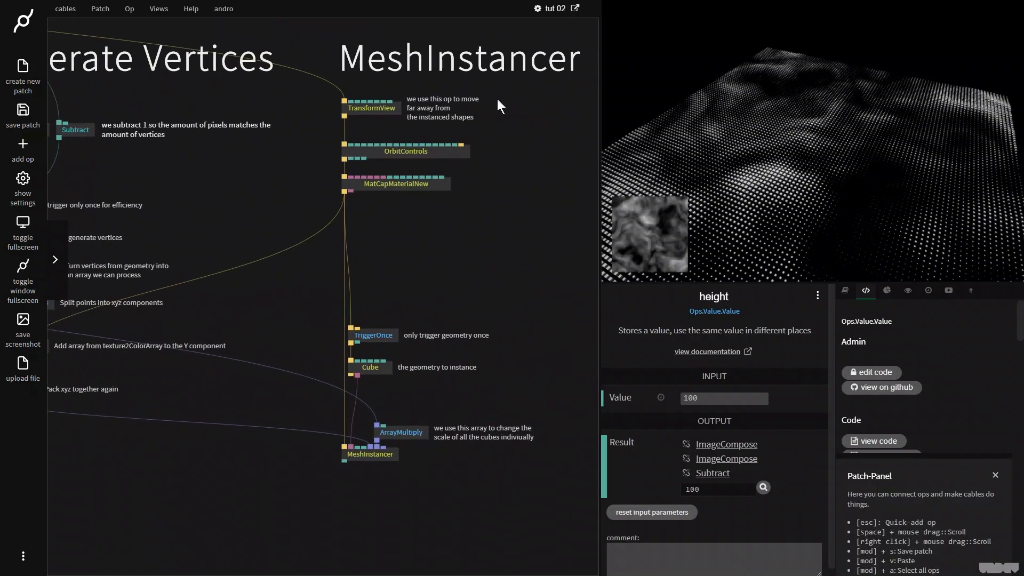
# Step: Move the ArrayMultiply op higher above the MeshInstancer
pyautogui.click(401, 432)
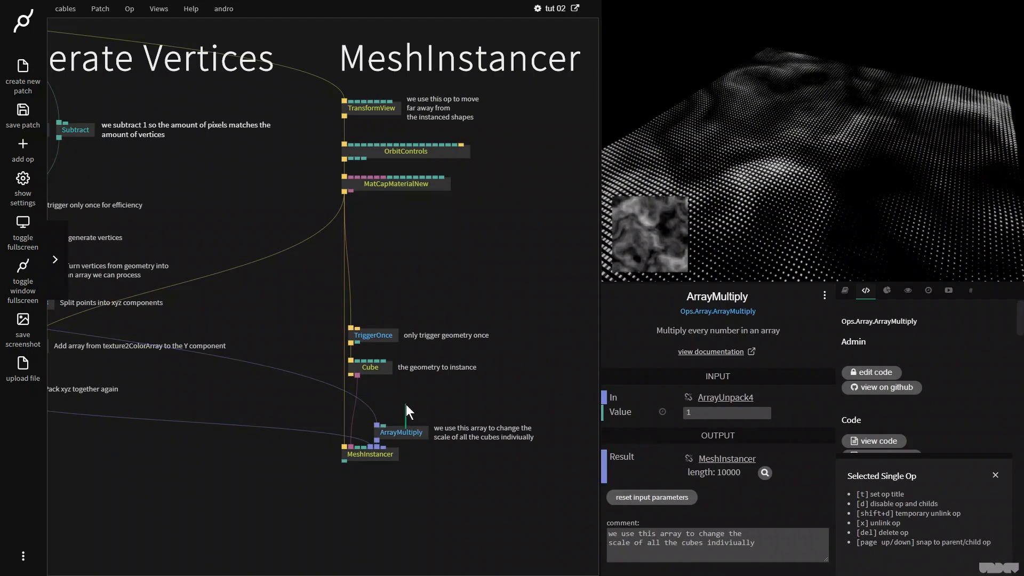
pyautogui.click(381, 436)
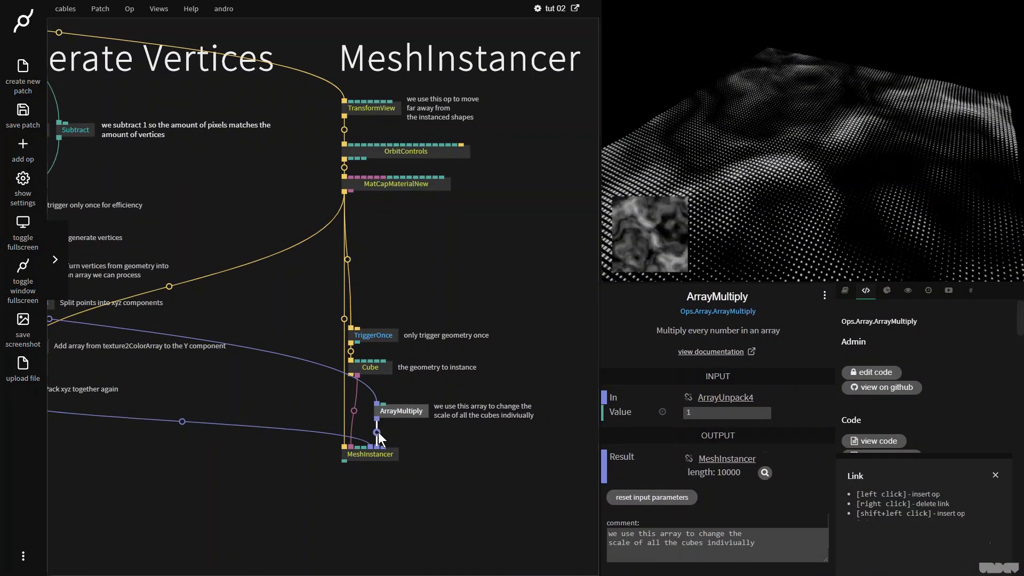
pyautogui.click(369, 454)
pyautogui.write('sph')
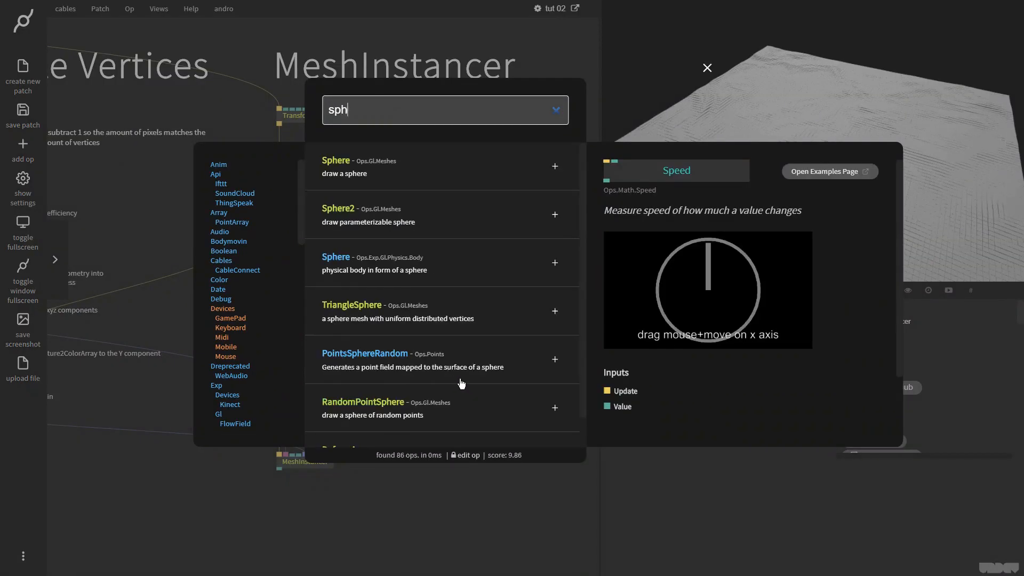
# Step: Add Sphere2 and wire it between TriggerOnce and MeshInstancer in place of Cube
pyautogui.click(555, 214)
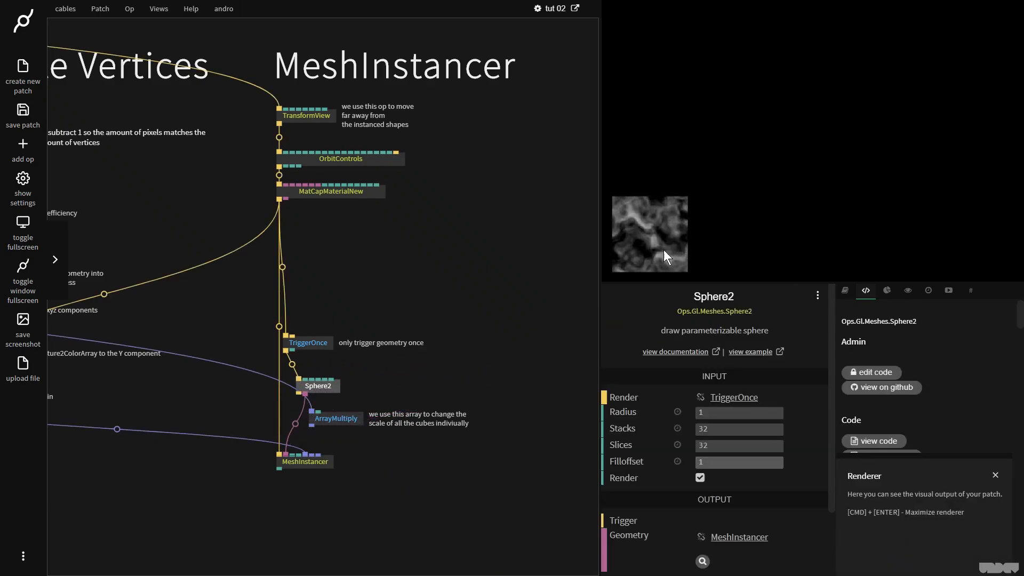
pyautogui.click(418, 291)
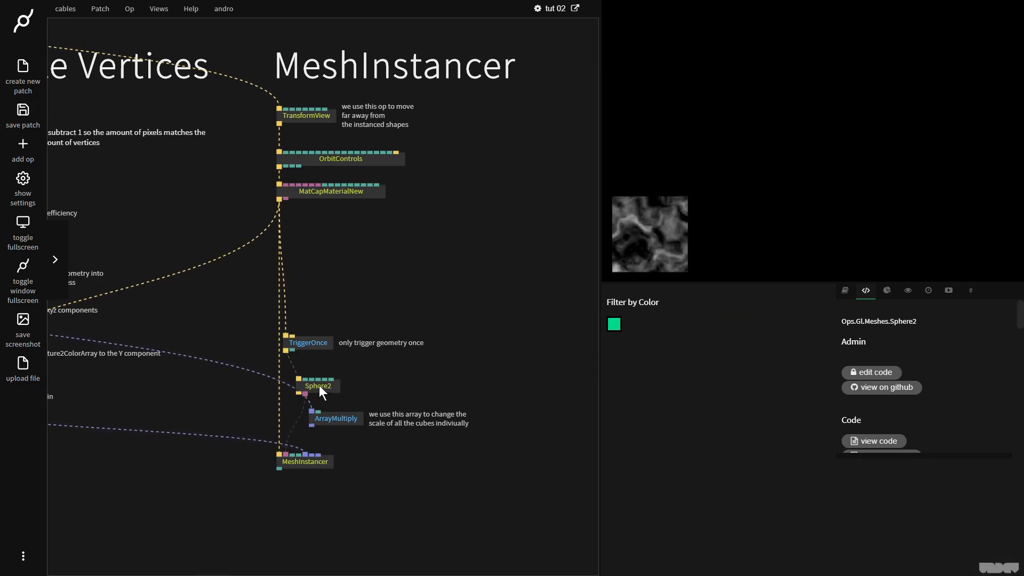
pyautogui.click(318, 386)
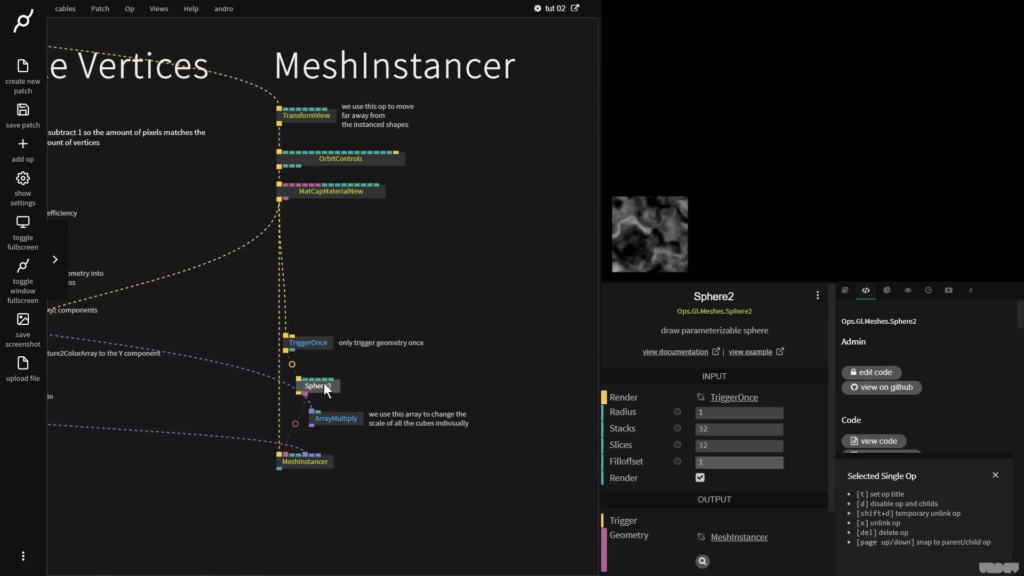
pyautogui.click(308, 342)
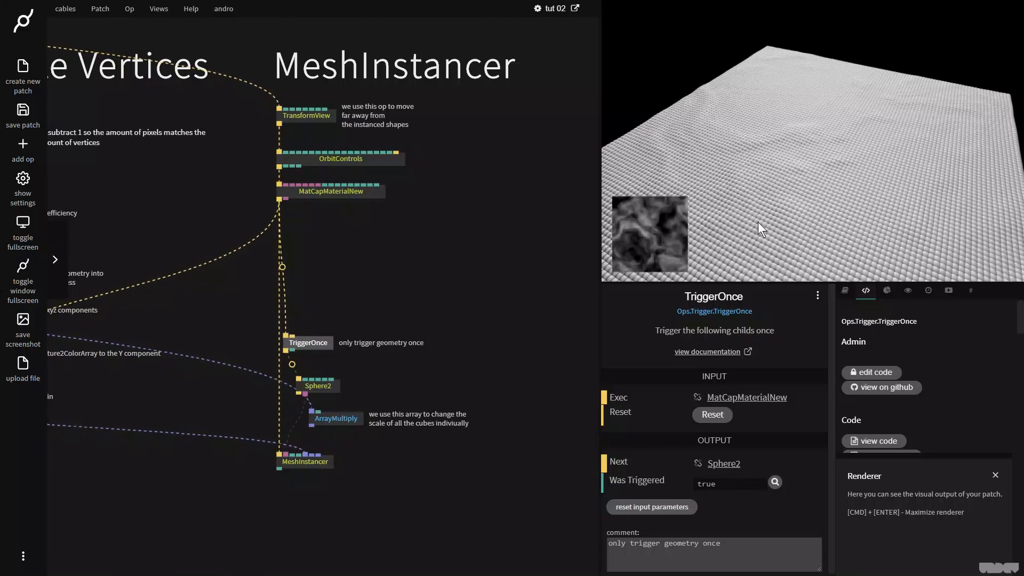
pyautogui.click(312, 375)
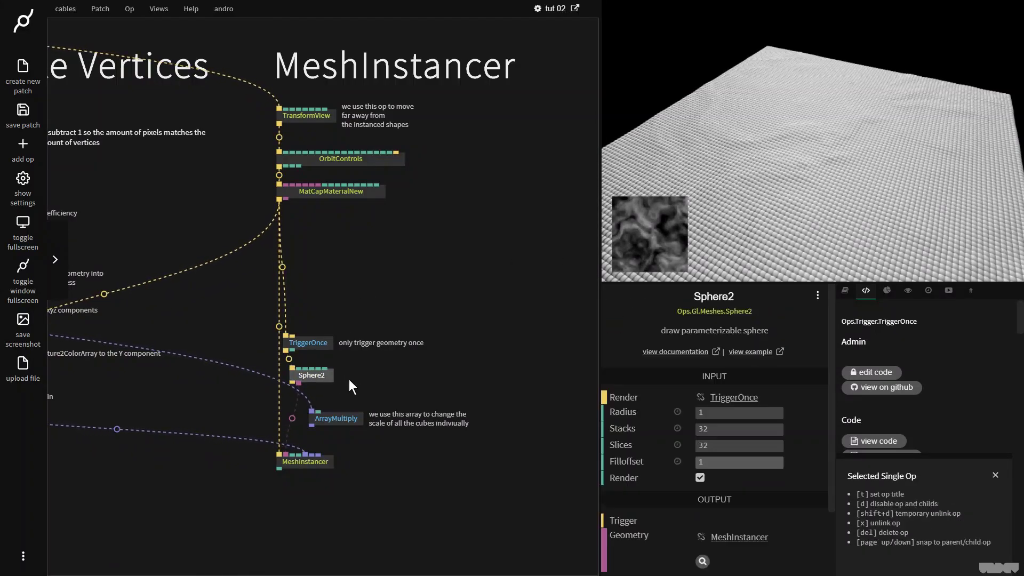
pyautogui.click(372, 303)
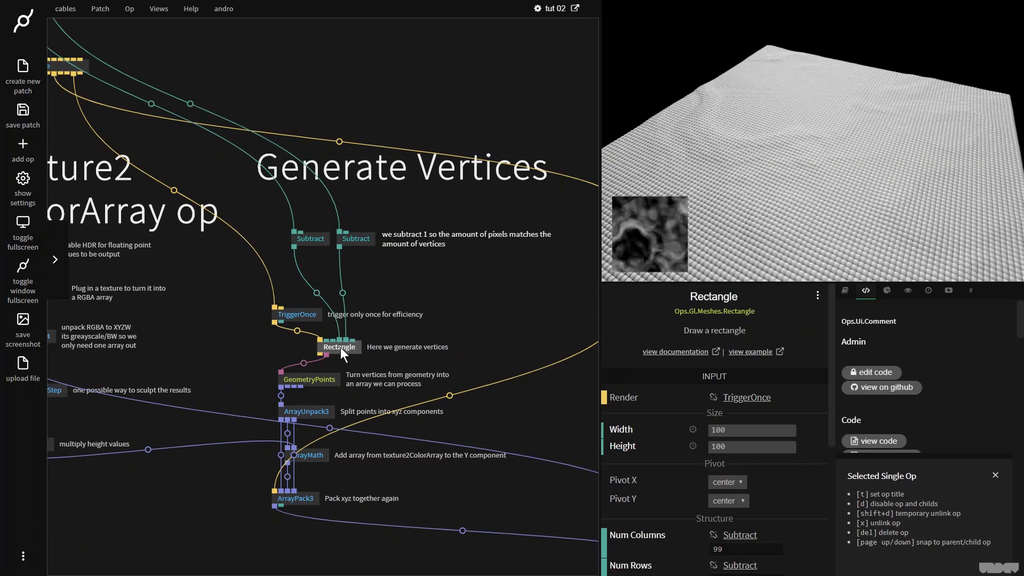
# Step: Add a Sphere2 op beside the Rectangle op in Generate Vertices
pyautogui.write('s')
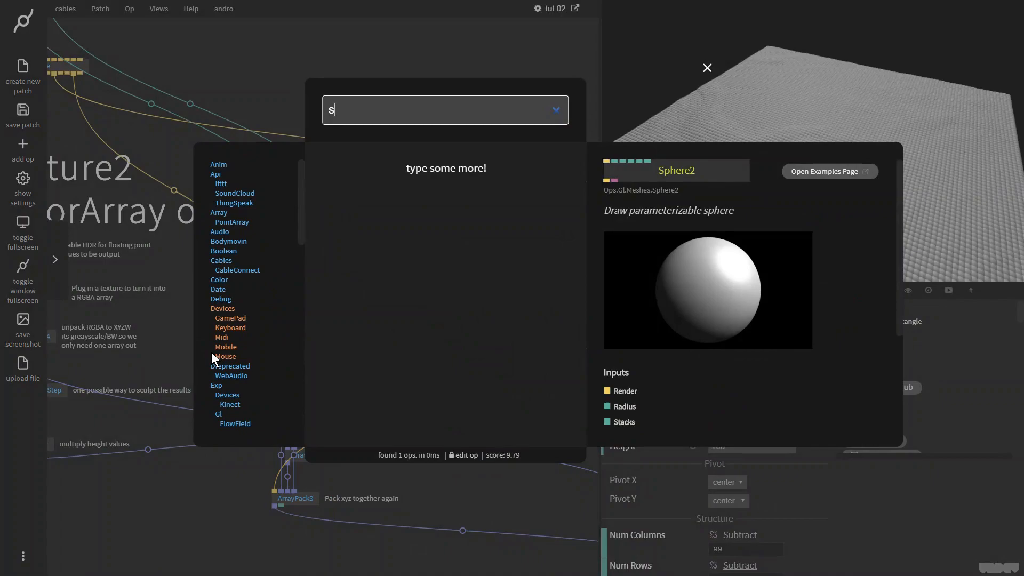
pyautogui.write('phere2')
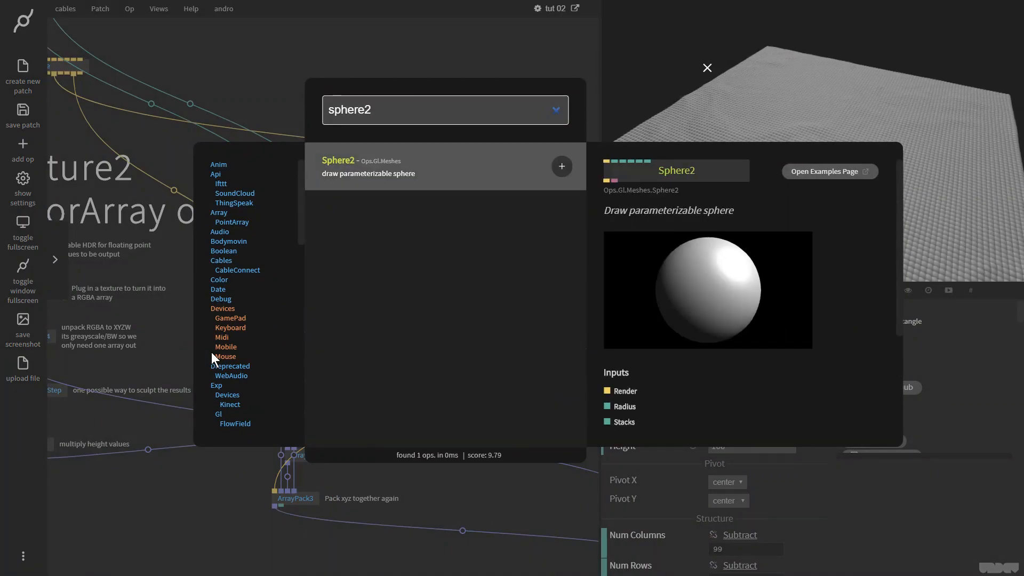
pyautogui.click(561, 166)
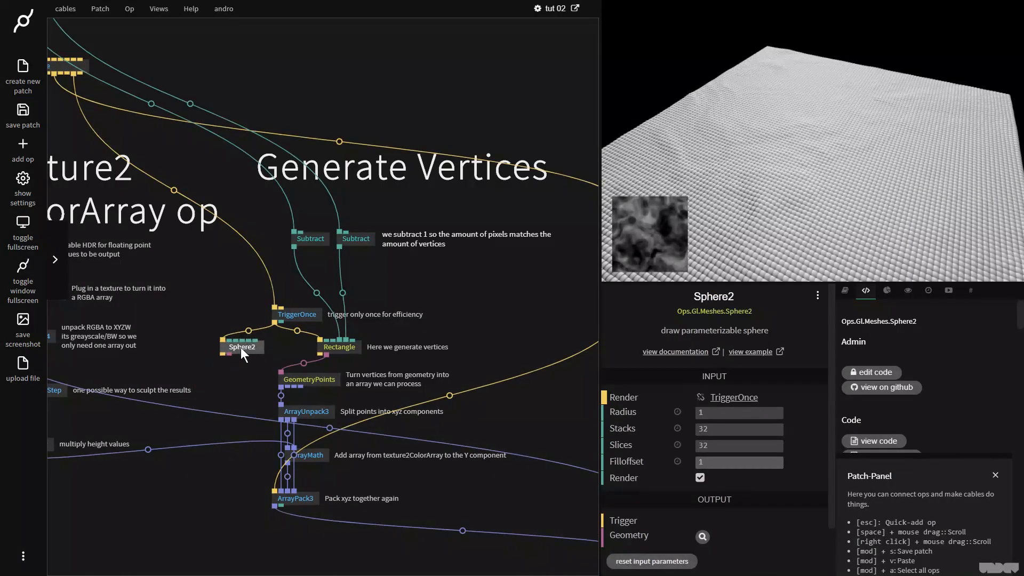
# Step: Use Sphere2 instead of Rectangle as the vertex source, stacks and slices fed by Subtract
pyautogui.click(338, 347)
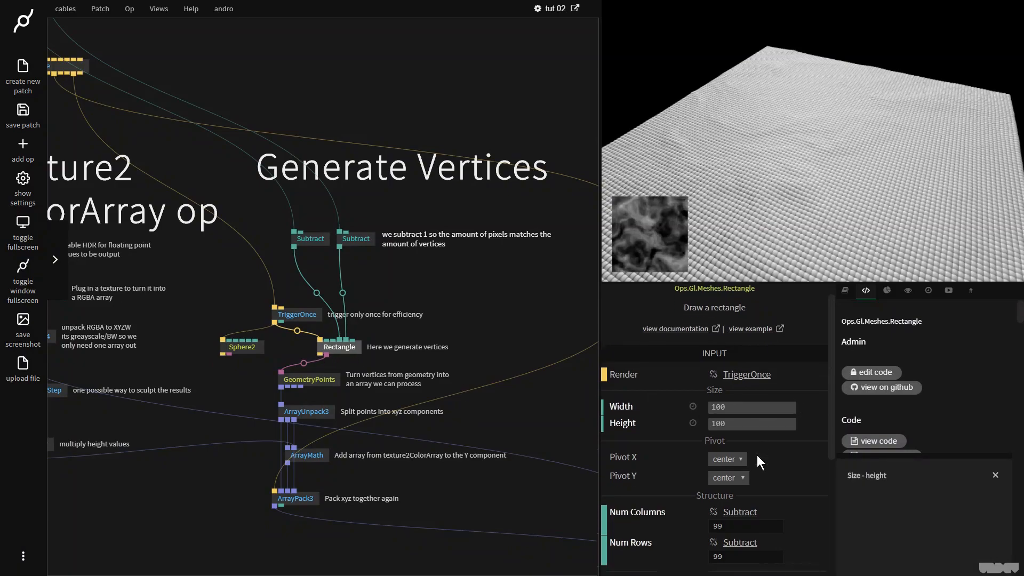
pyautogui.scroll(-3)
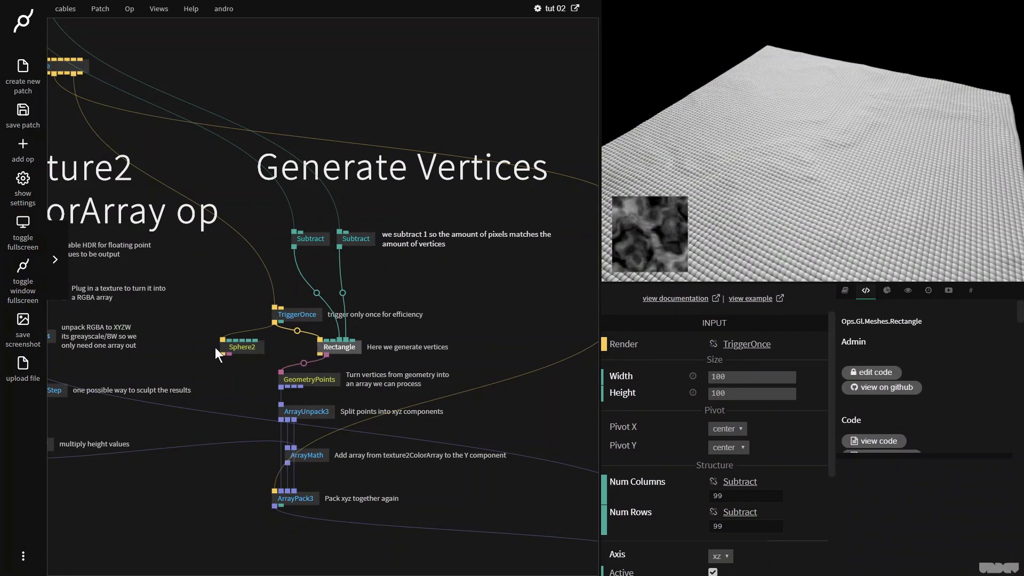
pyautogui.click(241, 347)
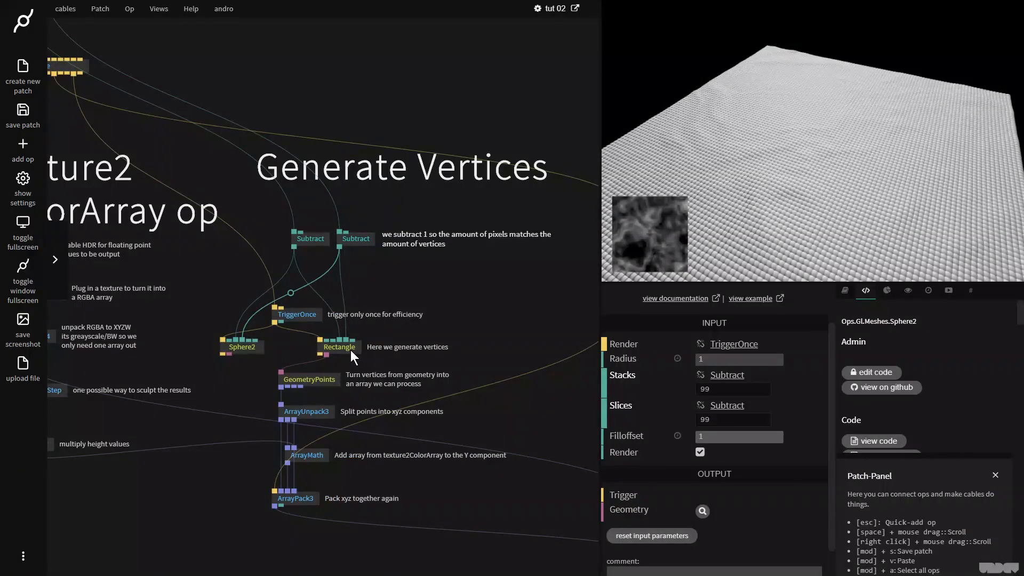
pyautogui.click(339, 347)
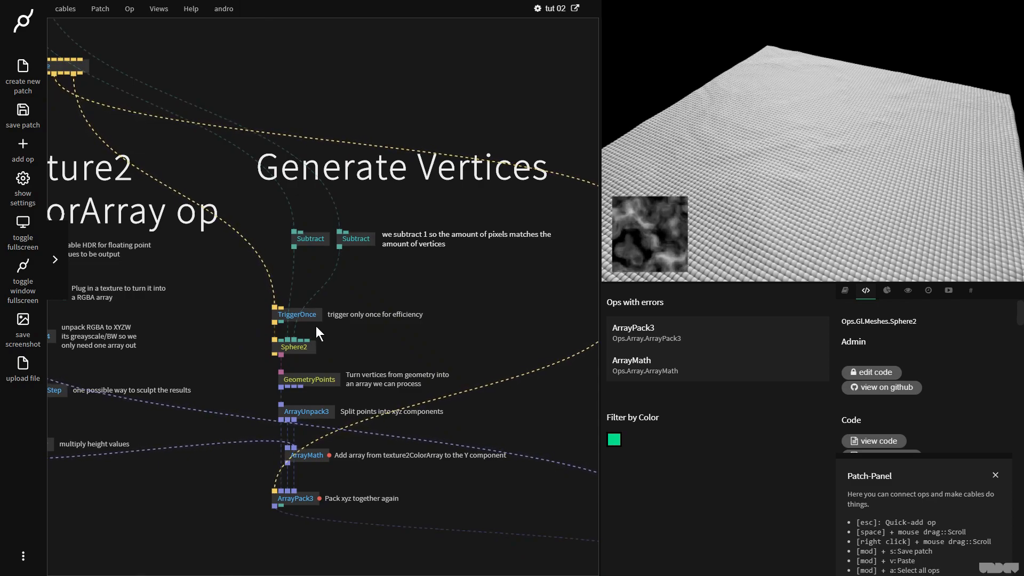
pyautogui.click(296, 314)
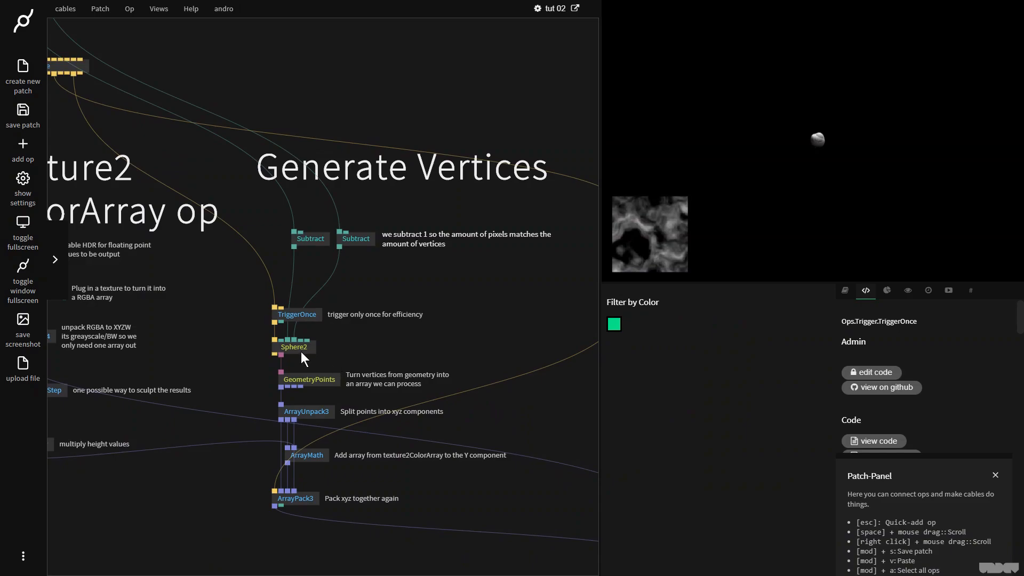
# Step: Raise the Sphere2 radius above 1 so the displaced sphere fills the preview
pyautogui.click(295, 346)
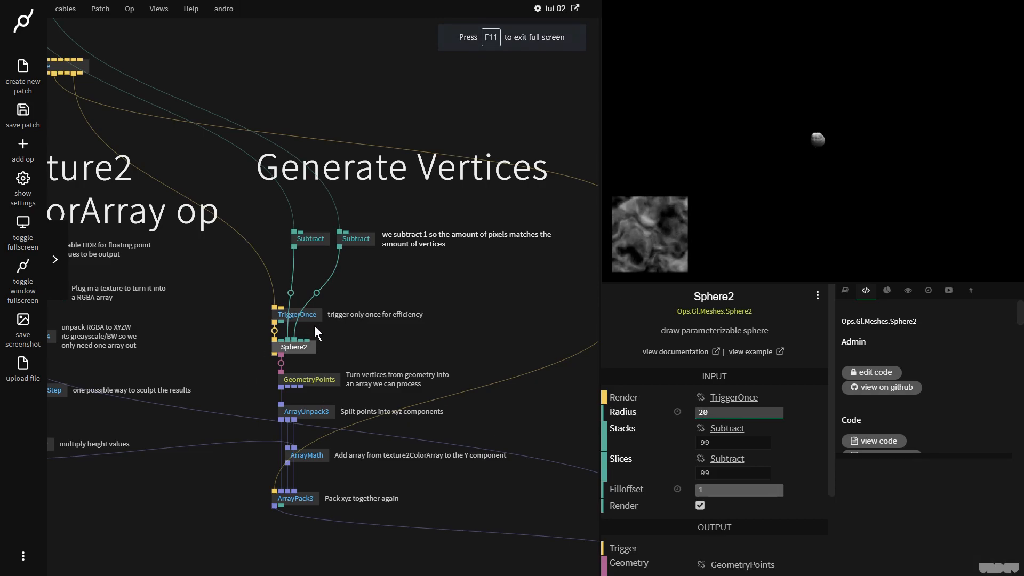
pyautogui.click(296, 315)
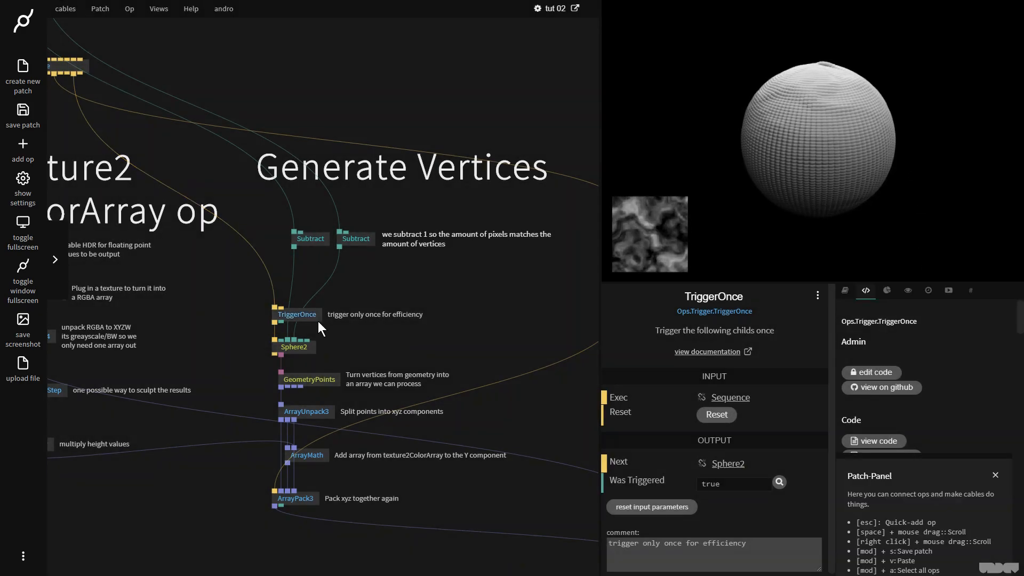
pyautogui.click(294, 346)
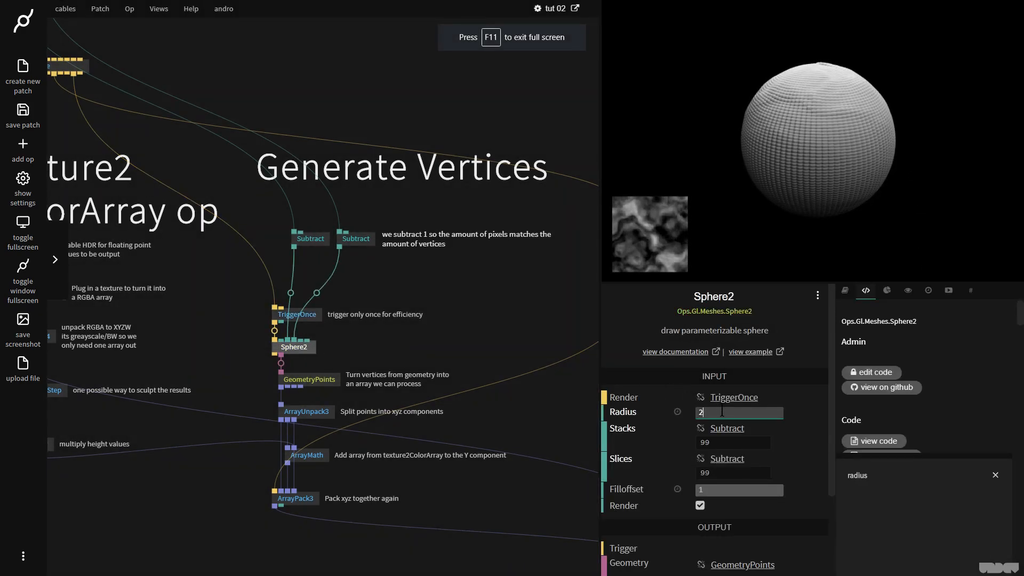
pyautogui.click(297, 314)
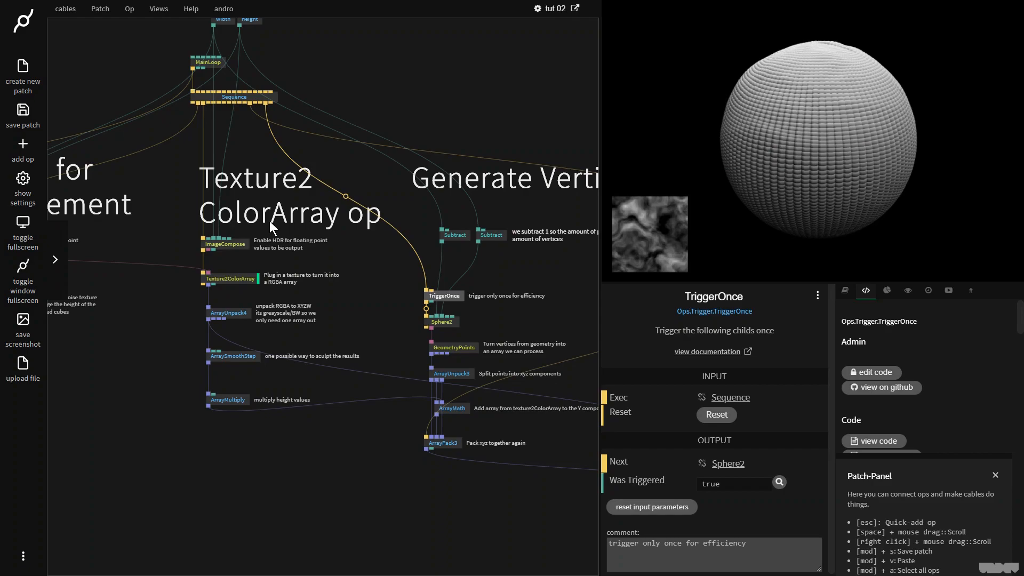
# Step: Swap ArraySmoothStep for ArraySubtract and paste the subtract/multiply pair into three branches
pyautogui.click(228, 312)
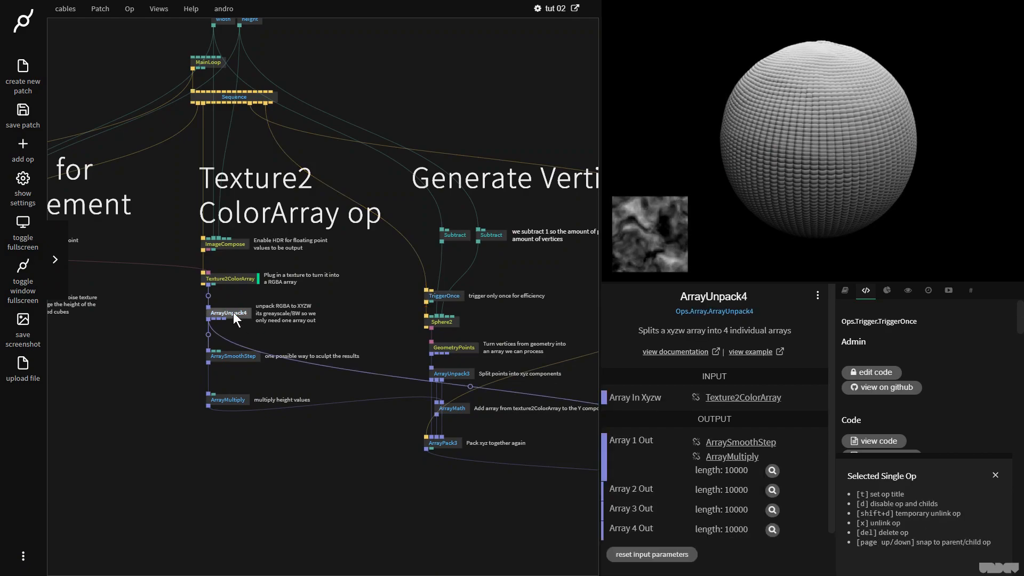
pyautogui.moveTo(207, 322)
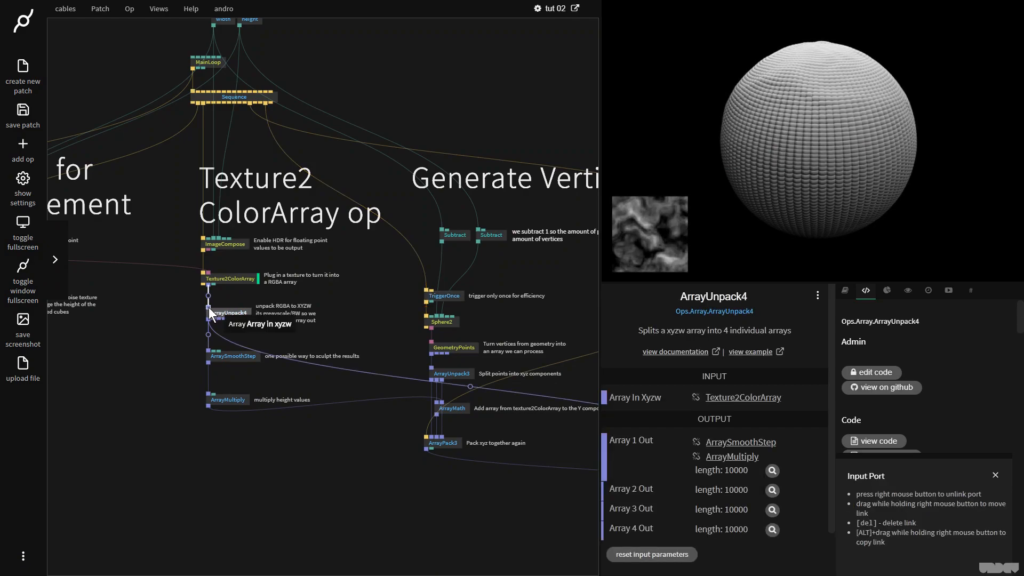
pyautogui.moveTo(219, 330)
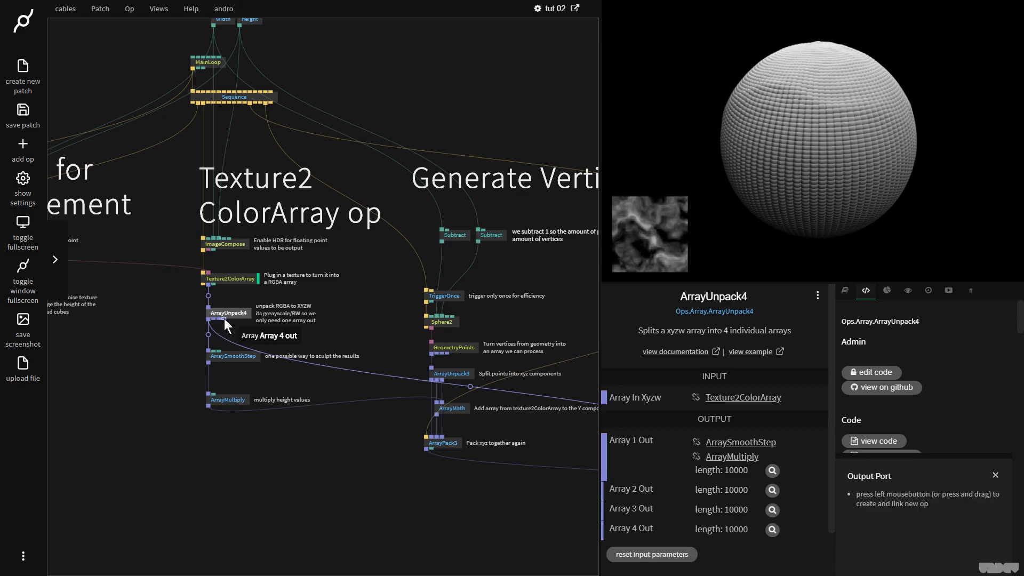
pyautogui.moveTo(483, 390)
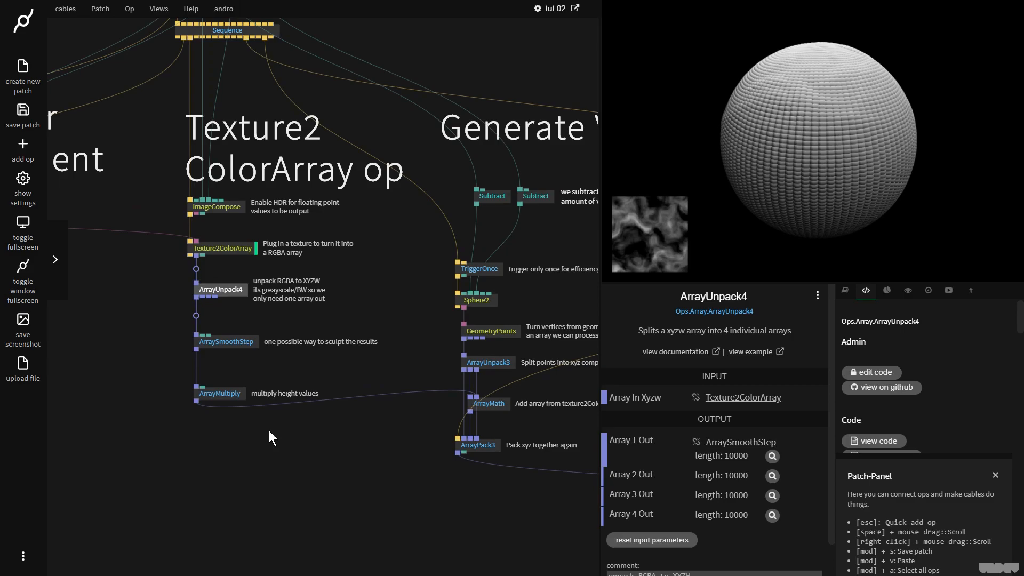
pyautogui.click(225, 340)
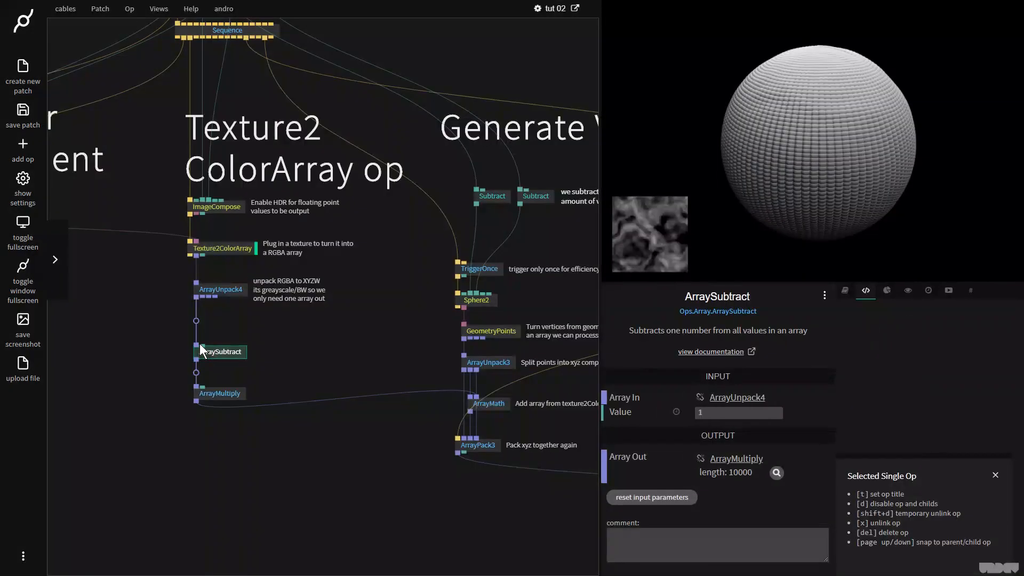
pyautogui.click(220, 393)
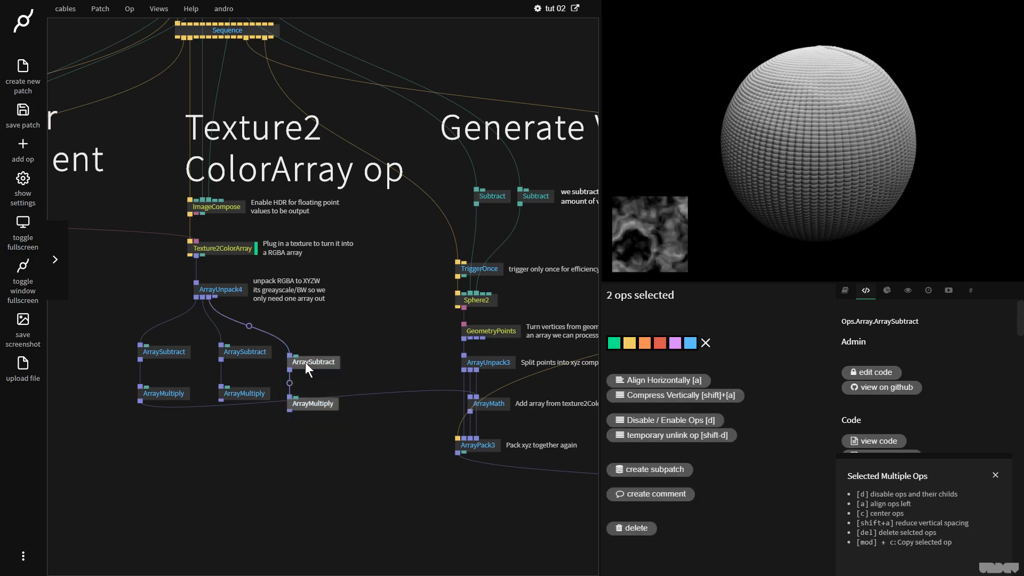
pyautogui.click(326, 351)
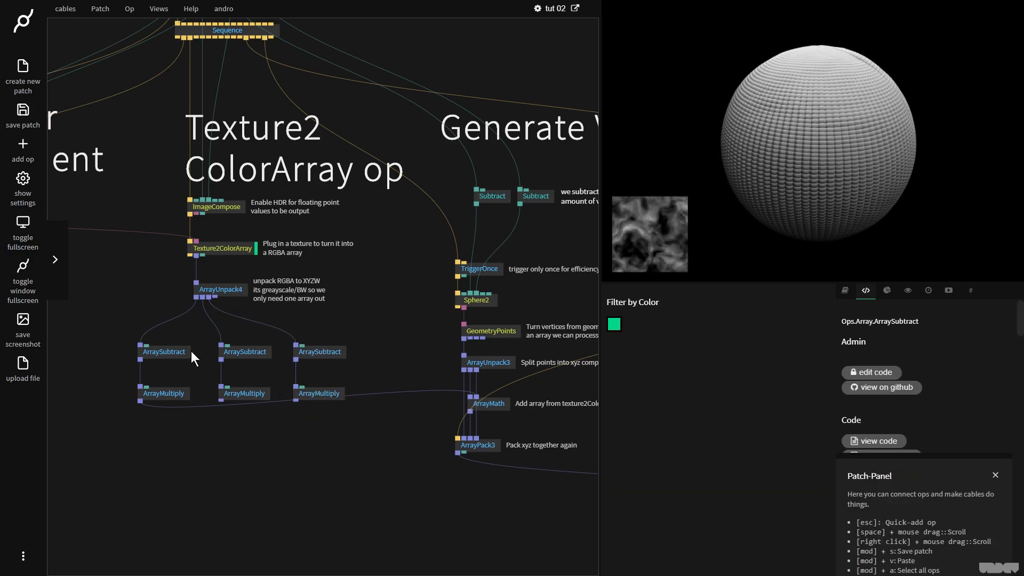
# Step: Add three ArrayMath ops; first takes ArrayUnpack3 and ArrayMultiply as inputs
pyautogui.click(489, 404)
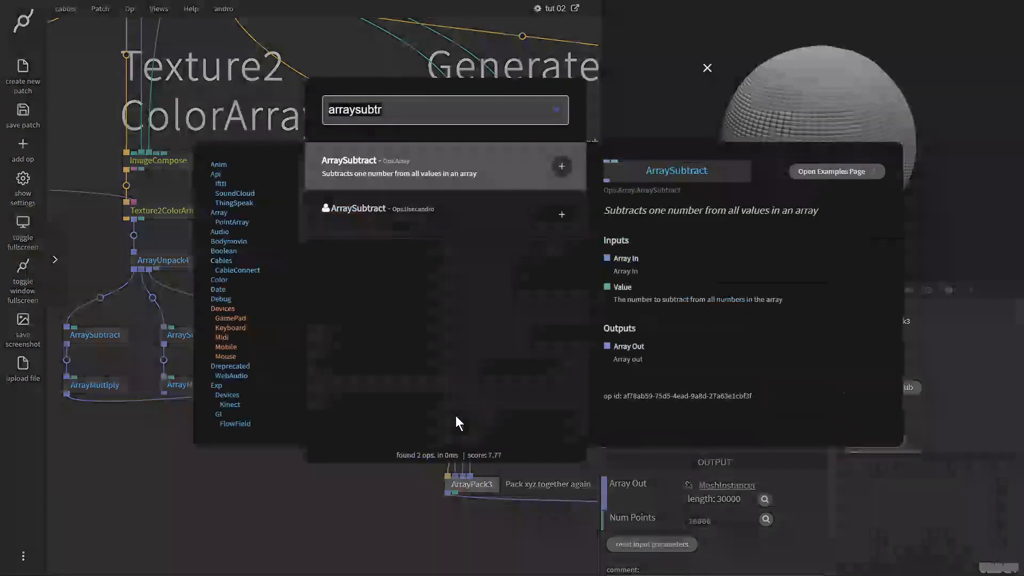
pyautogui.write('arraymat')
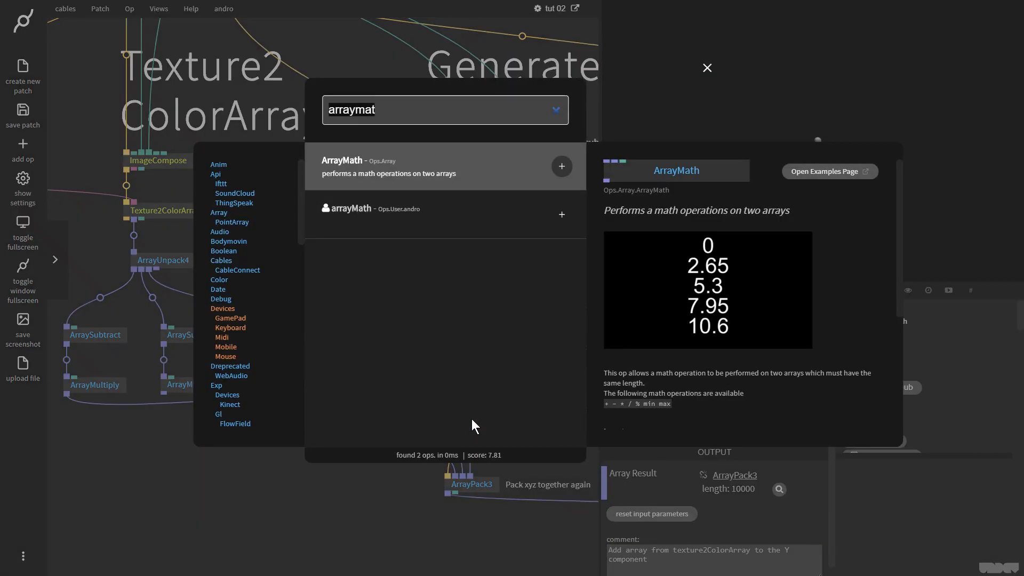
pyautogui.click(560, 166)
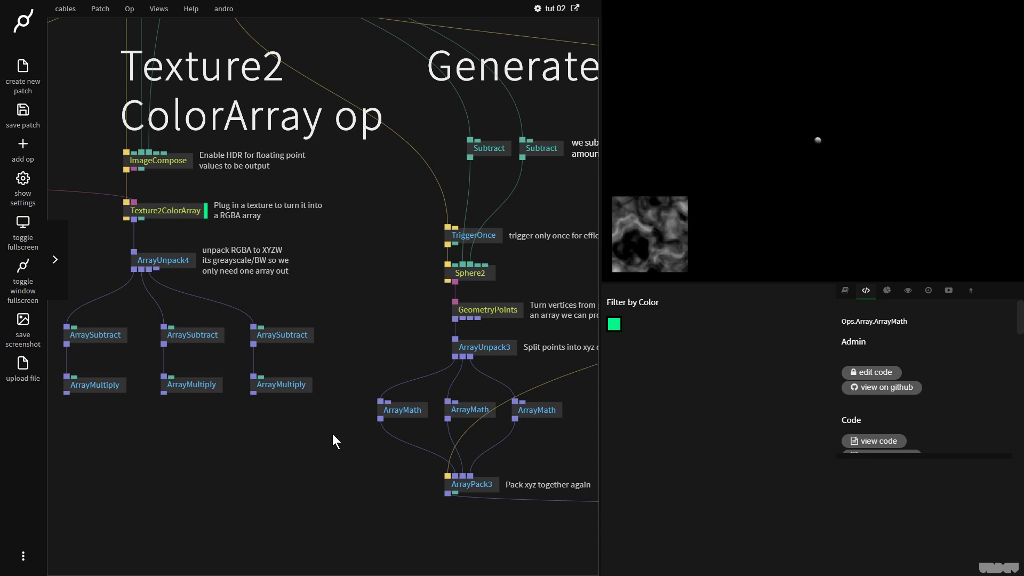
pyautogui.click(402, 409)
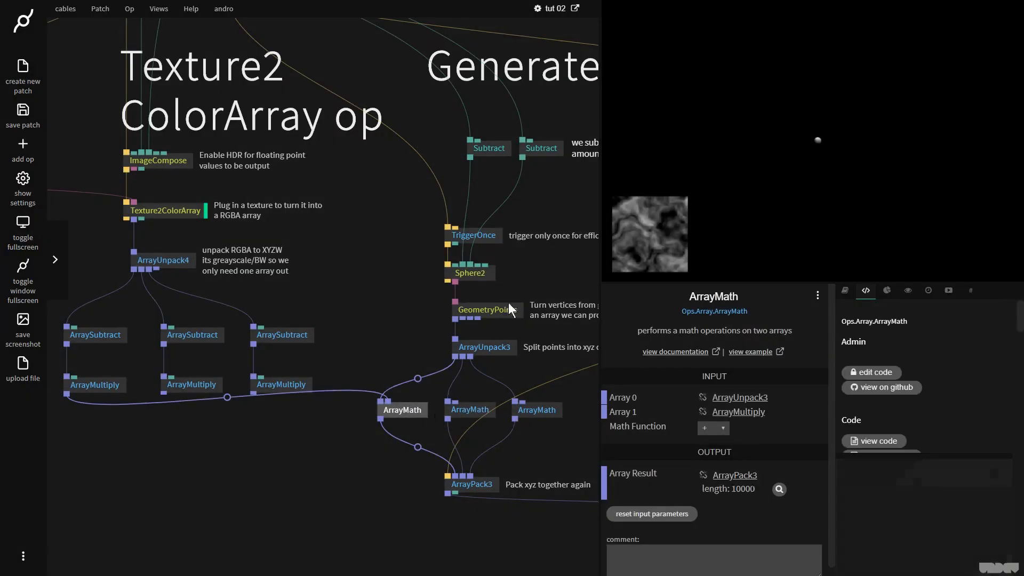
pyautogui.moveTo(163, 398)
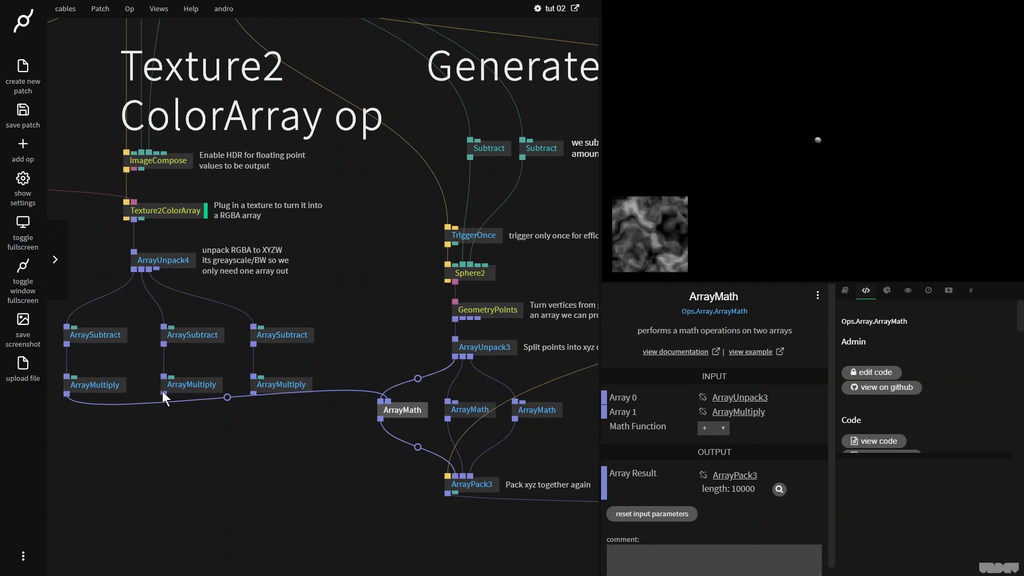
pyautogui.moveTo(498, 416)
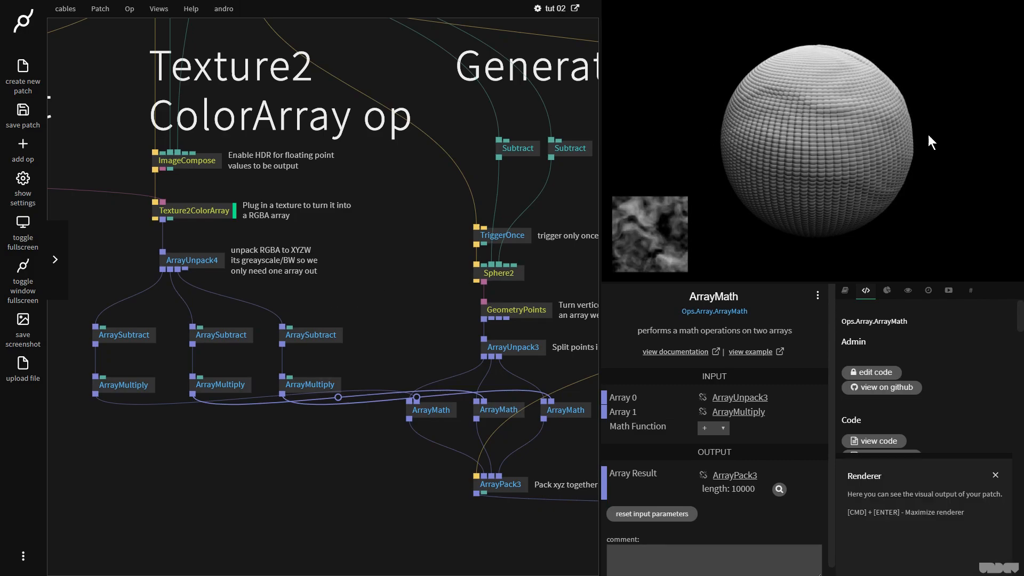
pyautogui.moveTo(876, 114)
pyautogui.write('value')
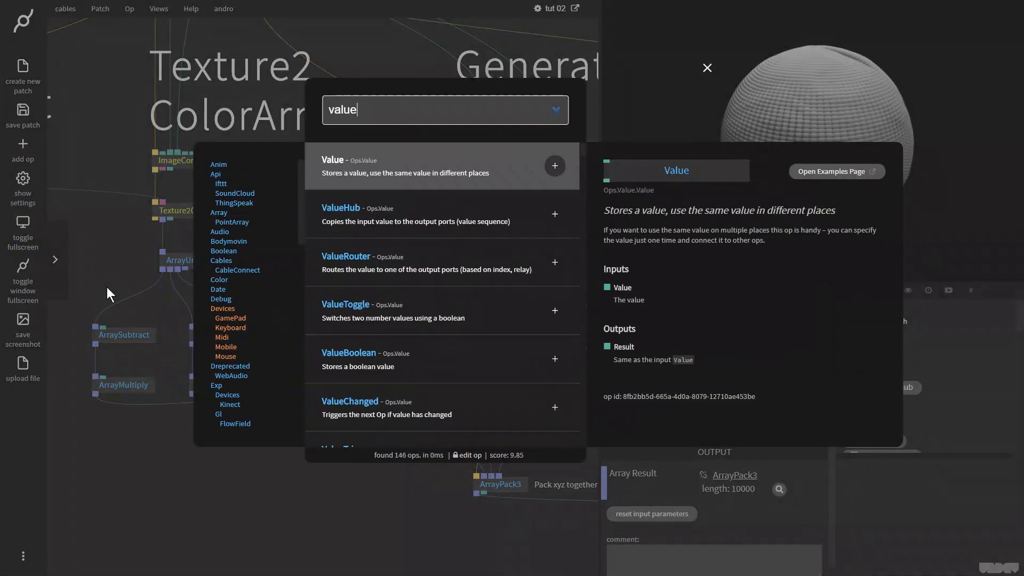
# Step: Add a 'Subtract 0.5' Value for the ArraySubtracts and a 'multiply' Value for the ArrayMultiplys
pyautogui.click(554, 166)
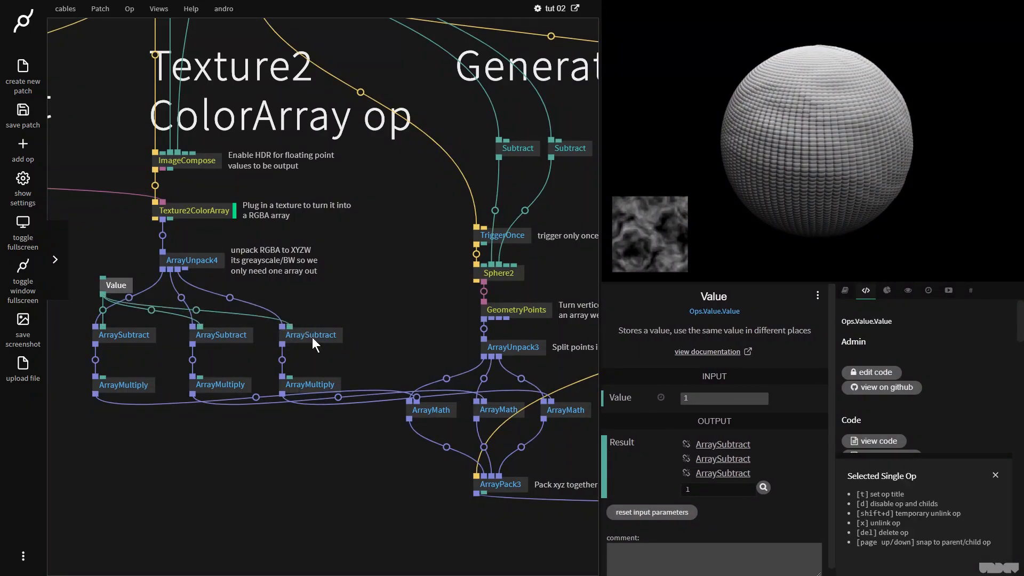
pyautogui.click(713, 296)
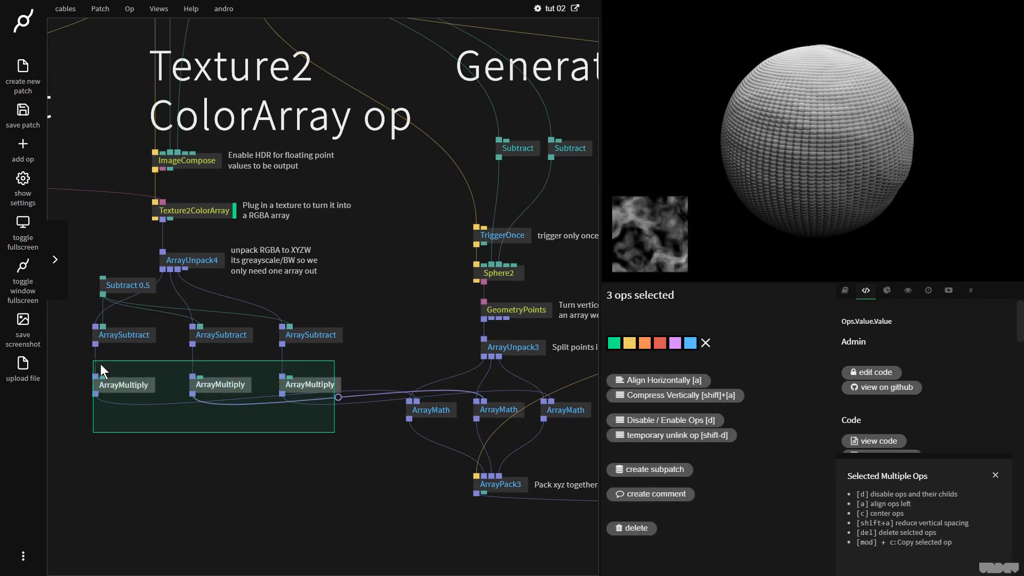
pyautogui.click(124, 410)
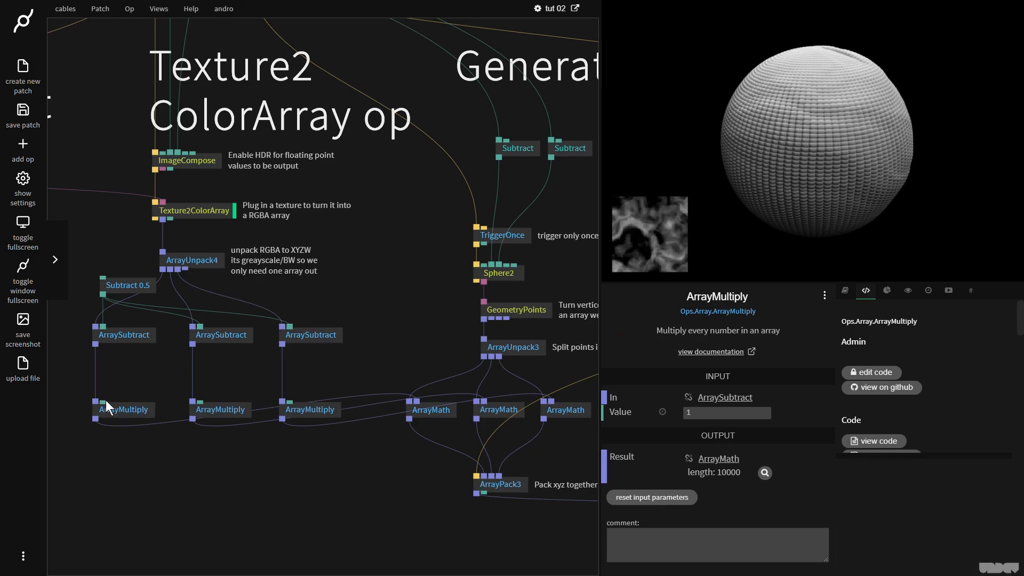
pyautogui.click(22, 151)
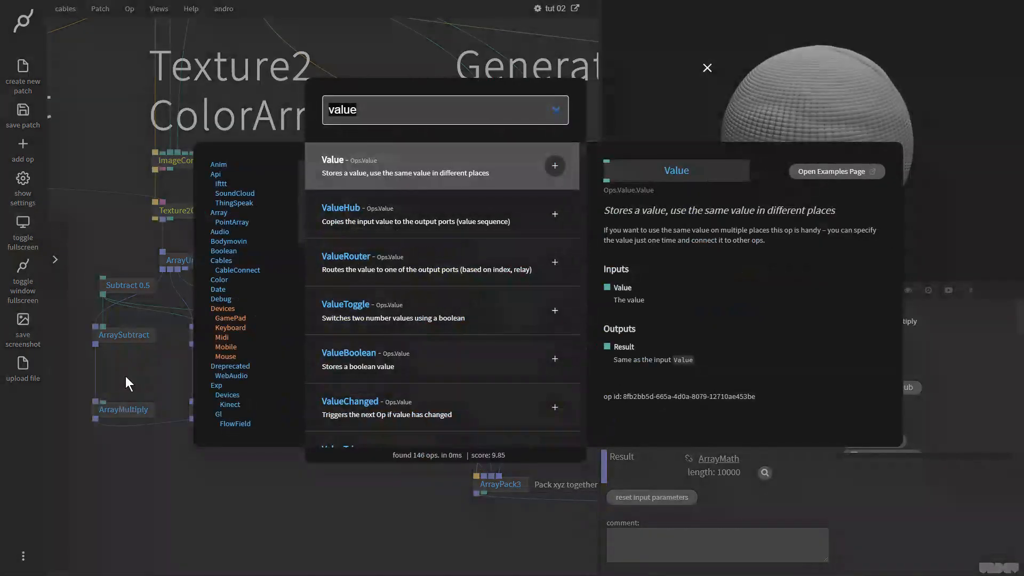
pyautogui.click(554, 165)
pyautogui.write('m')
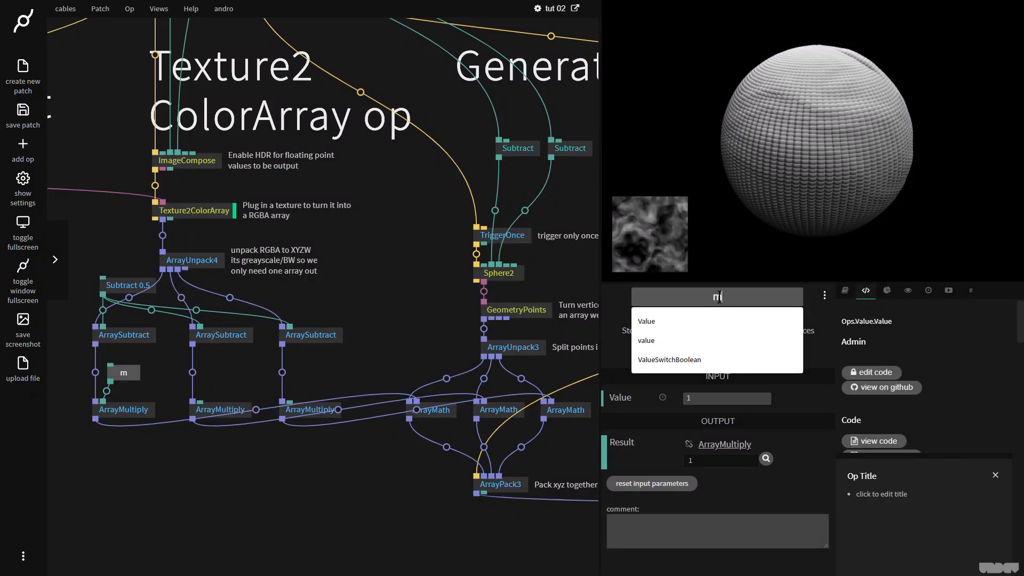
pyautogui.write('ultiply')
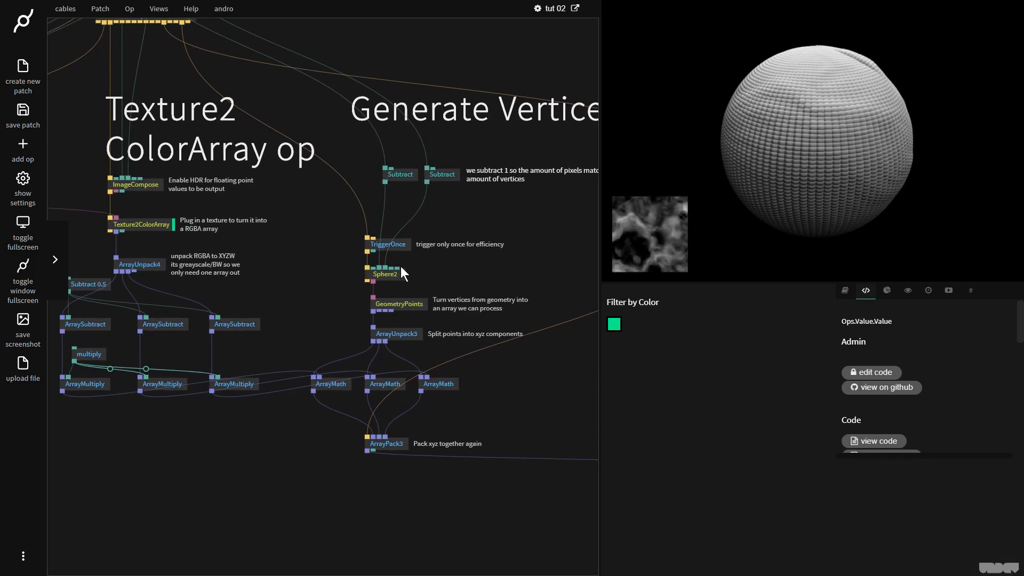
# Step: Set the Sphere2 op's Radius parameter to 25
pyautogui.click(385, 273)
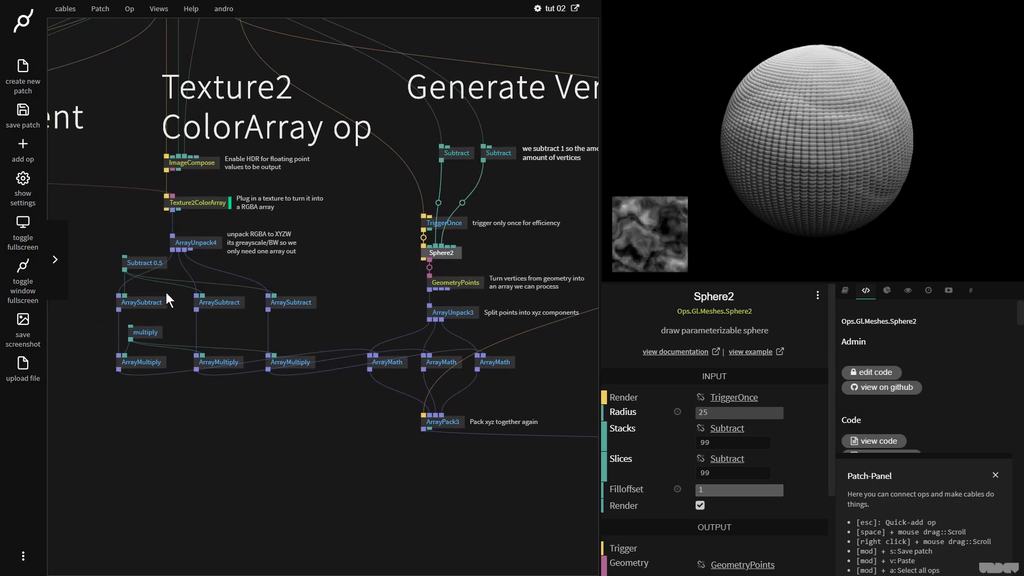
pyautogui.click(996, 475)
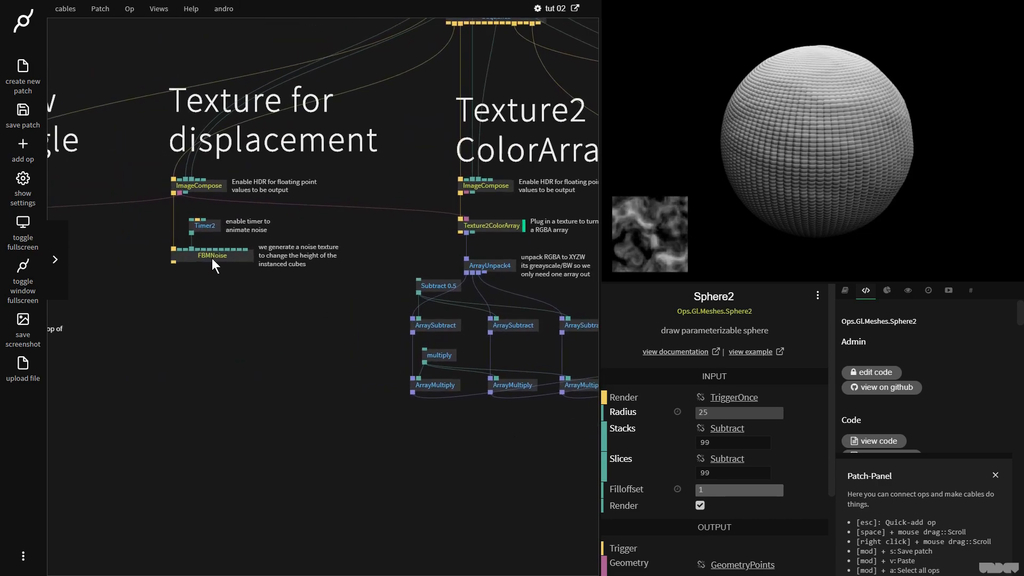
# Step: Check the FBMNoise settings and set the Subtract 0.5 op's value to 0.5
pyautogui.click(213, 255)
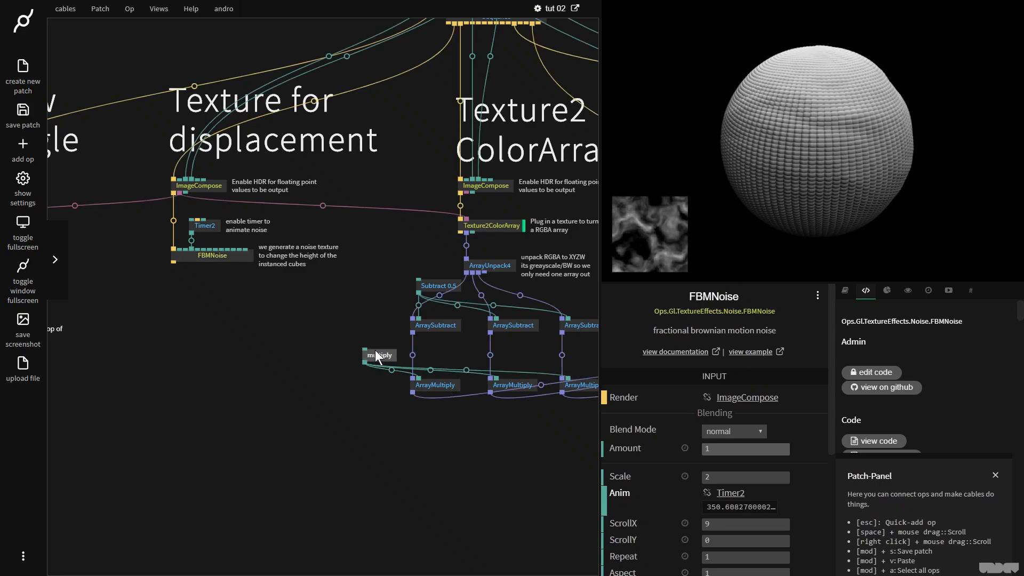
pyautogui.click(378, 355)
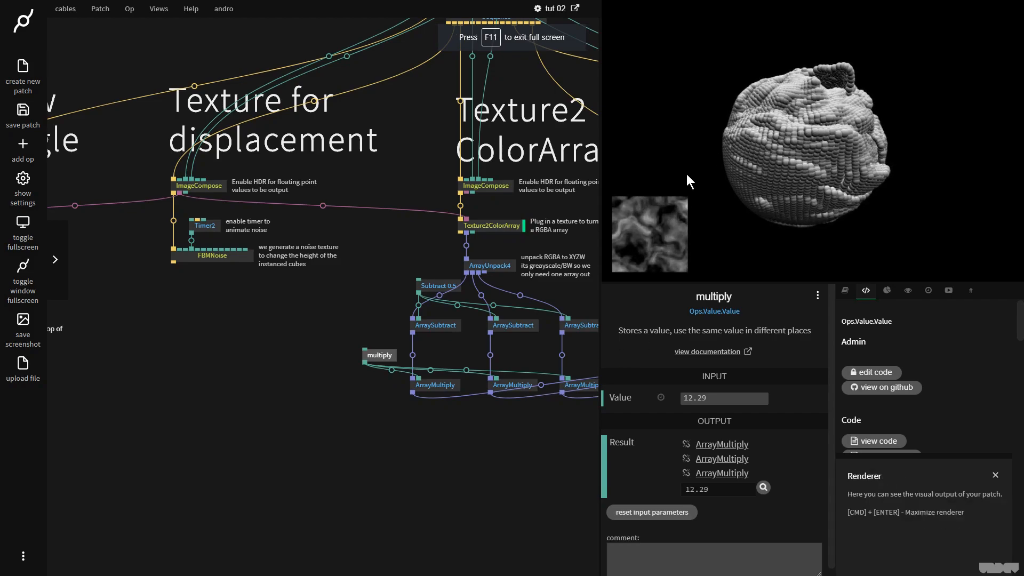
pyautogui.click(437, 286)
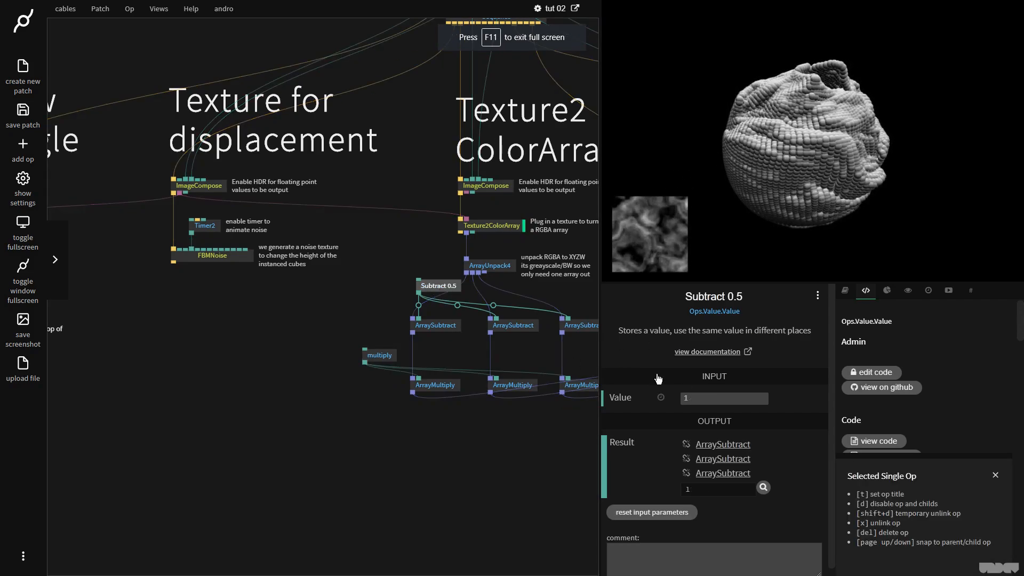
pyautogui.click(698, 398)
pyautogui.write('0.5')
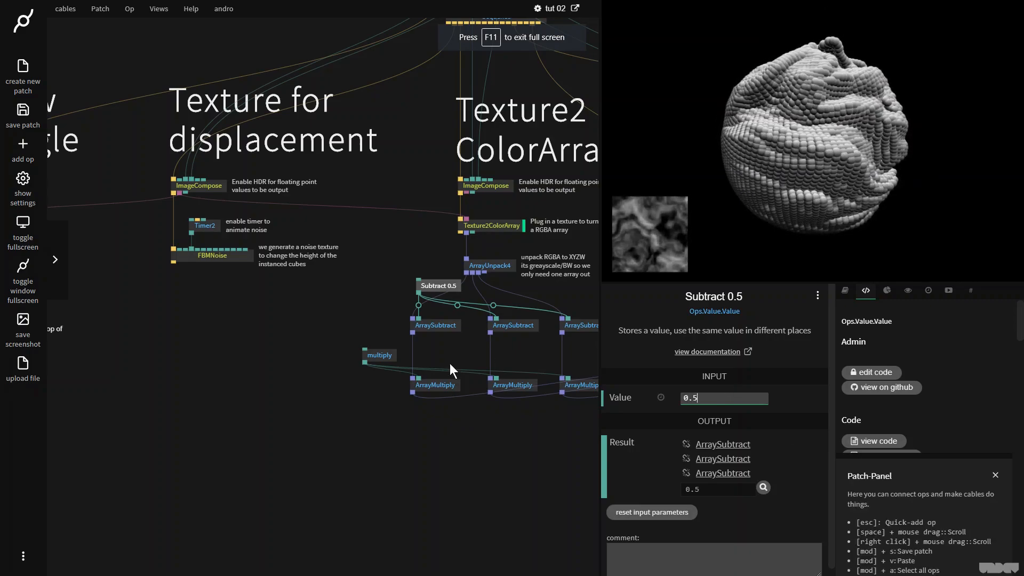
pyautogui.click(379, 355)
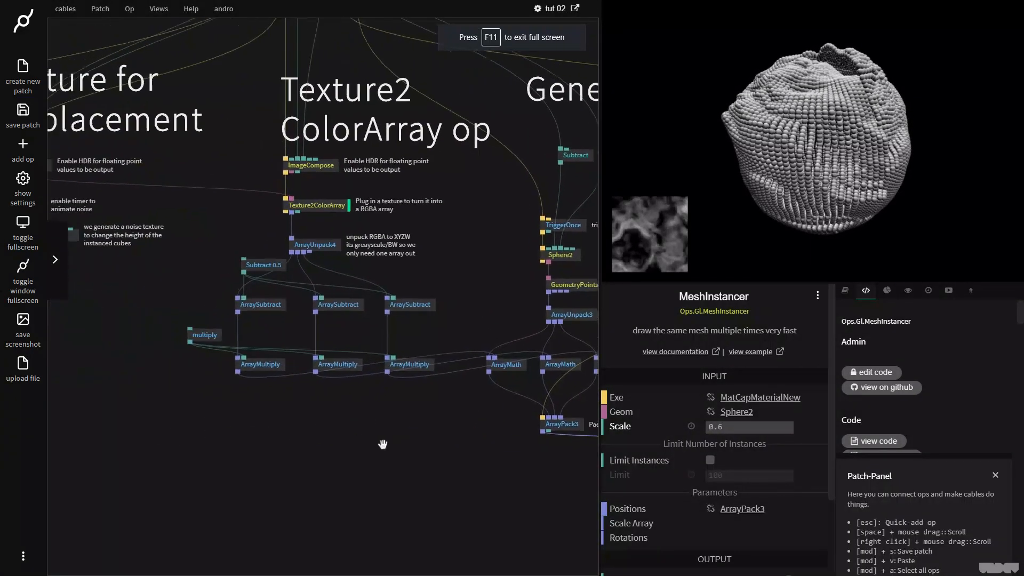
# Step: Replace FBMNoise with a PixelNoise2 texture using a 2 by 2 cell grid
pyautogui.click(252, 301)
pyautogui.write('pixeln')
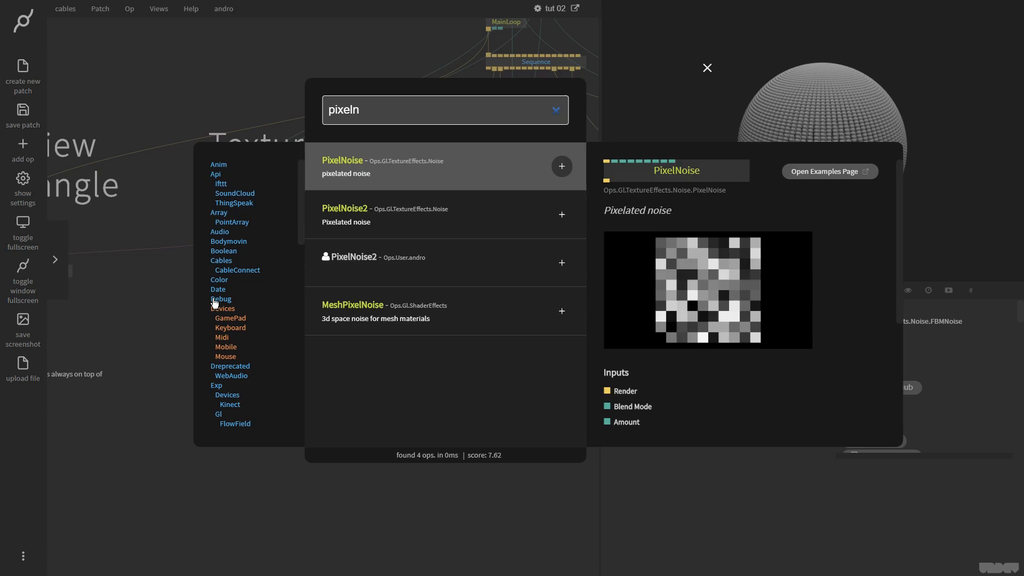
pyautogui.click(561, 214)
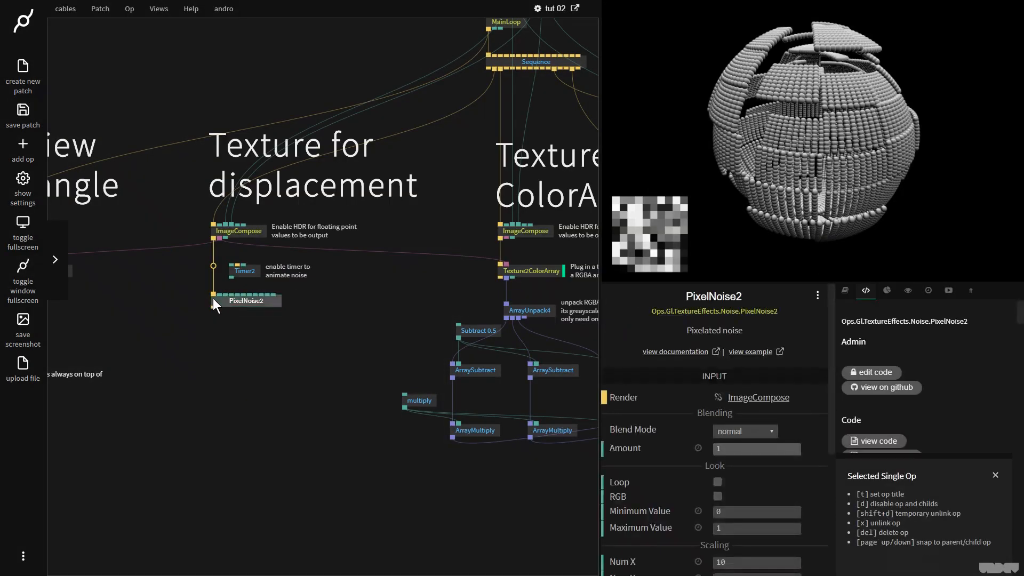
pyautogui.scroll(-3)
pyautogui.write('2')
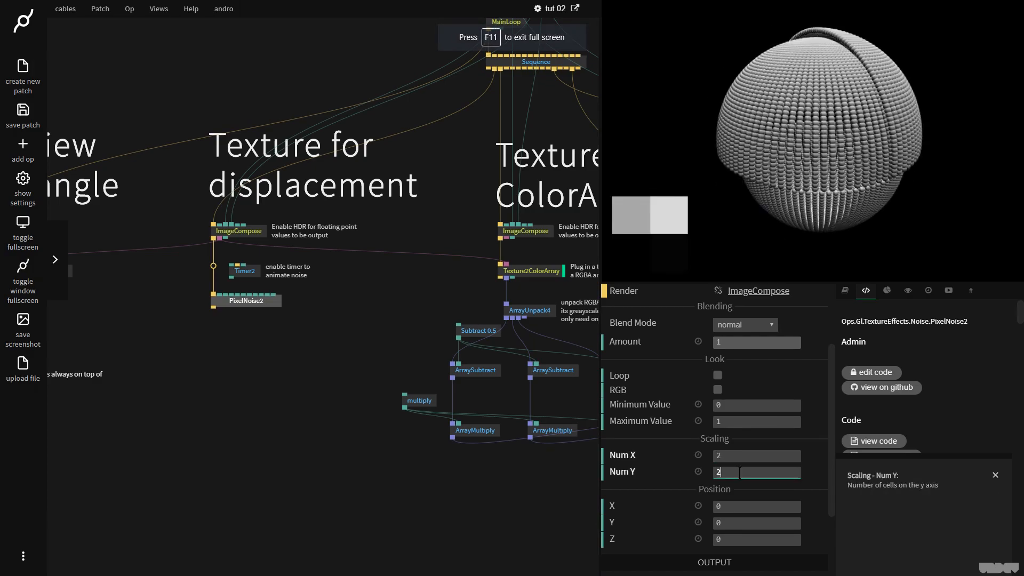
pyautogui.click(245, 310)
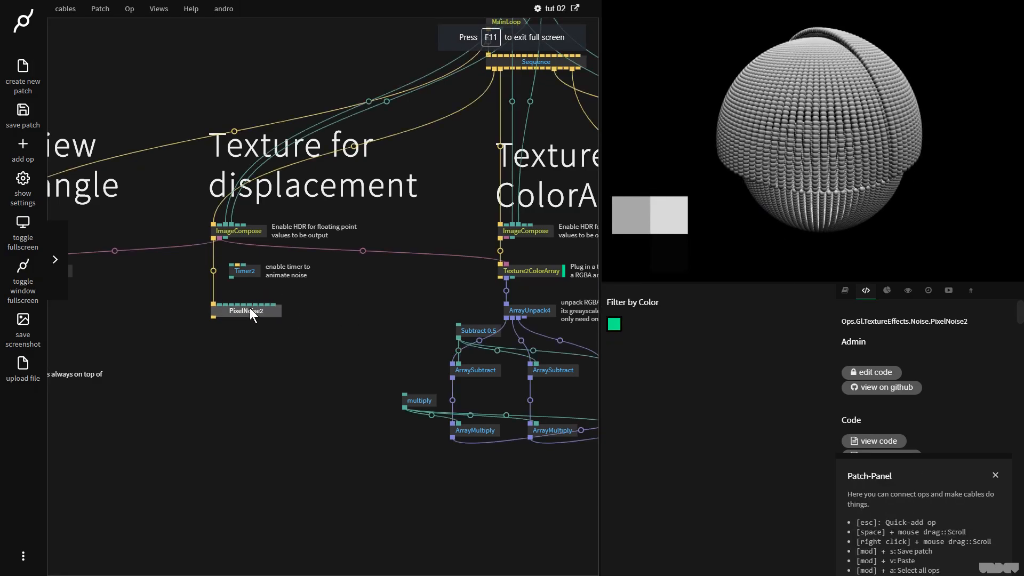
# Step: Enable RGB on PixelNoise2, then inspect Timer2 and the multiply displacement amount
pyautogui.click(244, 271)
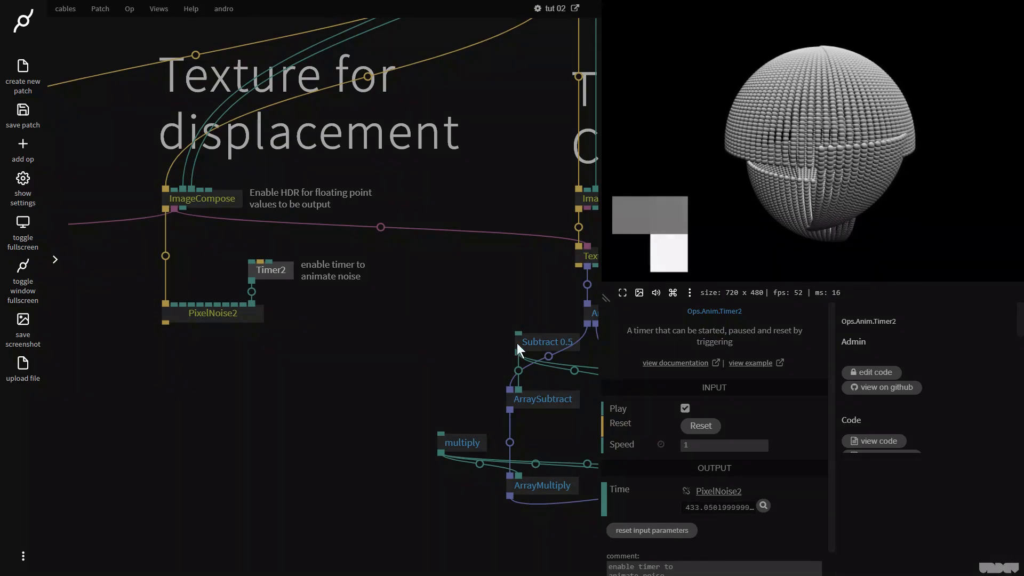
pyautogui.click(211, 313)
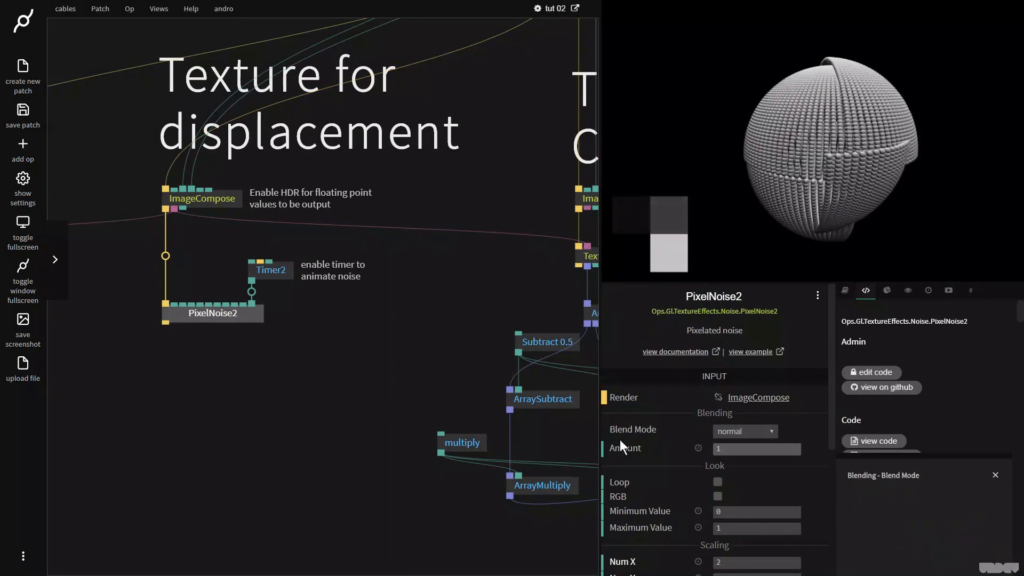
pyautogui.click(717, 497)
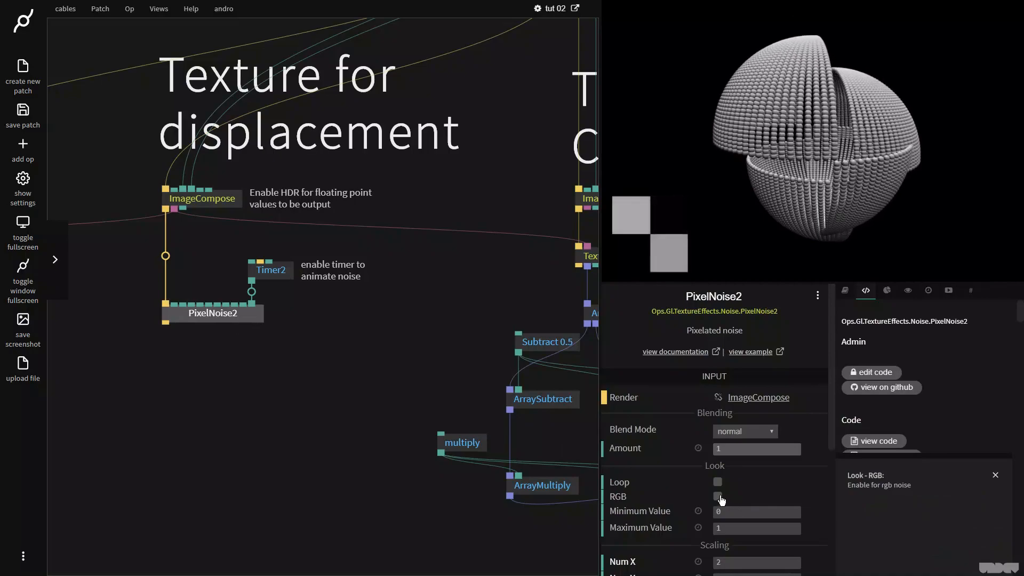
pyautogui.click(717, 497)
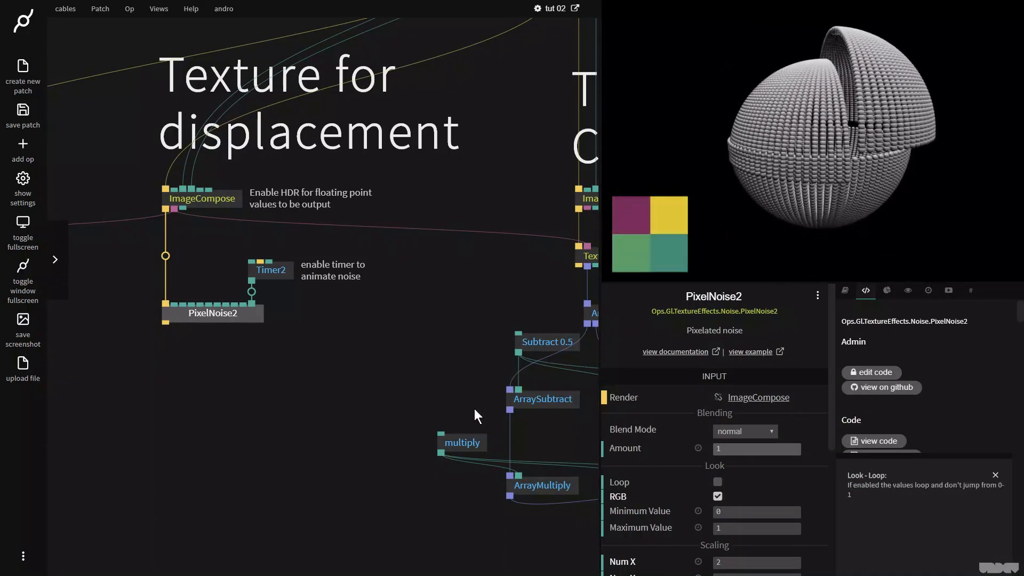
pyautogui.click(271, 270)
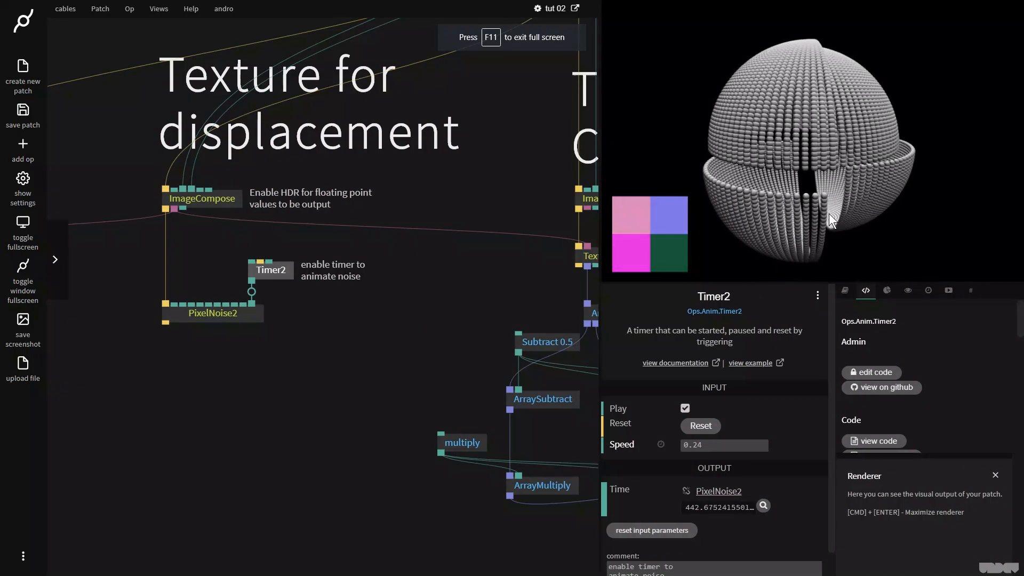
pyautogui.click(461, 442)
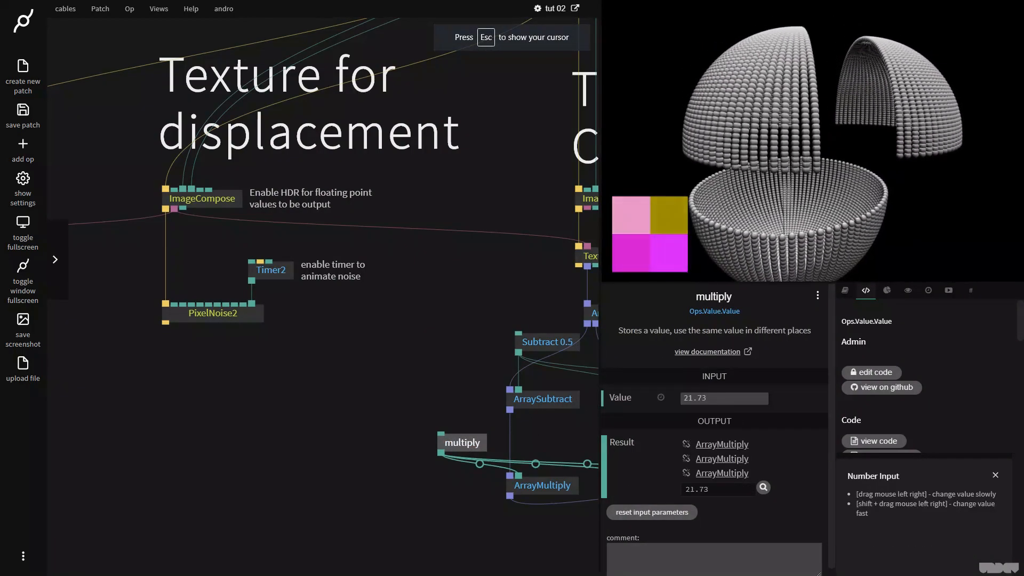
# Step: Enable Loop, adjust Timer2's speed, and set the PixelNoise2 grid to 1 by 64
pyautogui.click(211, 313)
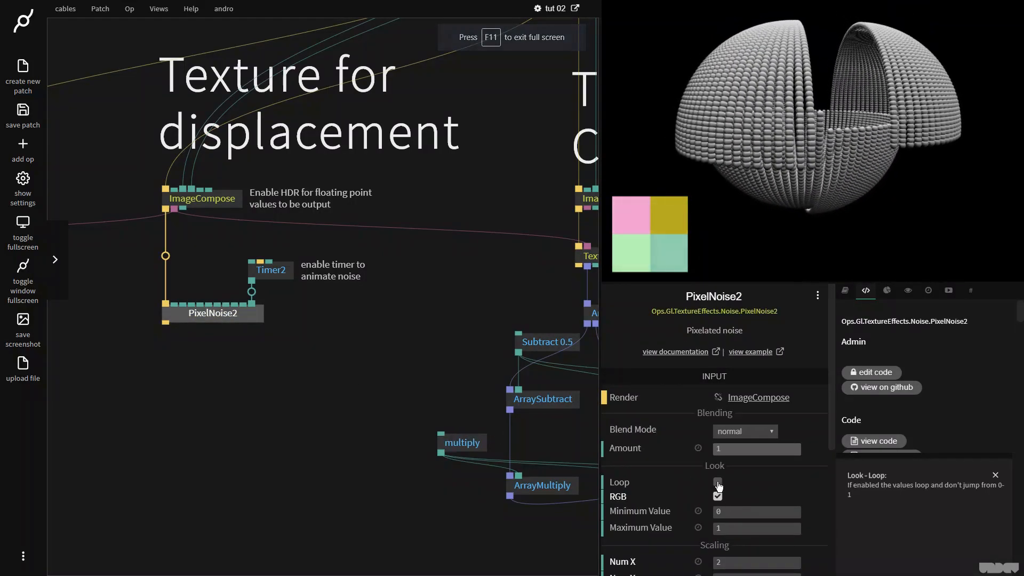
pyautogui.click(717, 485)
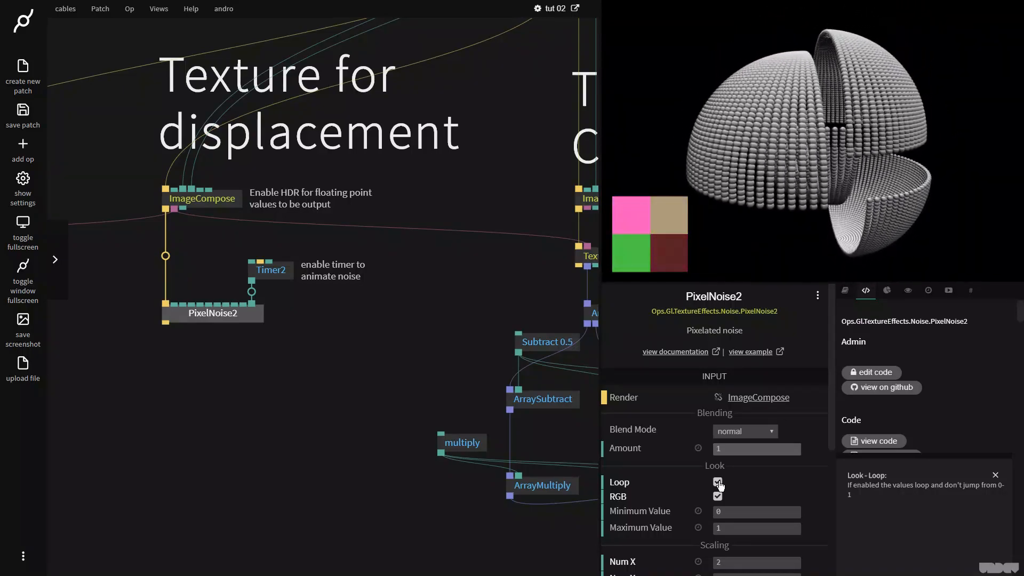
pyautogui.moveTo(289, 304)
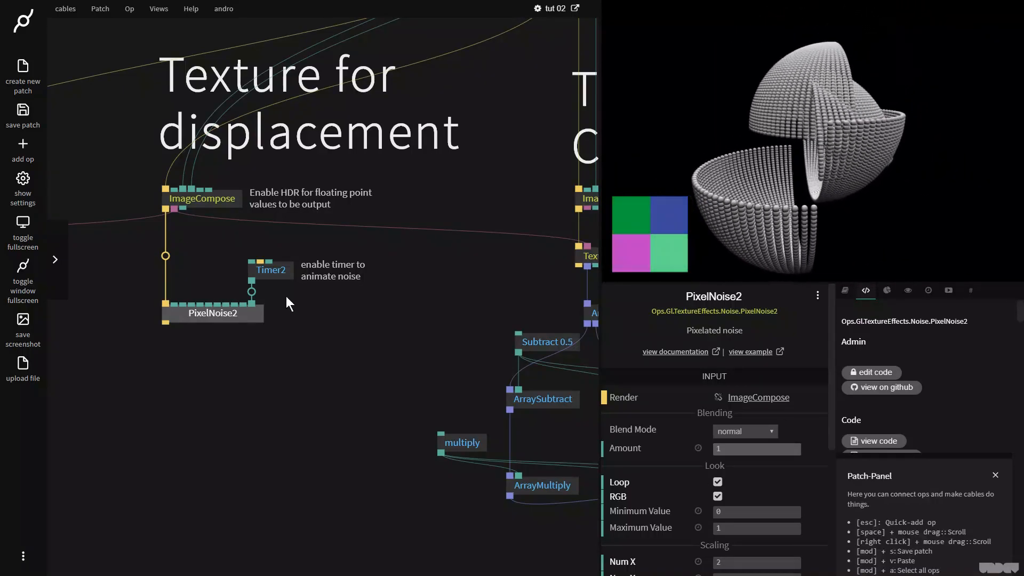
pyautogui.click(271, 270)
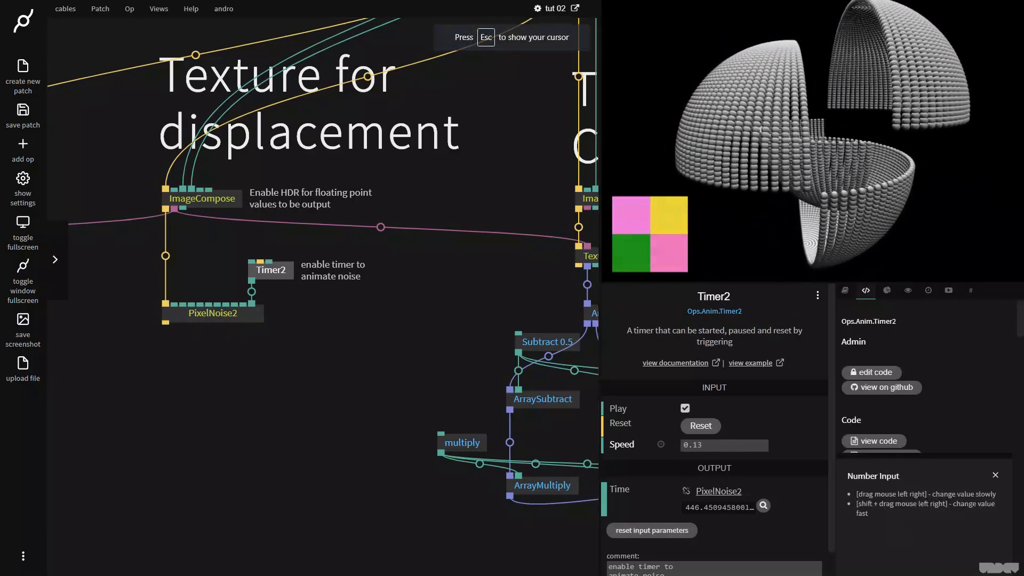
pyautogui.click(211, 313)
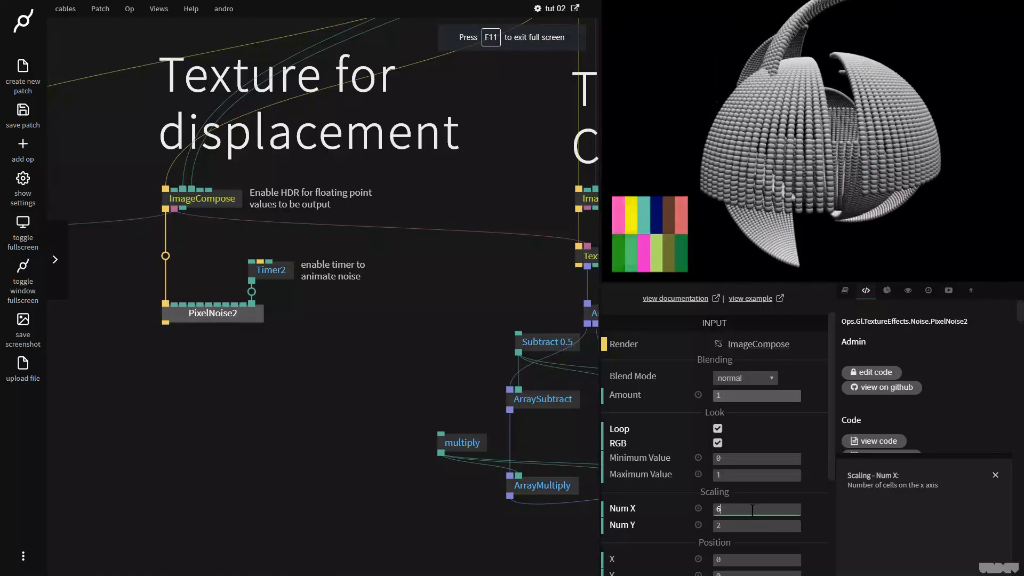
pyautogui.write('4')
pyautogui.write('1')
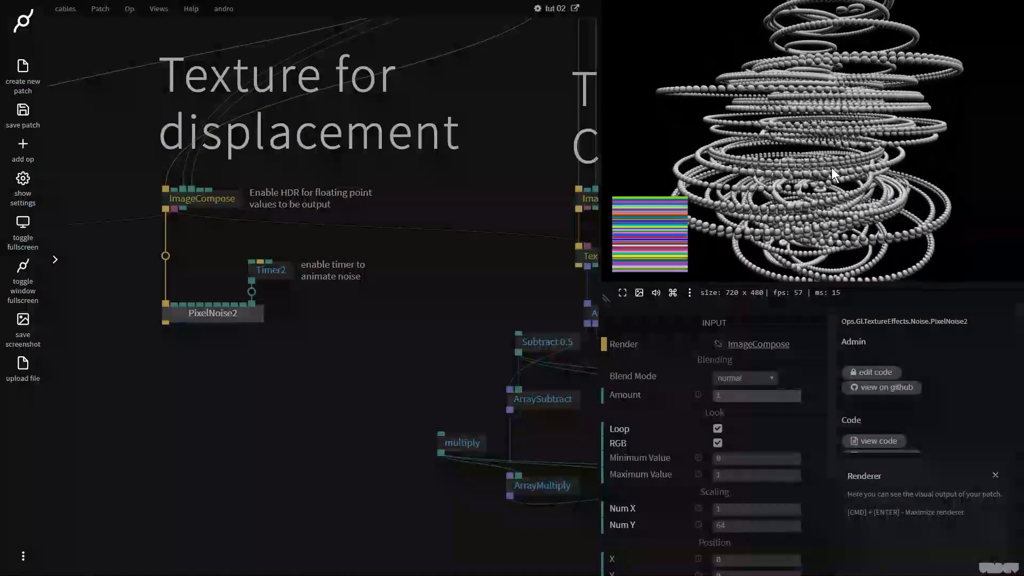
pyautogui.click(235, 324)
pyautogui.write('noise')
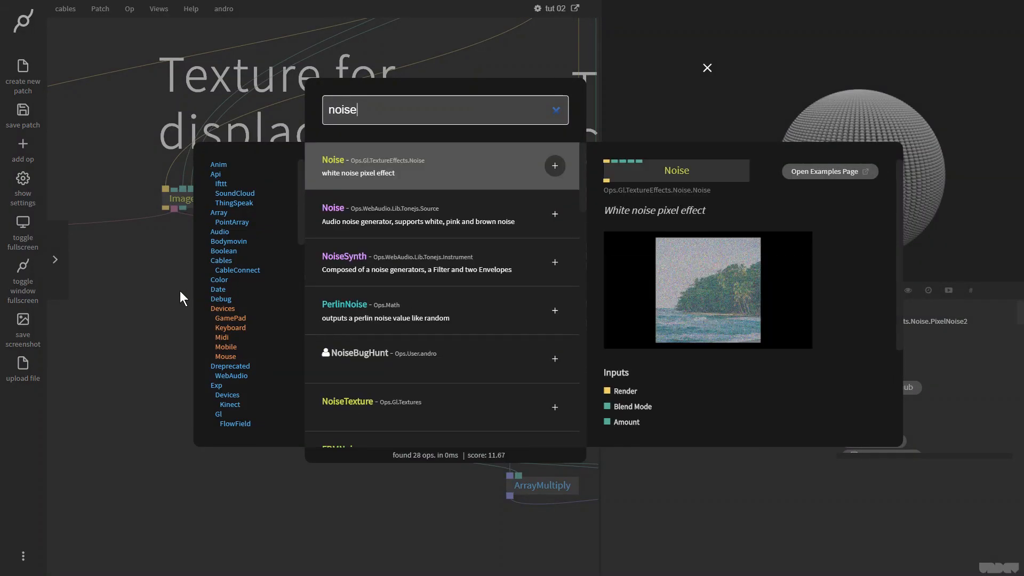
# Step: Add the Ops.Gl.TextureEffects.Noise op and toggle its Animated checkbox
pyautogui.click(555, 165)
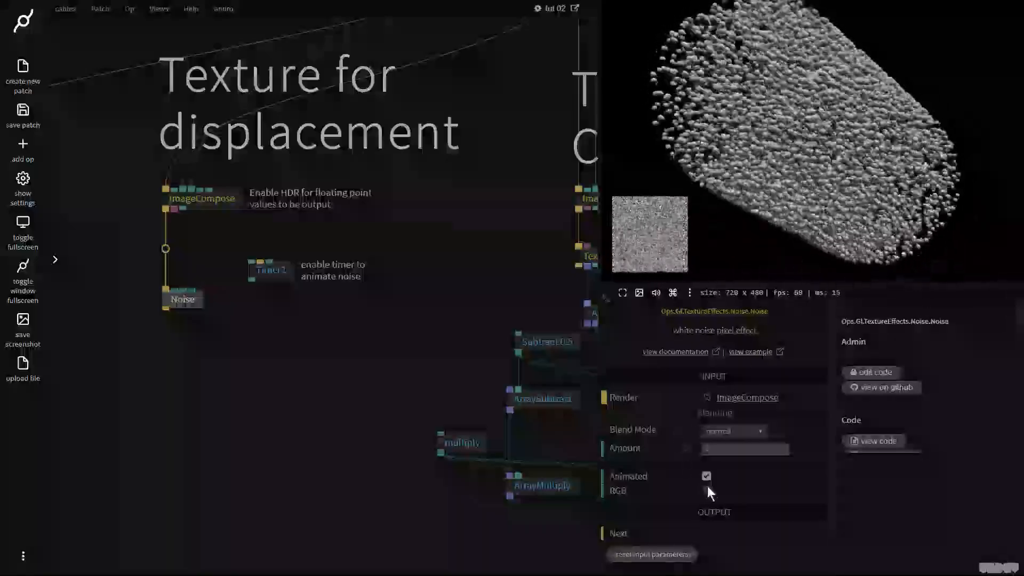
pyautogui.click(706, 491)
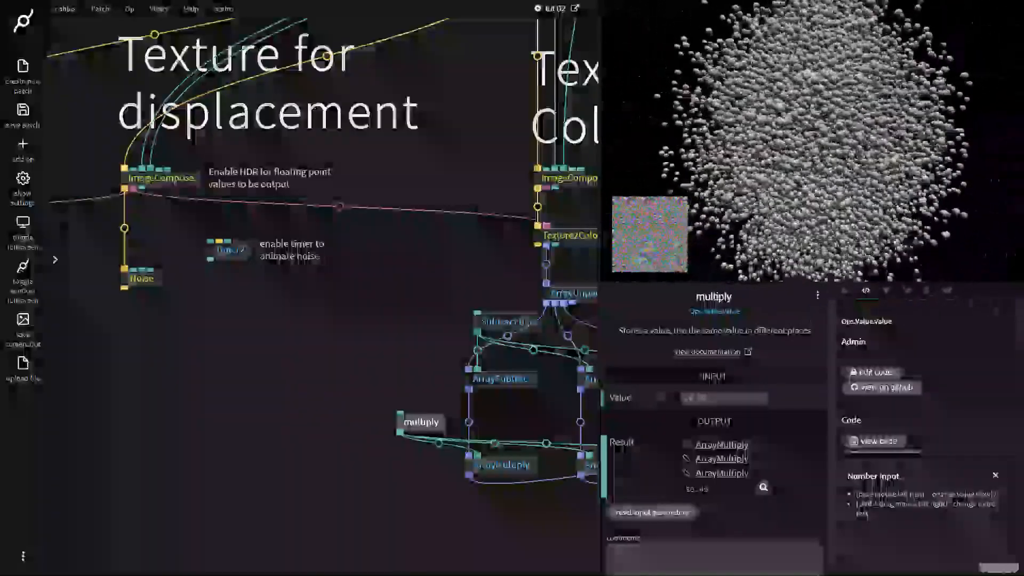
# Step: Make the Noise greyscale, keep Subtract at 0.5, and set multiply to 29.6
pyautogui.click(141, 279)
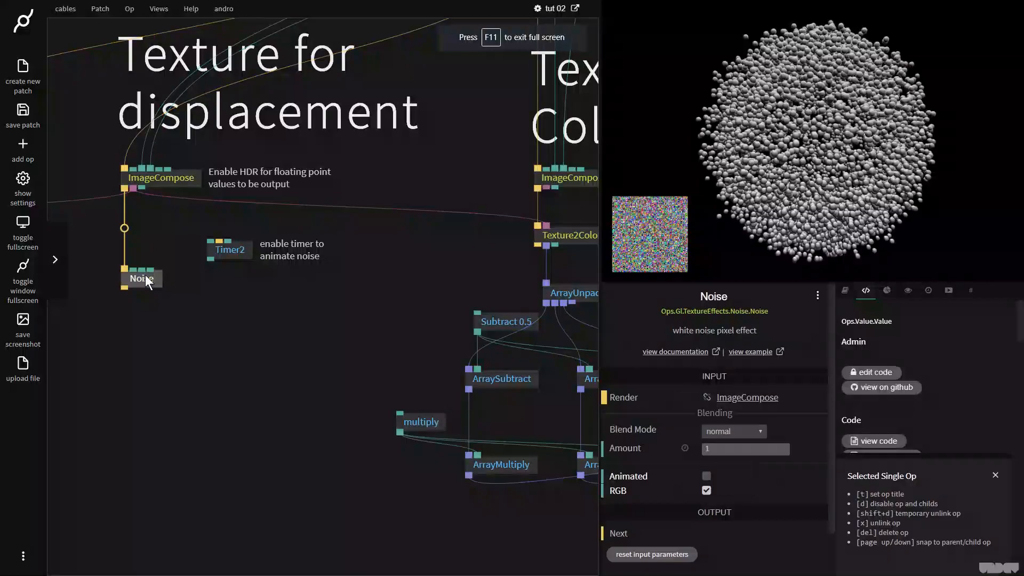
pyautogui.click(706, 490)
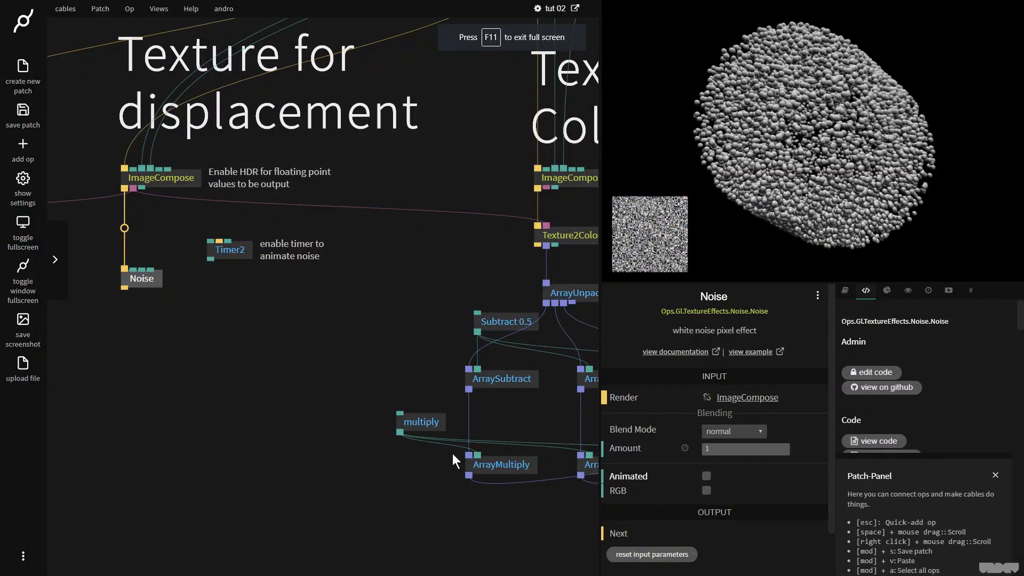
pyautogui.click(421, 422)
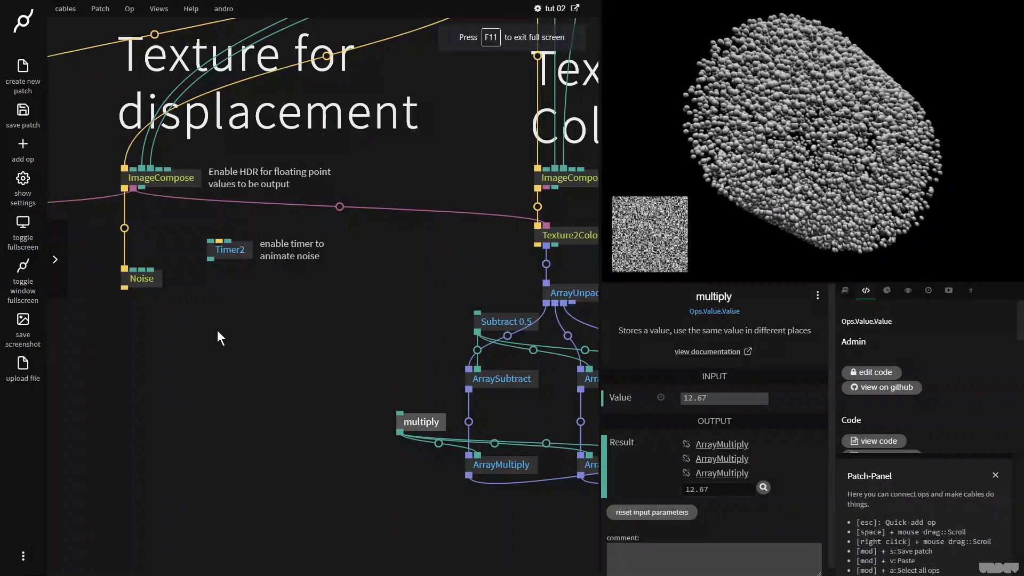
pyautogui.click(506, 321)
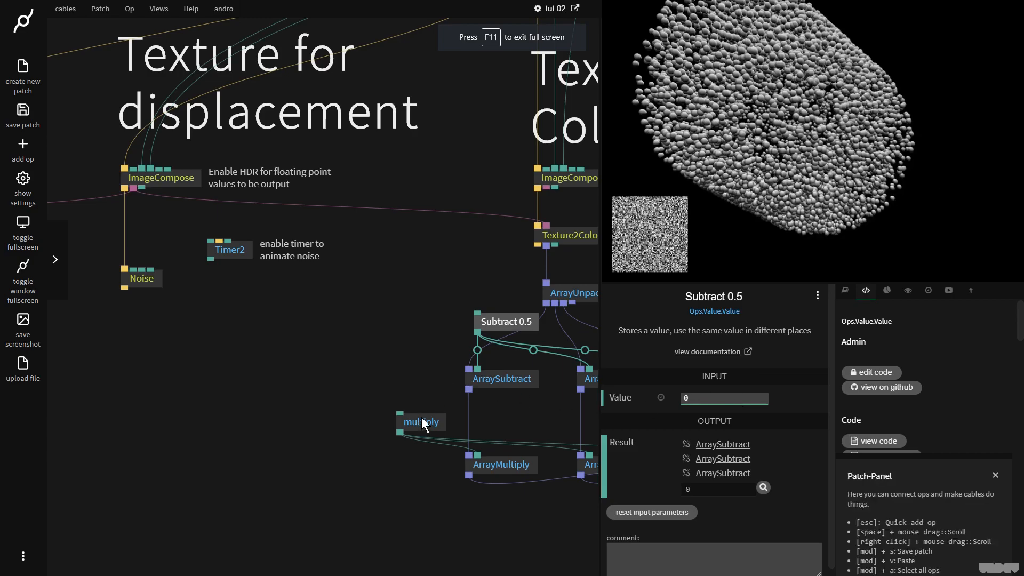
pyautogui.click(421, 421)
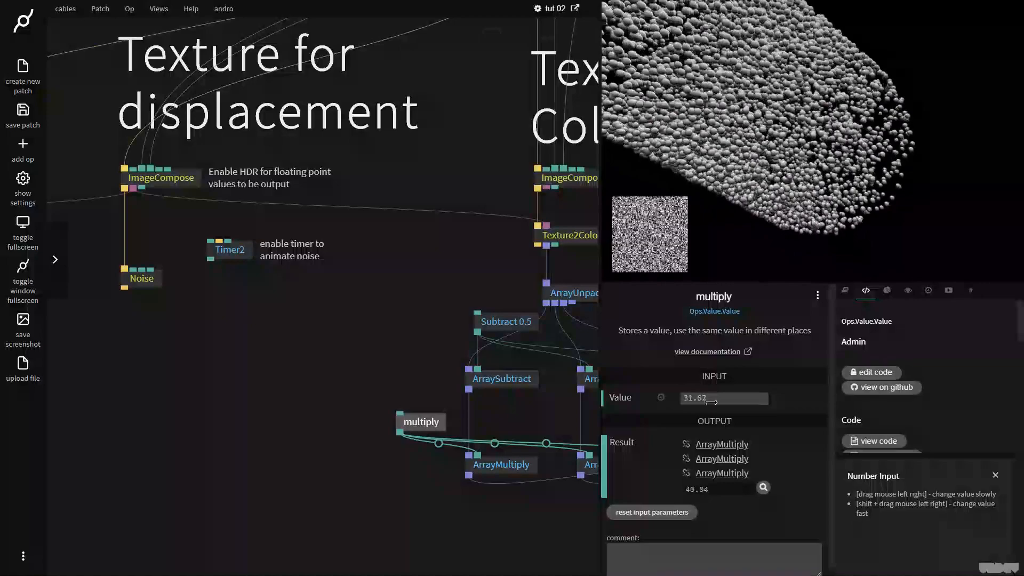
pyautogui.click(505, 321)
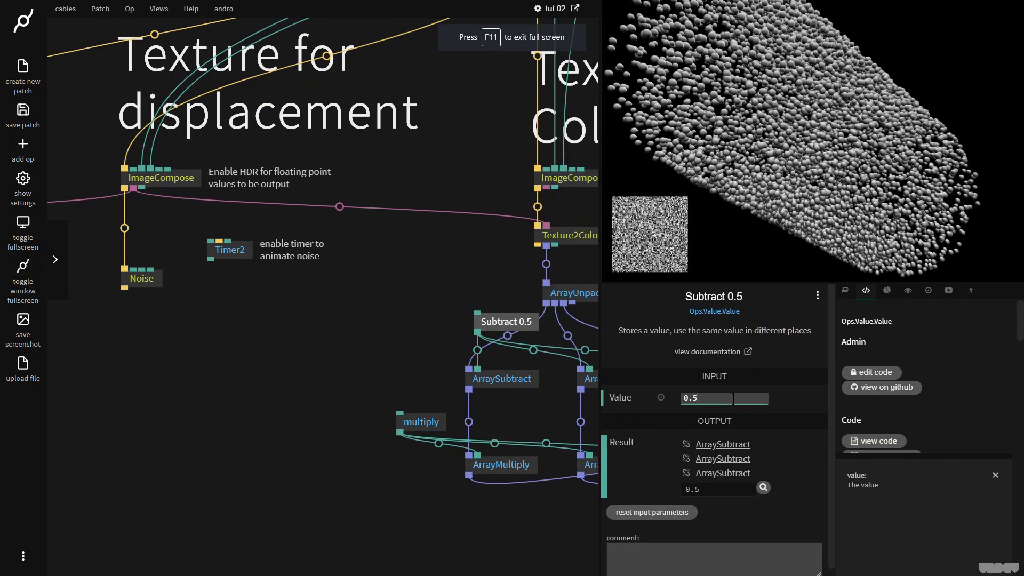
pyautogui.click(421, 421)
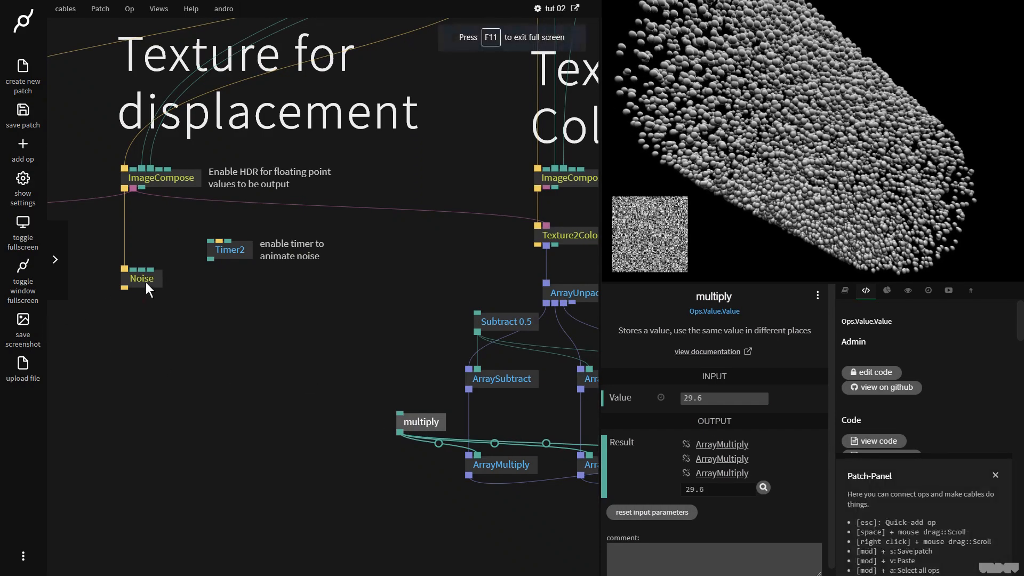
pyautogui.click(141, 278)
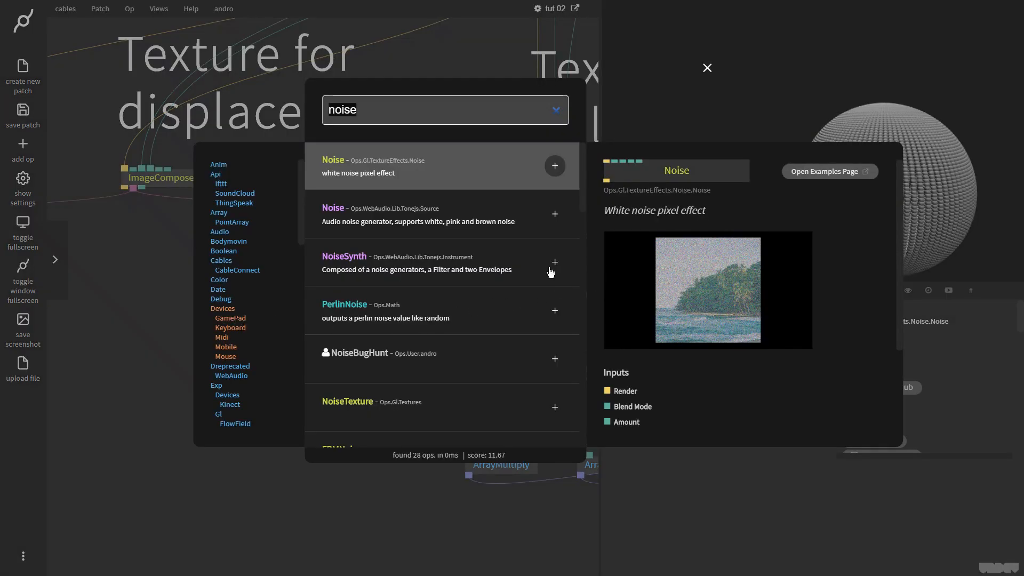
# Step: Add a Waveform texture with amplitude 0.222, line width 0, and Timer2 driving Offset X
pyautogui.write('waveform')
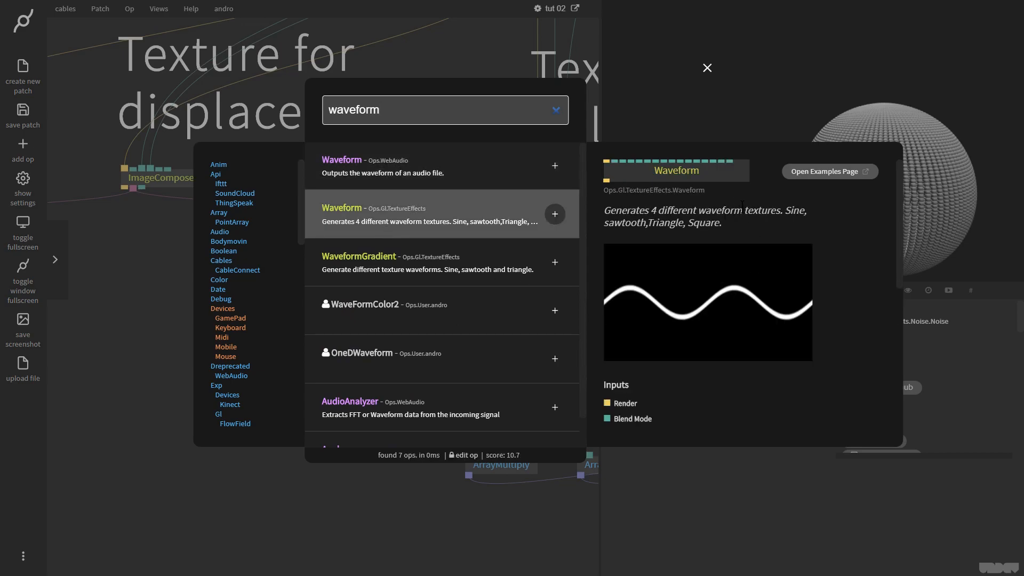
pyautogui.click(555, 213)
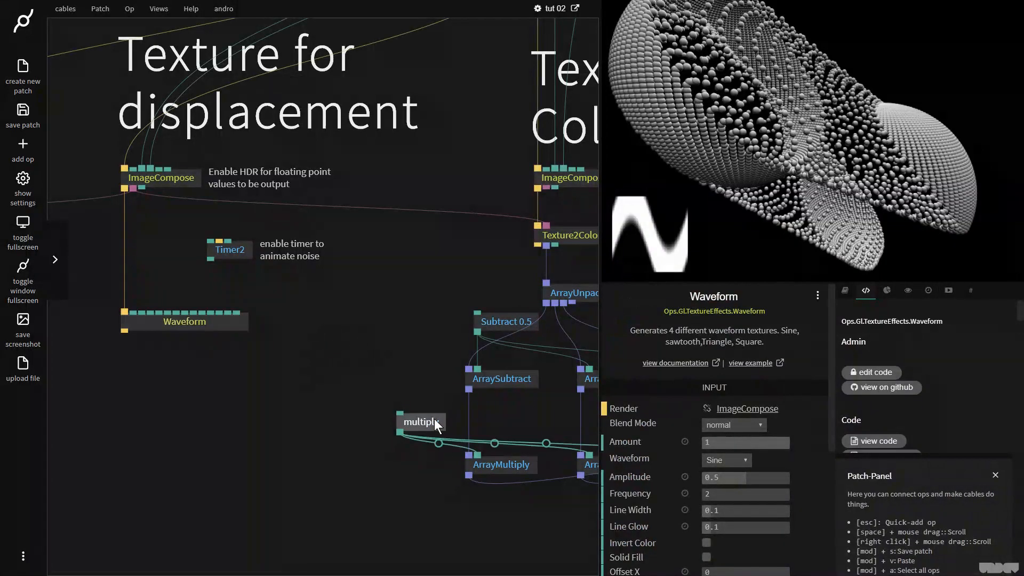
pyautogui.click(420, 421)
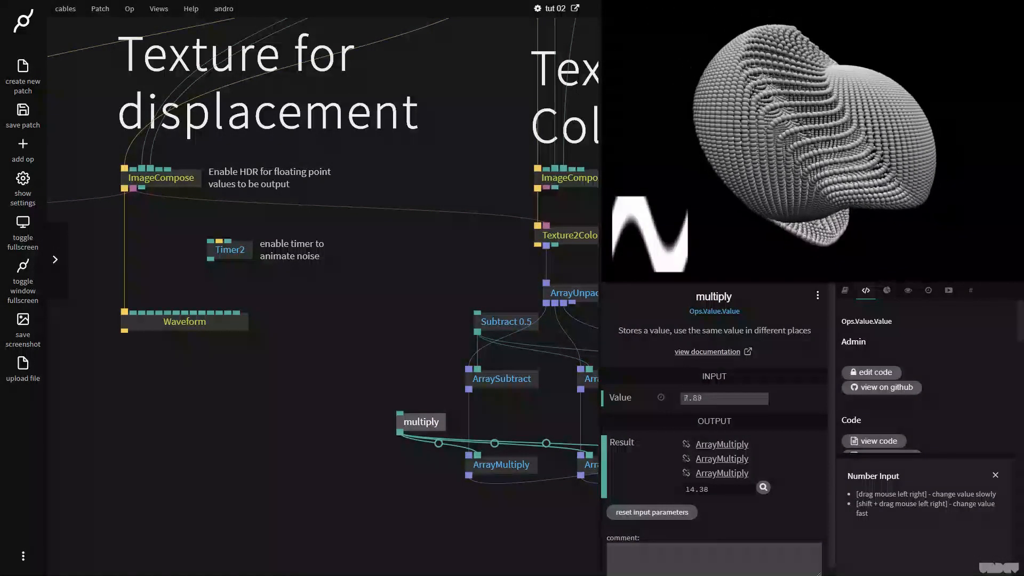
pyautogui.click(185, 321)
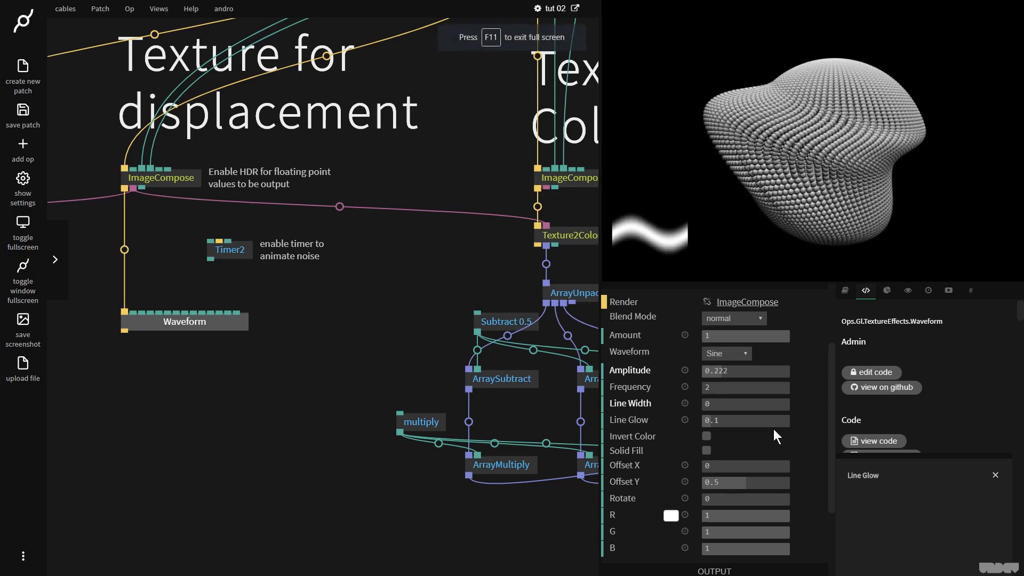
pyautogui.moveTo(209, 264)
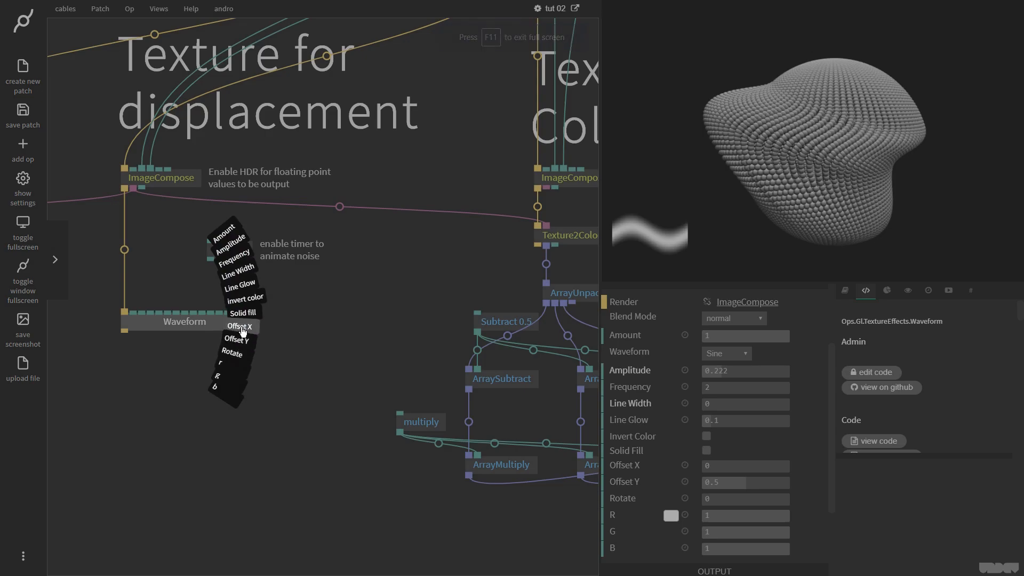
pyautogui.click(239, 326)
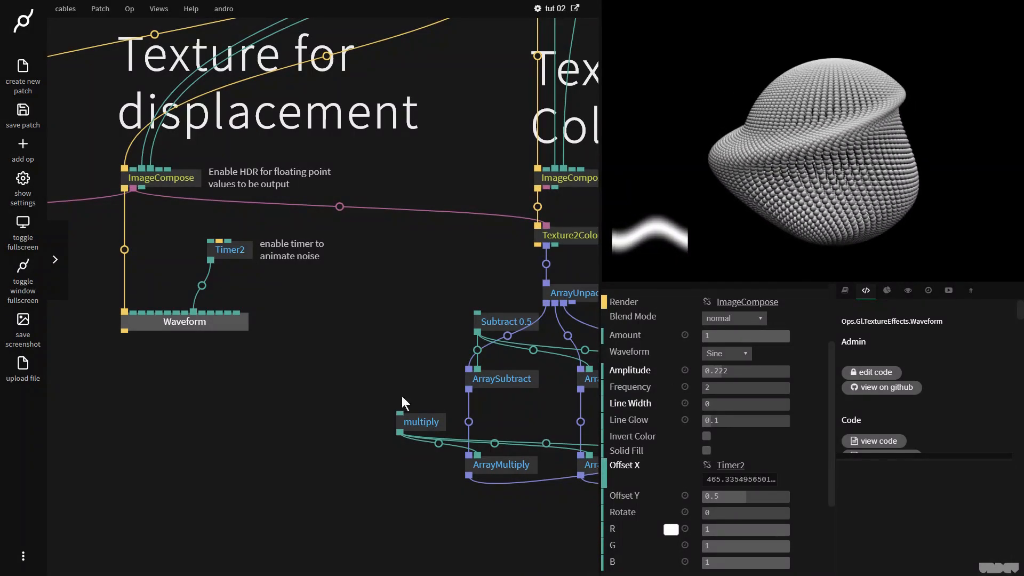
pyautogui.click(185, 321)
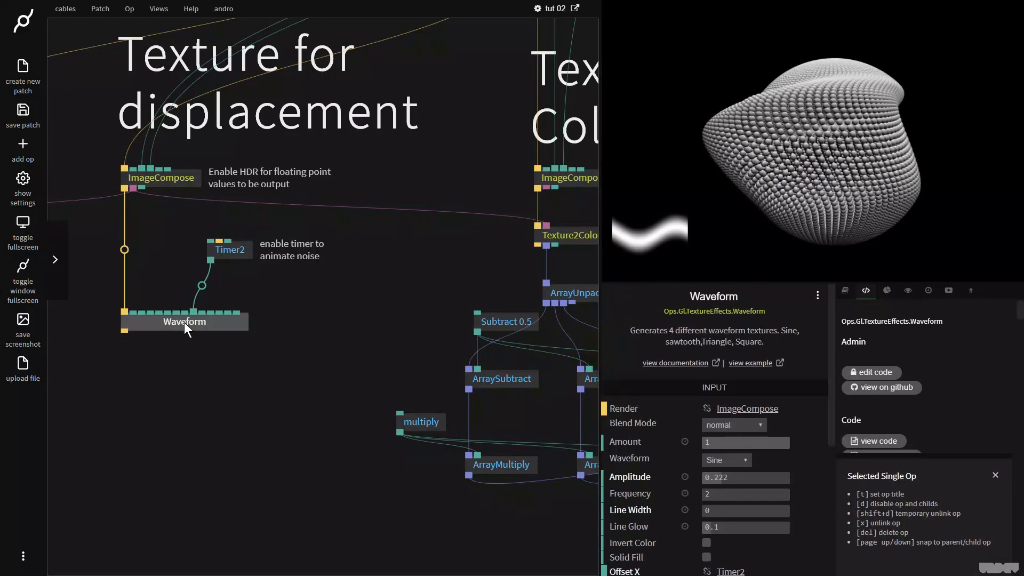
# Step: Paste a chained second Waveform and timer, with multiply blend and frequency 4
pyautogui.press('ctrl+v')
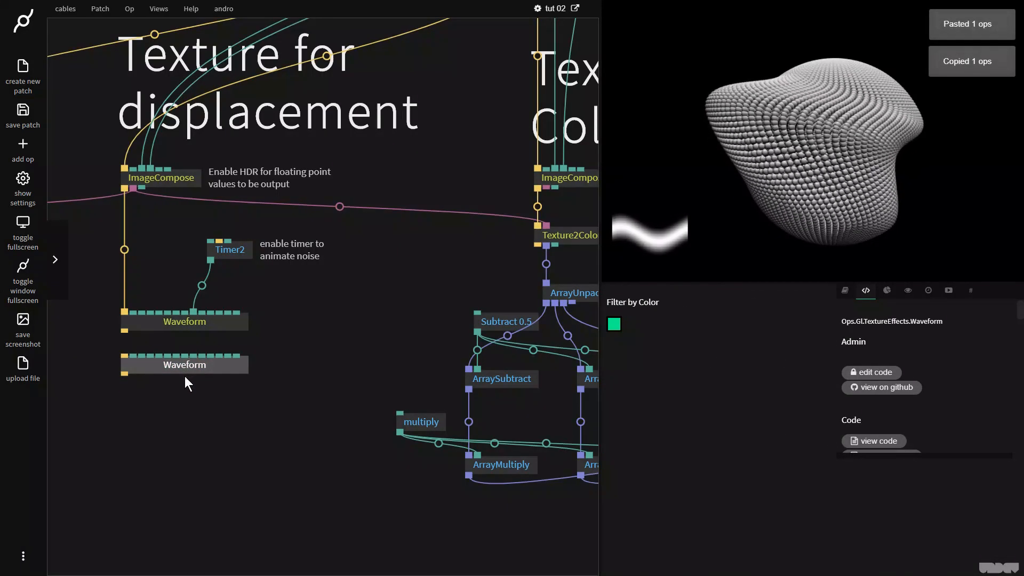
pyautogui.click(185, 365)
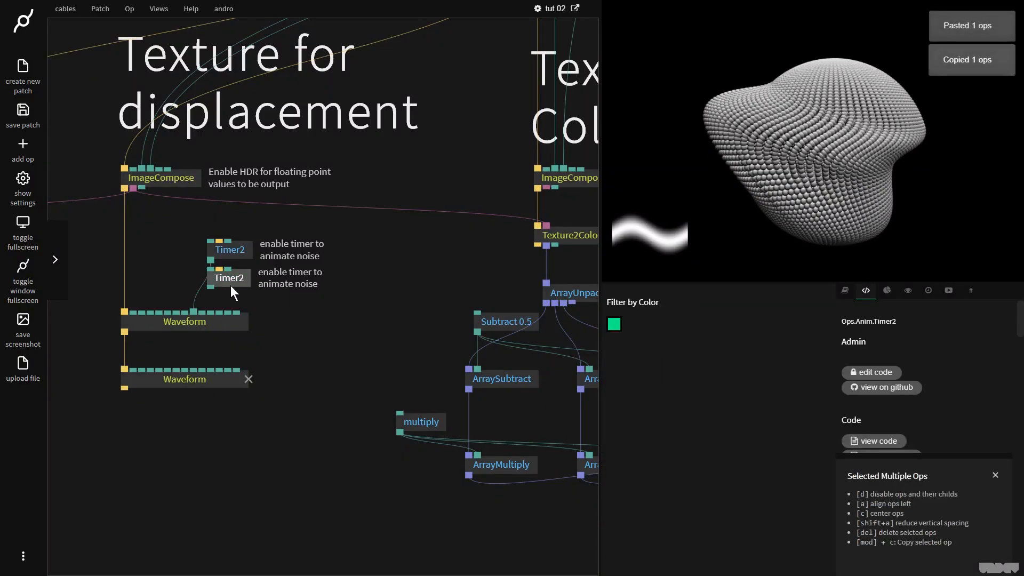
pyautogui.click(229, 277)
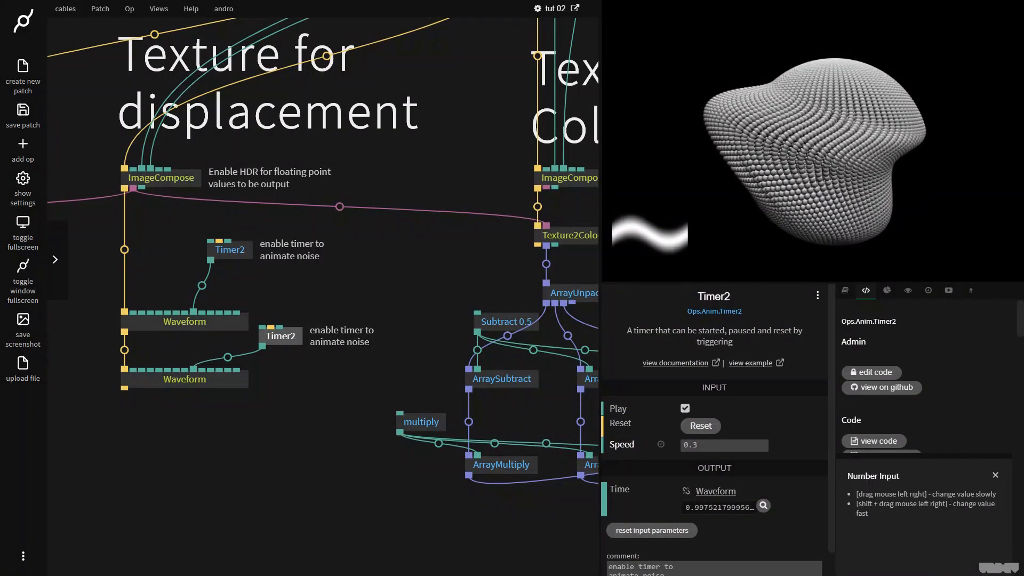
pyautogui.click(183, 379)
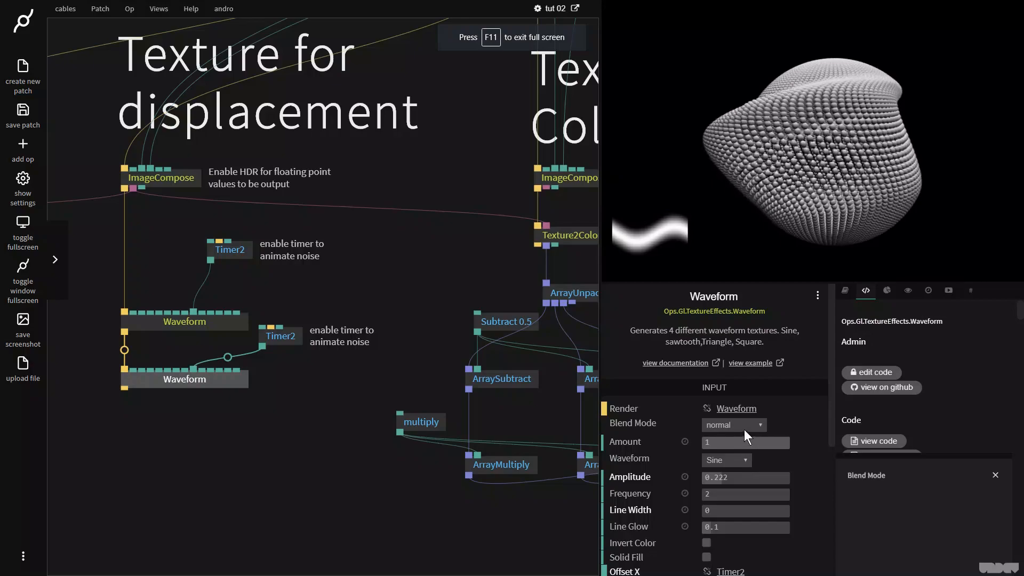
pyautogui.click(733, 425)
pyautogui.write('4')
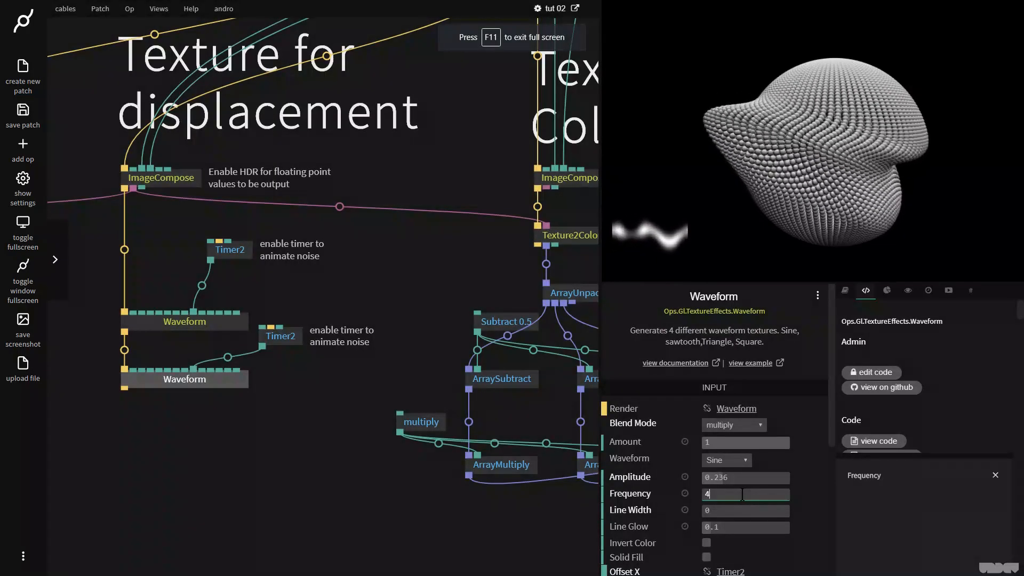
pyautogui.moveTo(837, 242)
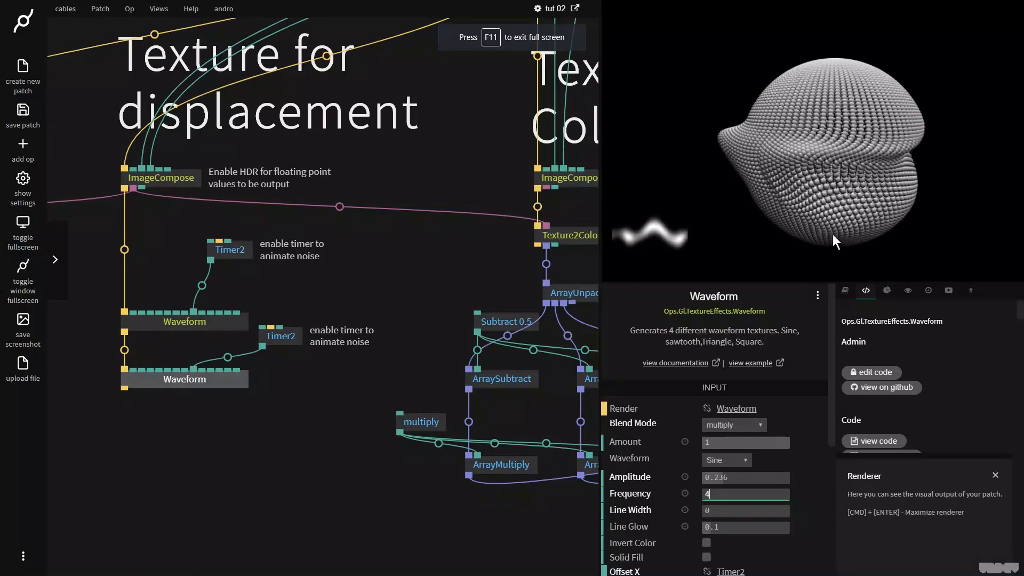
pyautogui.click(290, 408)
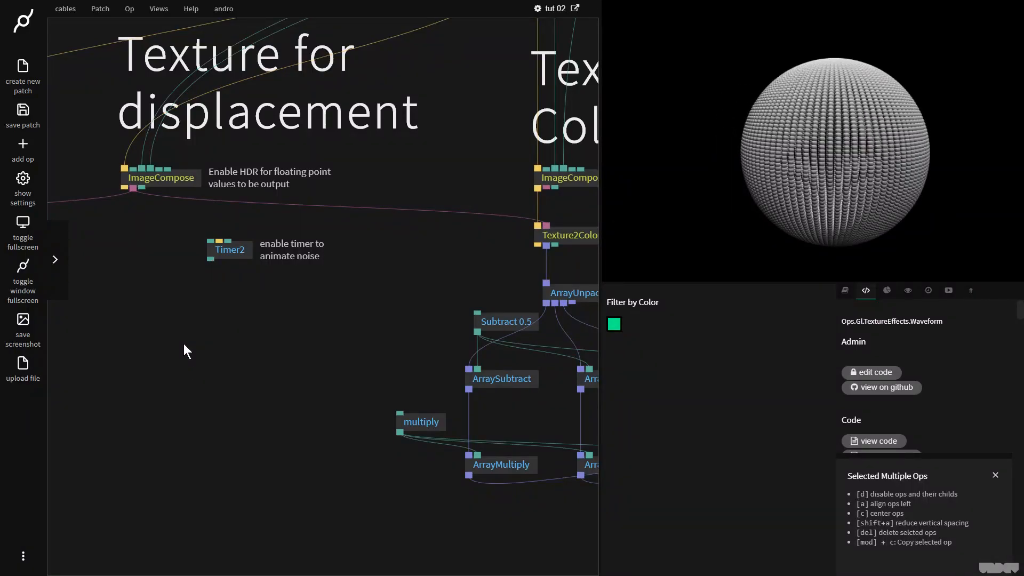
pyautogui.moveTo(171, 335)
pyautogui.write('layernoi')
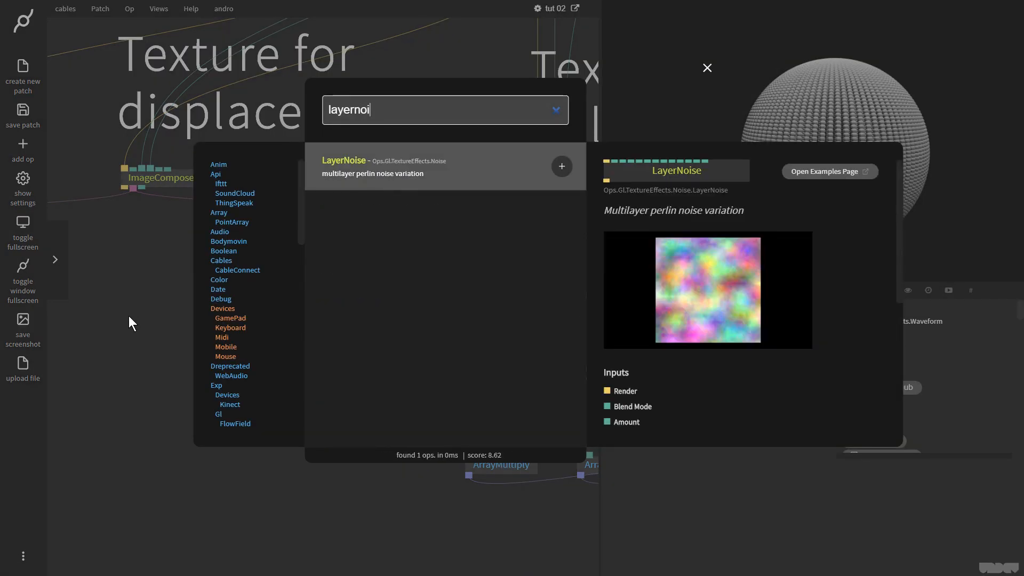
pyautogui.moveTo(413, 181)
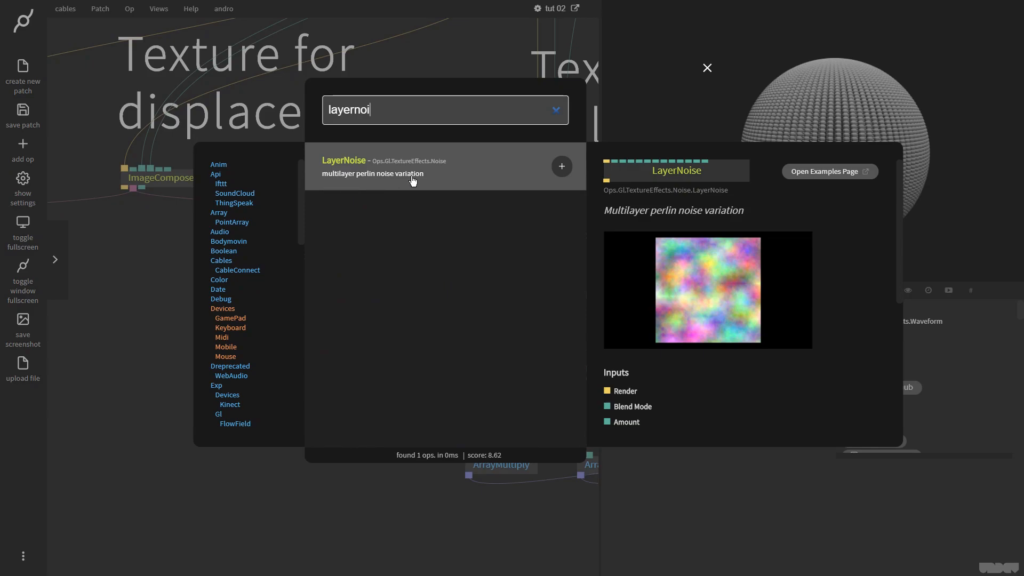
# Step: Add a LayerNoise texture op and enable its RGBA output
pyautogui.click(561, 166)
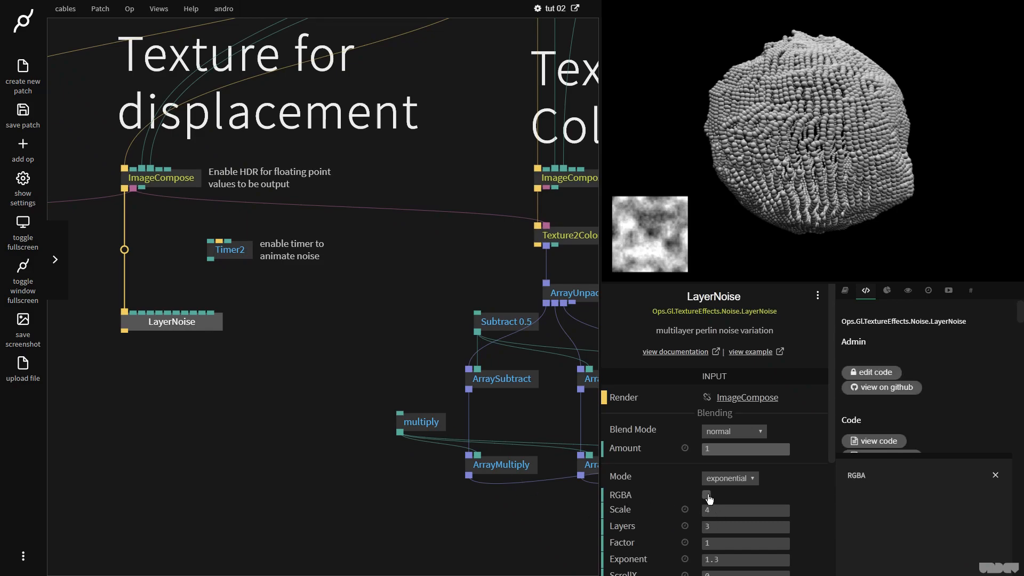
pyautogui.click(706, 495)
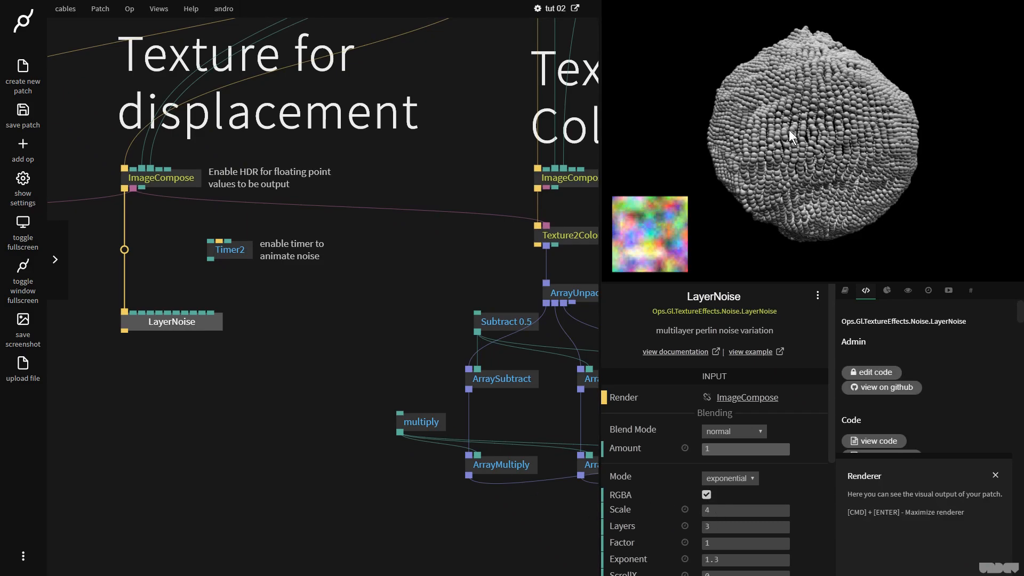
pyautogui.moveTo(211, 267)
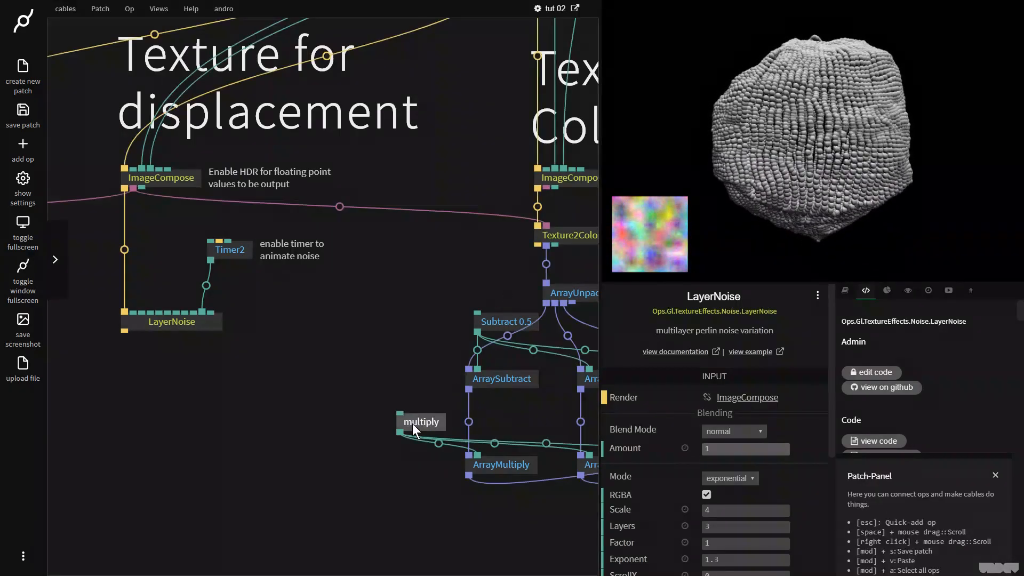
# Step: Slow Timer2 to 0.06 and set LayerNoise to scale 2, 2 layers, timer-driven ScrollZ
pyautogui.click(421, 421)
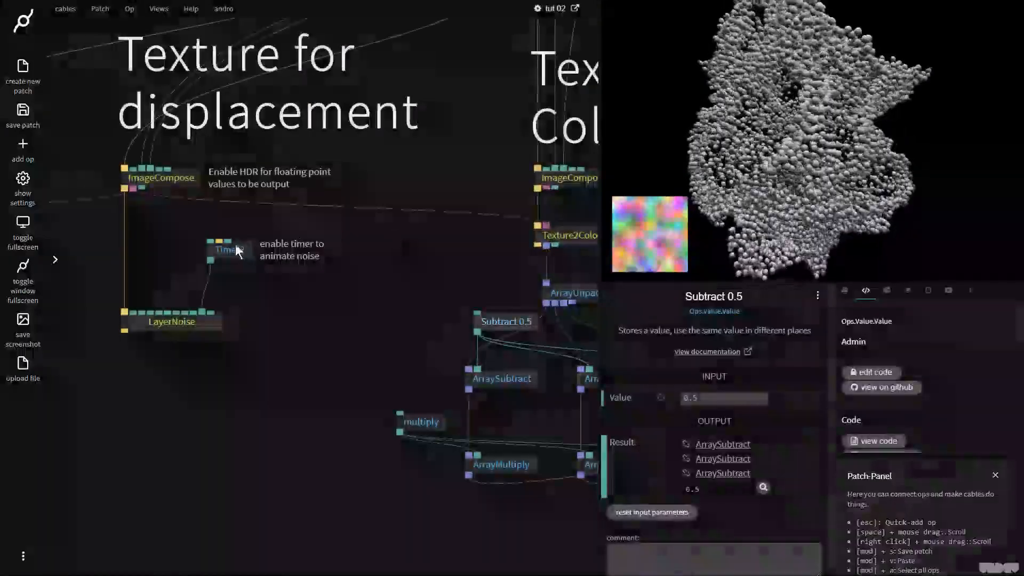
pyautogui.click(230, 249)
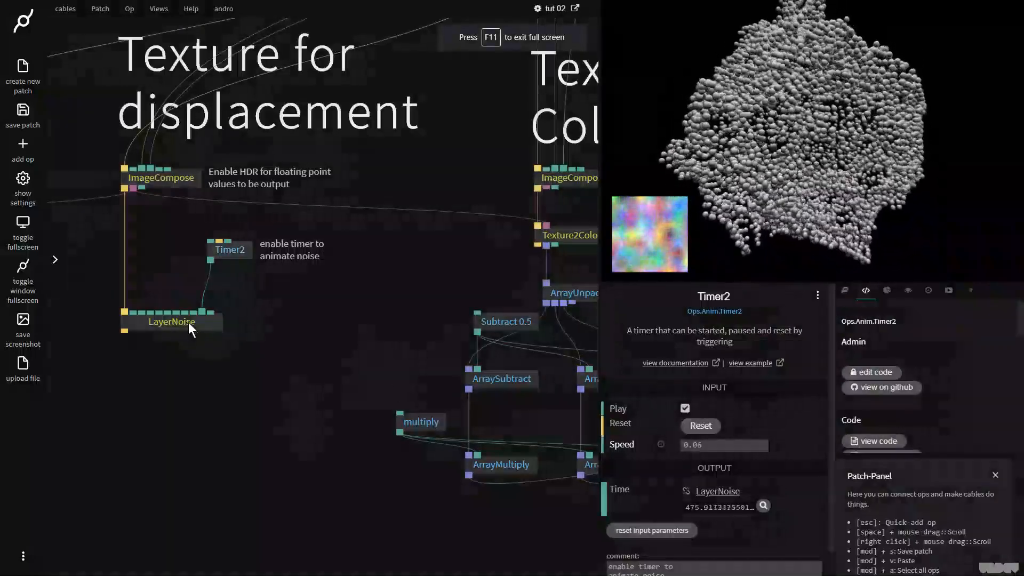
pyautogui.click(171, 321)
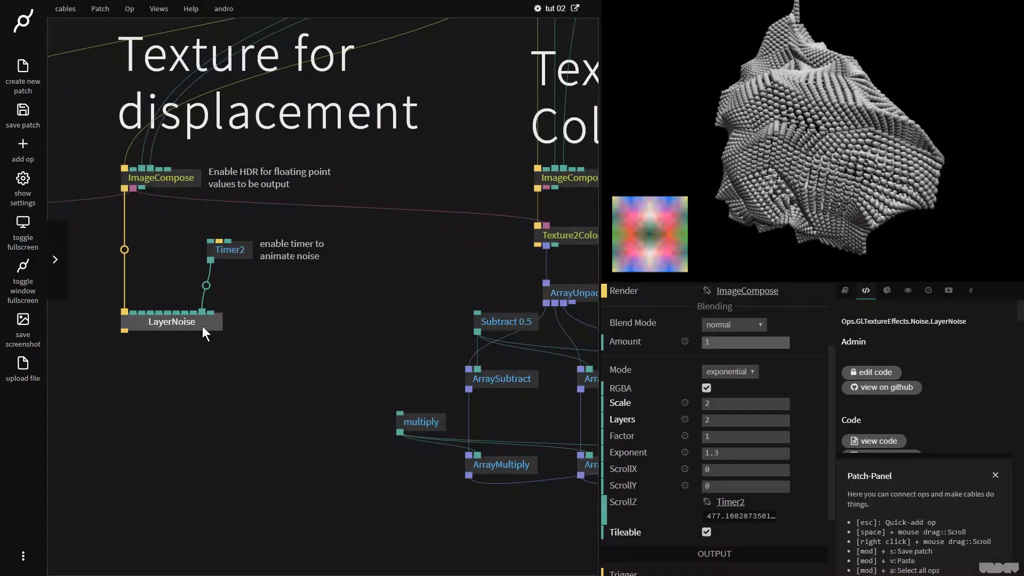
pyautogui.click(684, 452)
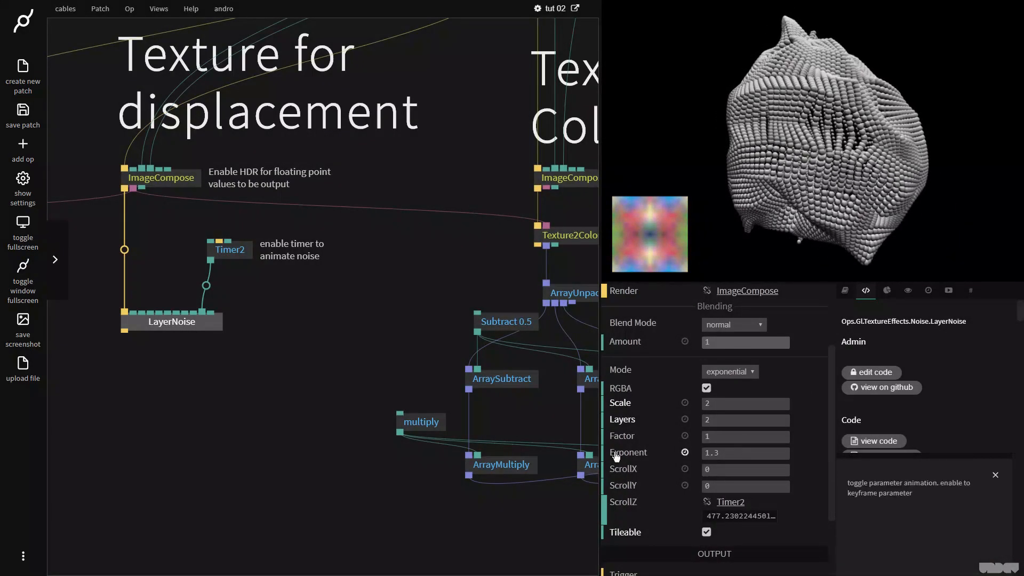
pyautogui.click(171, 321)
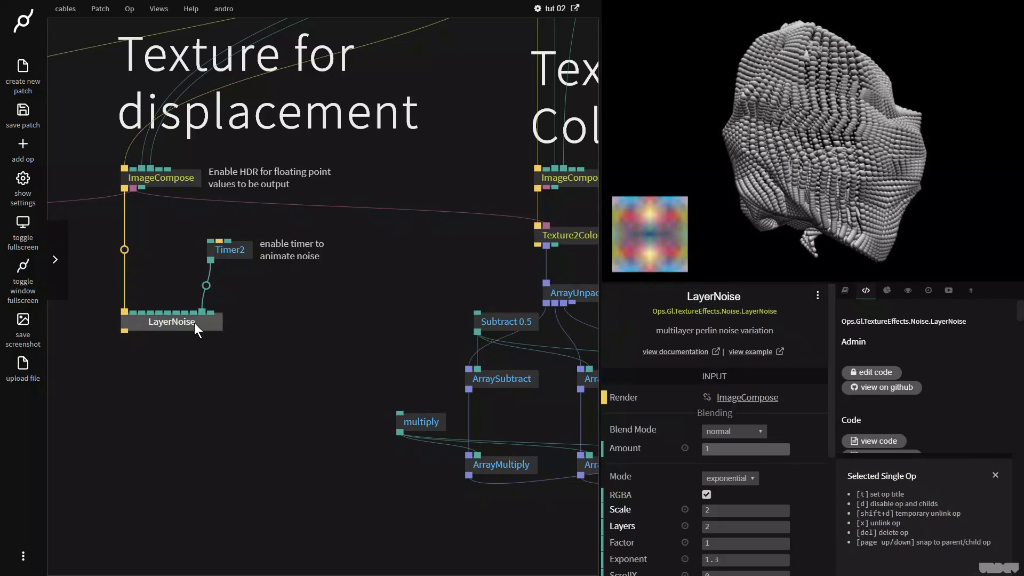
# Step: Replace LayerNoise with a colour (non-greyscale) Plasma texture timed by Timer2's Time output
pyautogui.click(133, 230)
pyautogui.write('plasm')
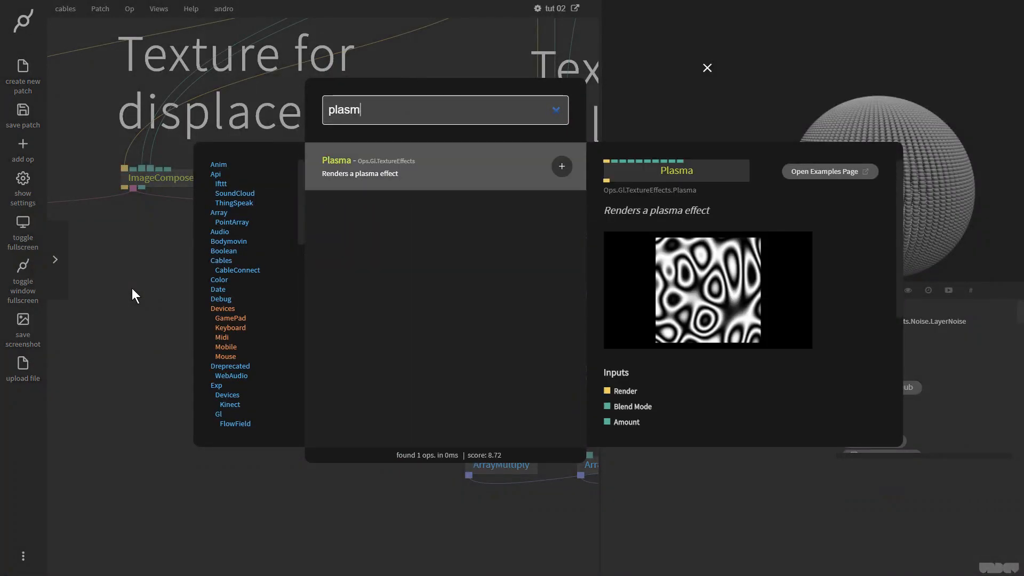
pyautogui.click(561, 166)
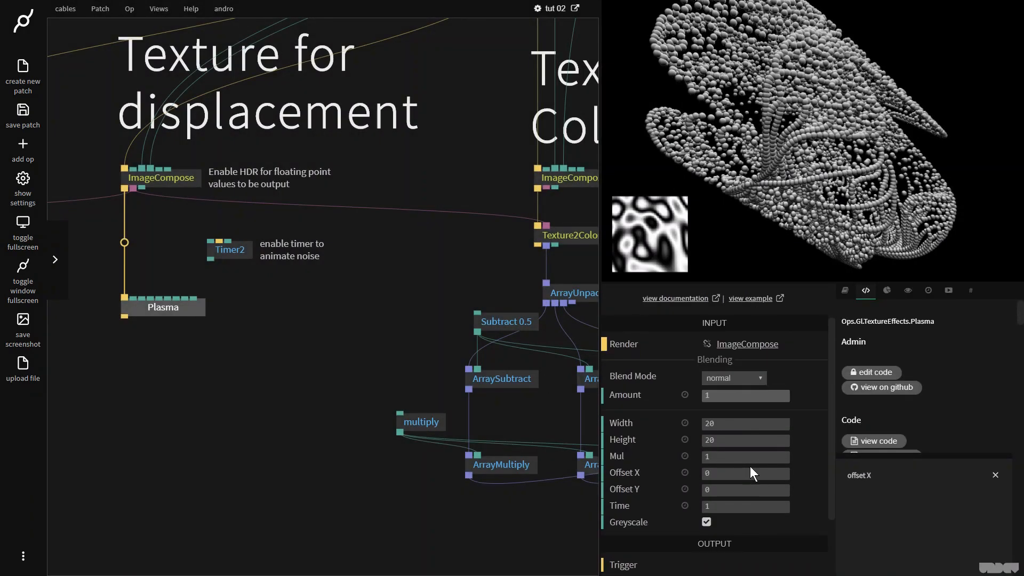
pyautogui.click(706, 522)
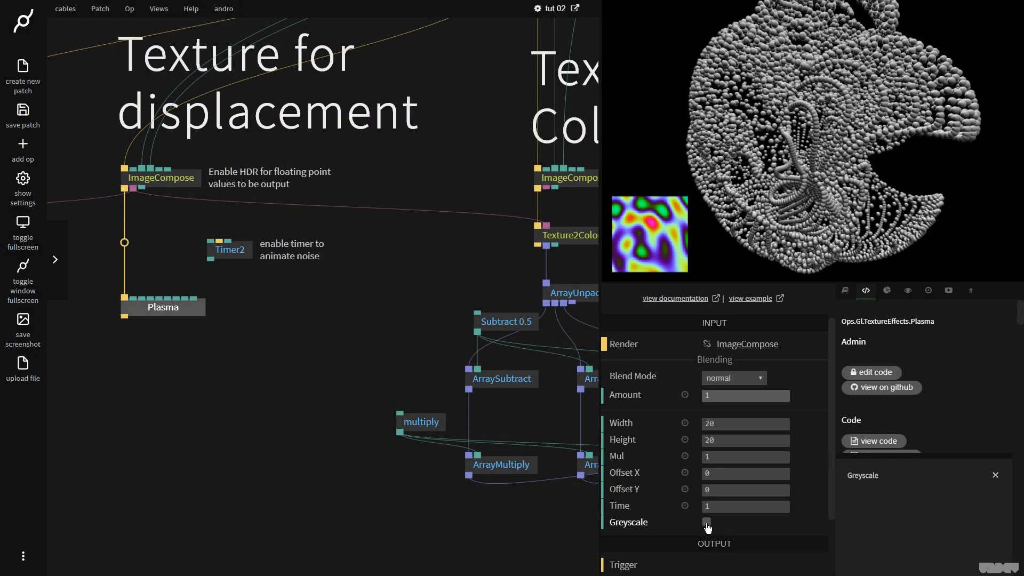
pyautogui.moveTo(210, 265)
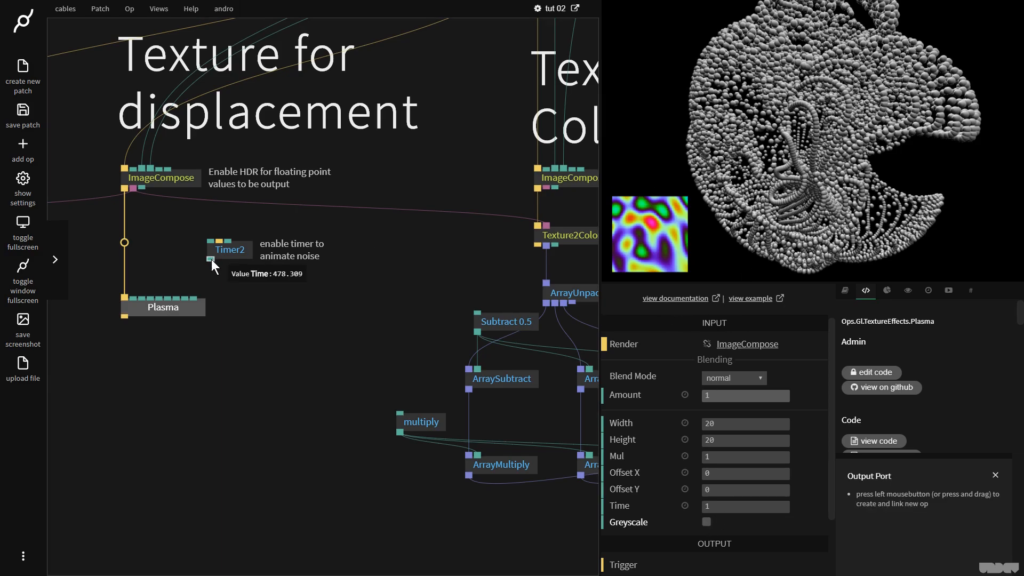
pyautogui.click(210, 260)
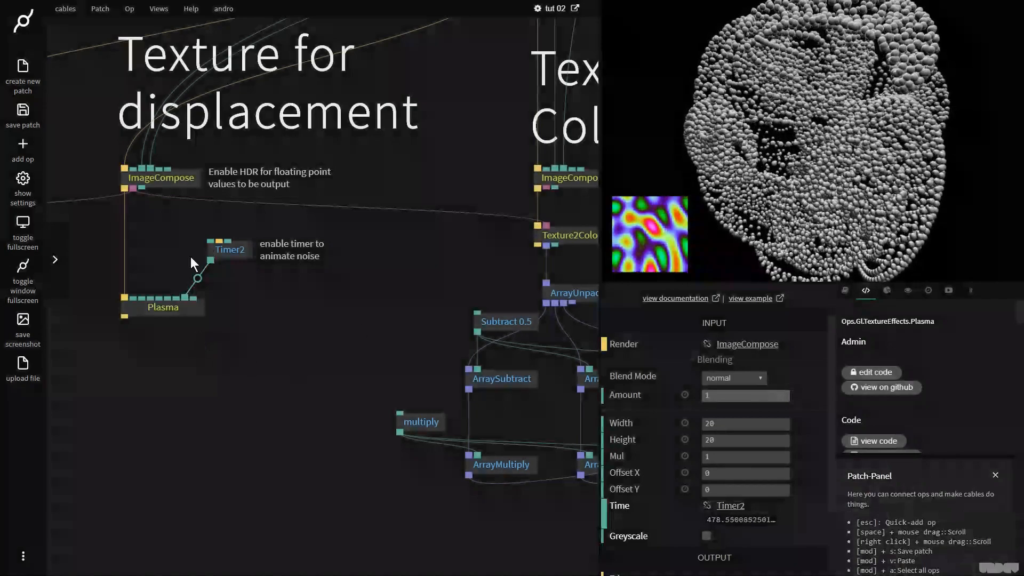
pyautogui.click(421, 422)
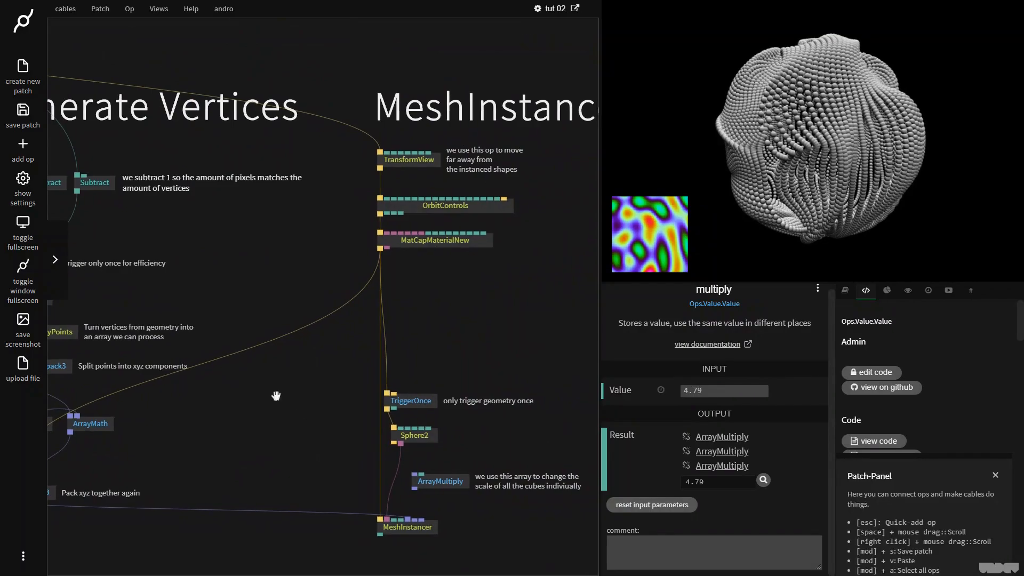
# Step: Set the multiply value to 12.99 and Timer2's speed to 0.26
pyautogui.click(407, 527)
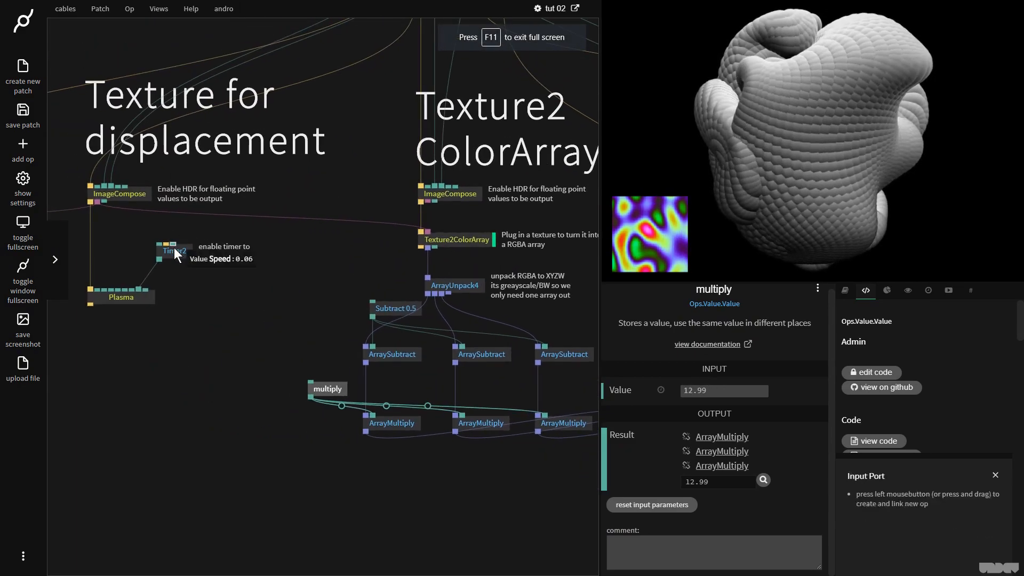
pyautogui.click(174, 251)
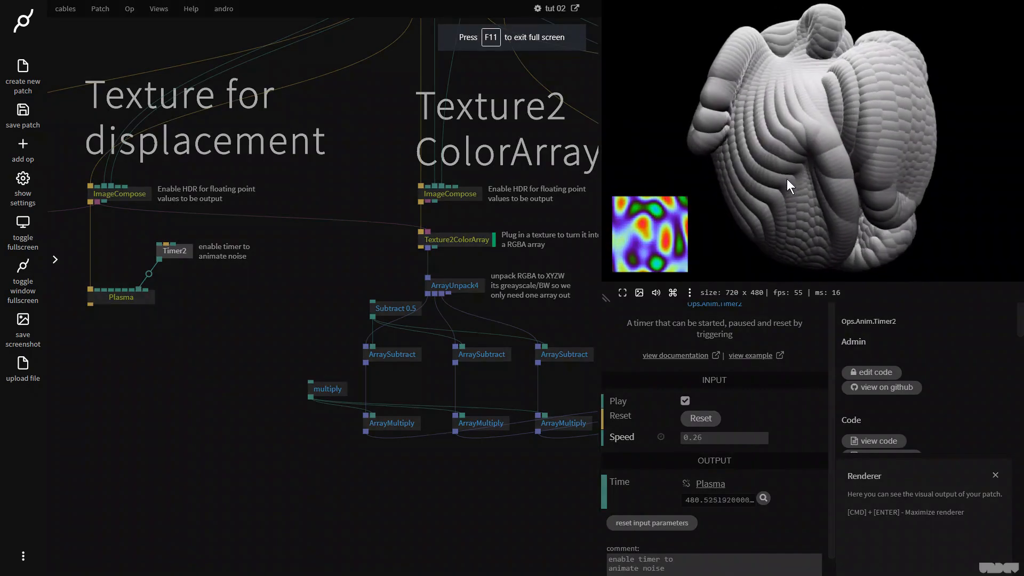
pyautogui.moveTo(826, 145)
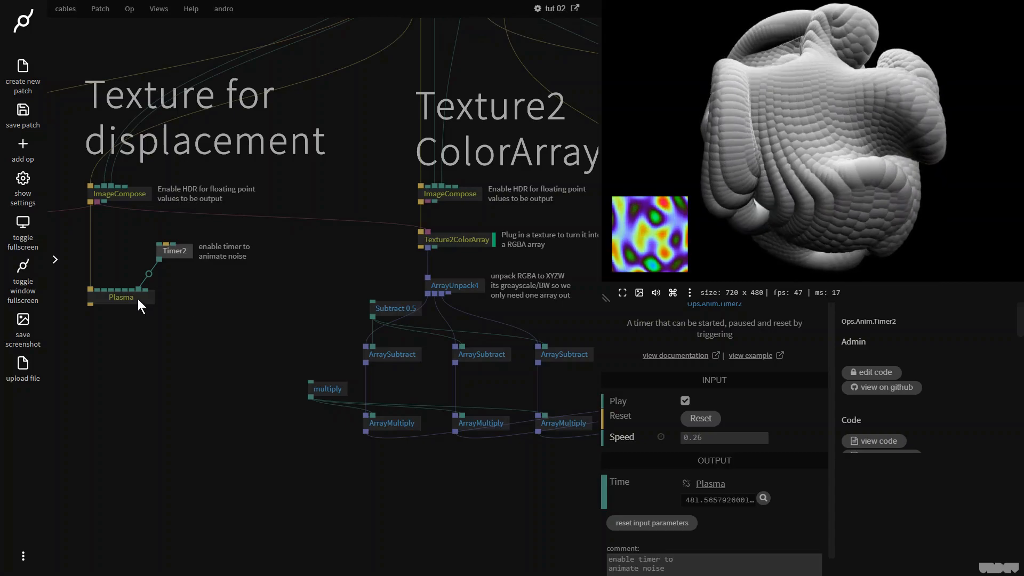
pyautogui.click(121, 297)
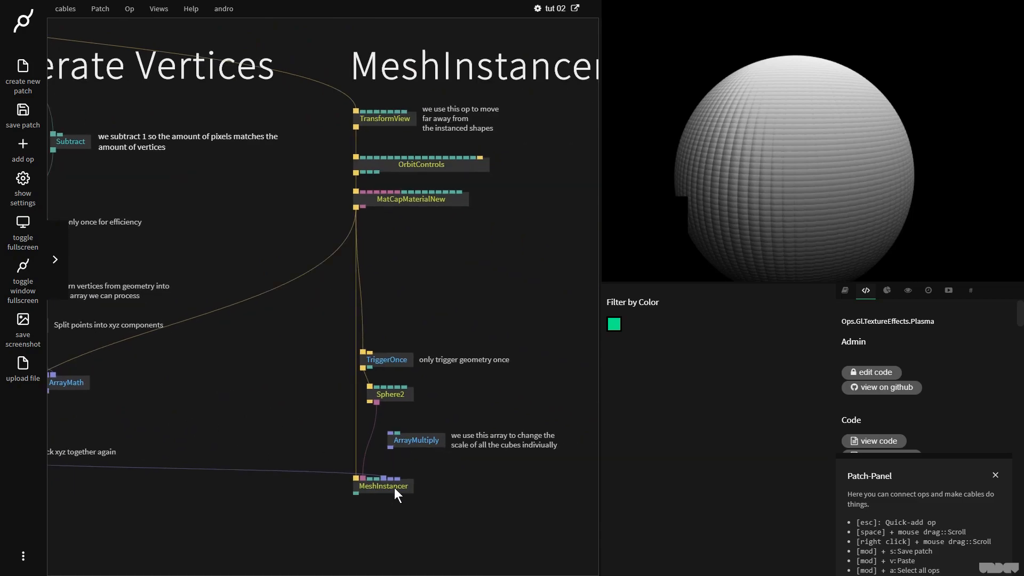
# Step: Delete Plasma and add a TriangleNoise texture at scale 10 in its place
pyautogui.click(384, 486)
pyautogui.write('t')
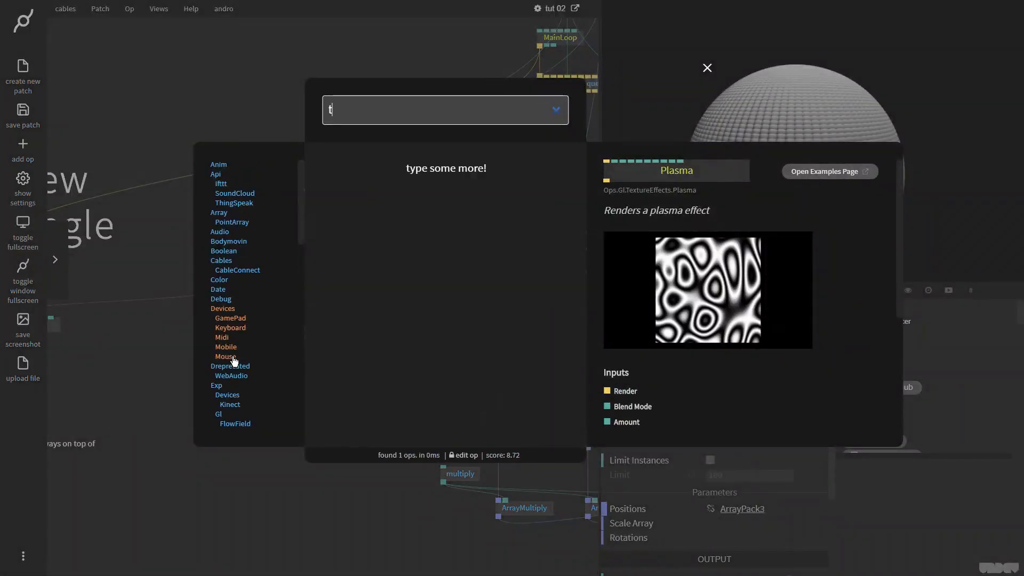
pyautogui.write('ri')
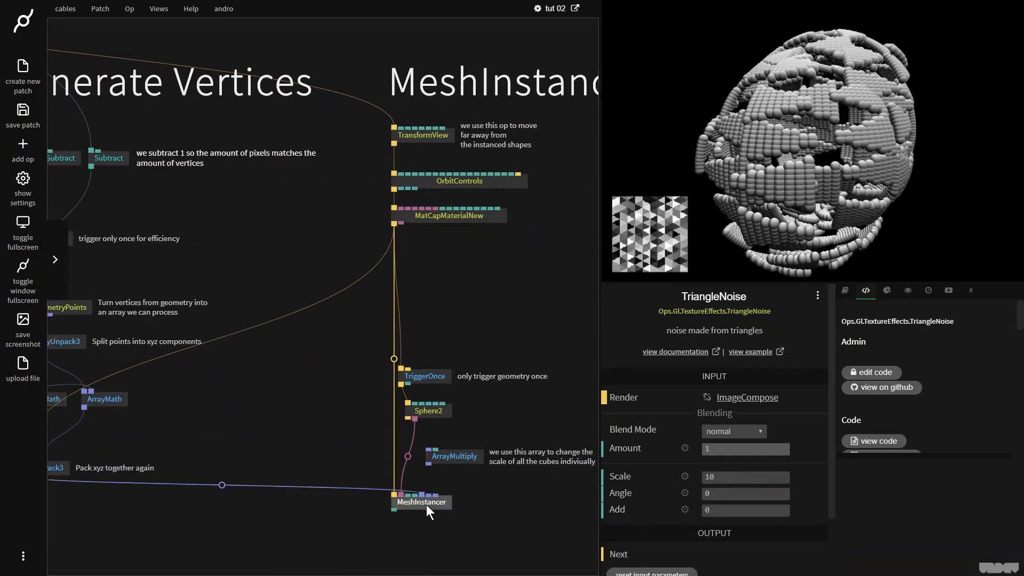
pyautogui.click(421, 502)
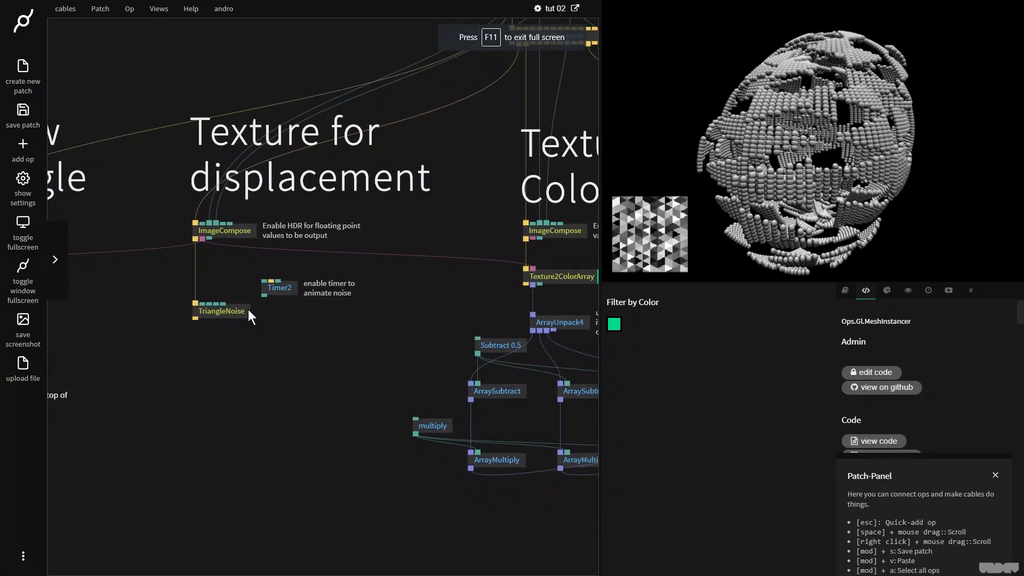
# Step: Drive TriangleNoise's Add input from Timer2 and set its Scale to 2
pyautogui.click(221, 311)
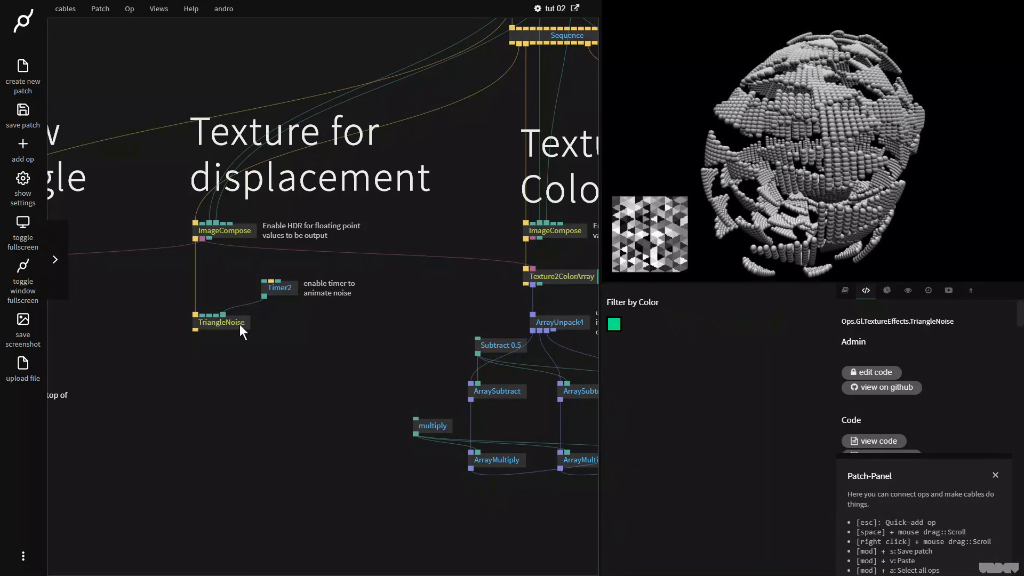
pyautogui.click(221, 322)
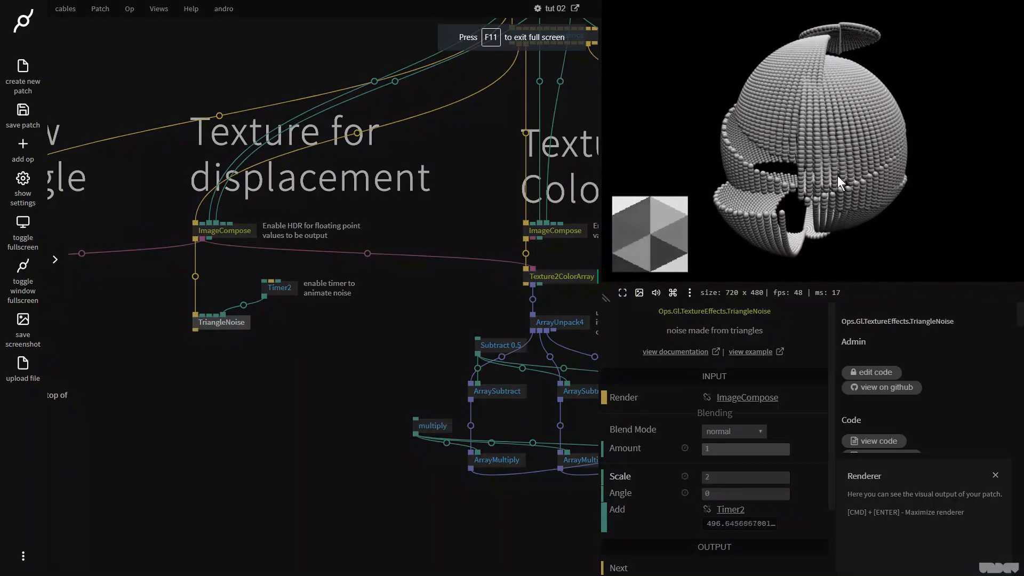
pyautogui.click(222, 322)
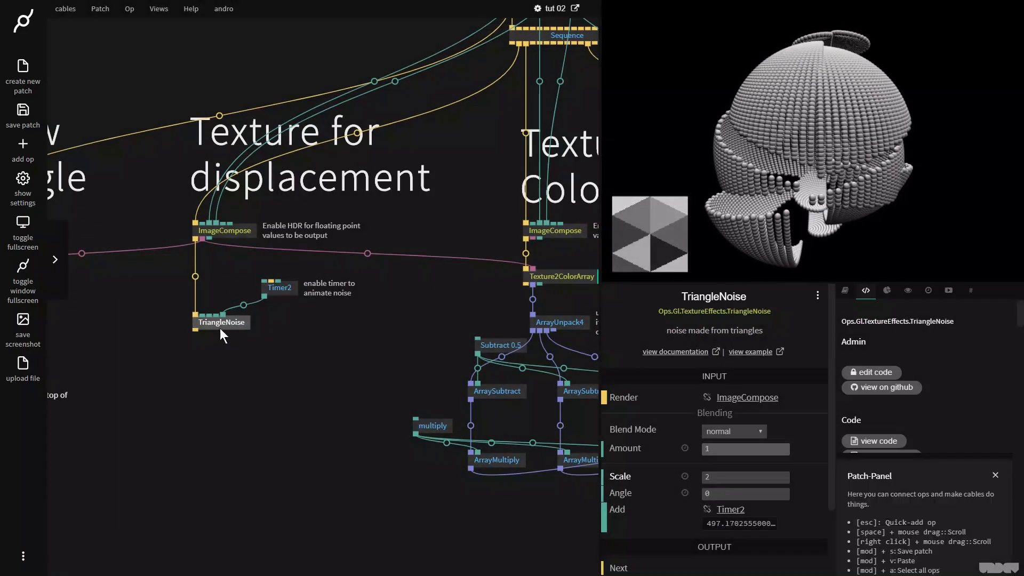
# Step: Try a Timer2-rotated RotateTexture after TriangleNoise, then delete both texture ops
pyautogui.write('rotate')
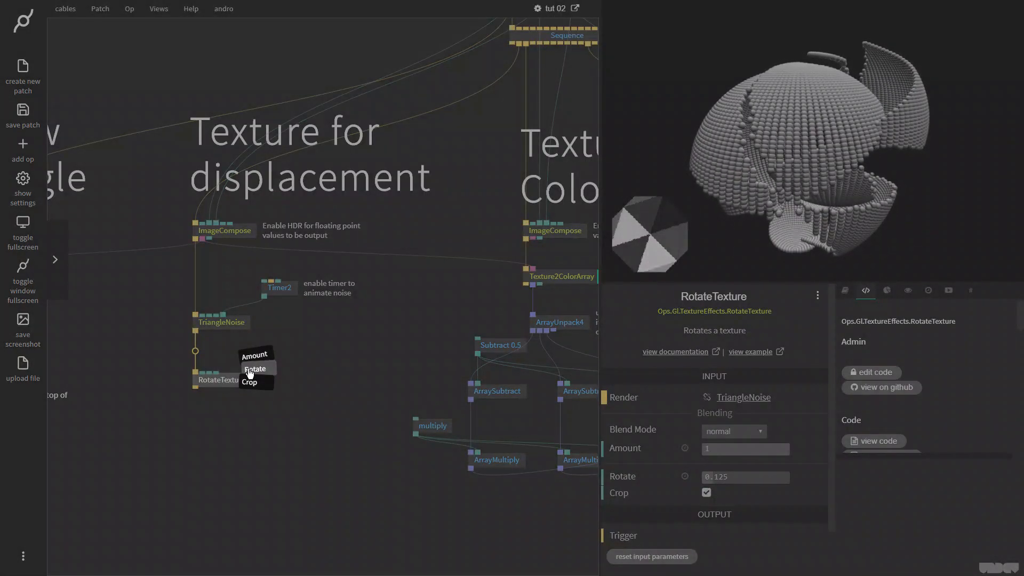
pyautogui.click(254, 367)
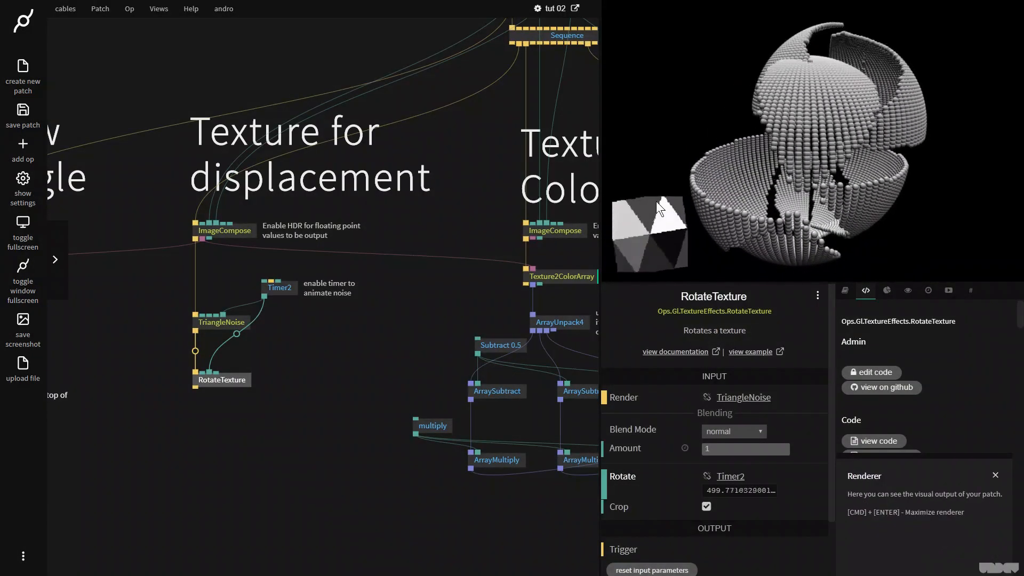
pyautogui.click(279, 288)
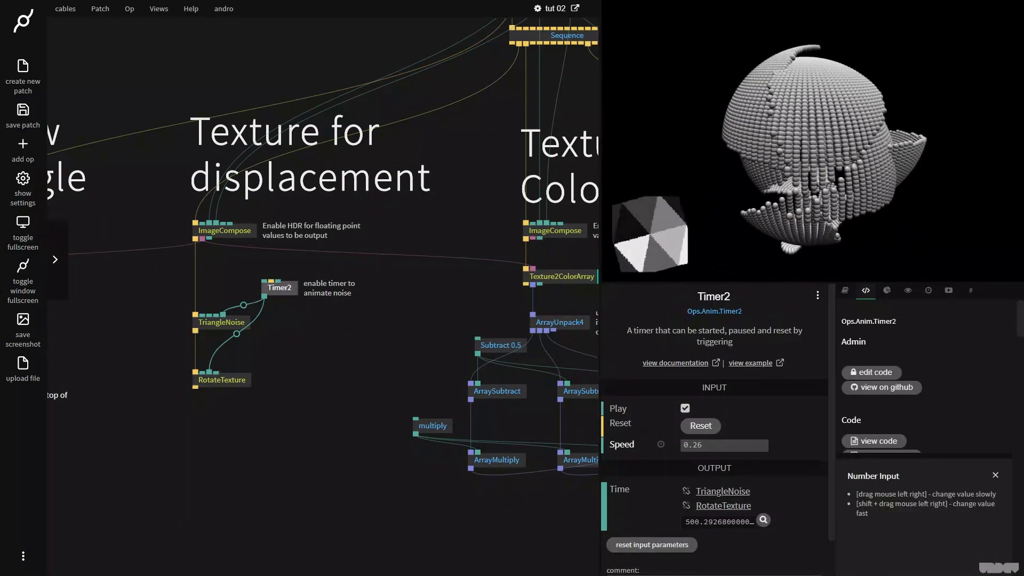
pyautogui.click(220, 379)
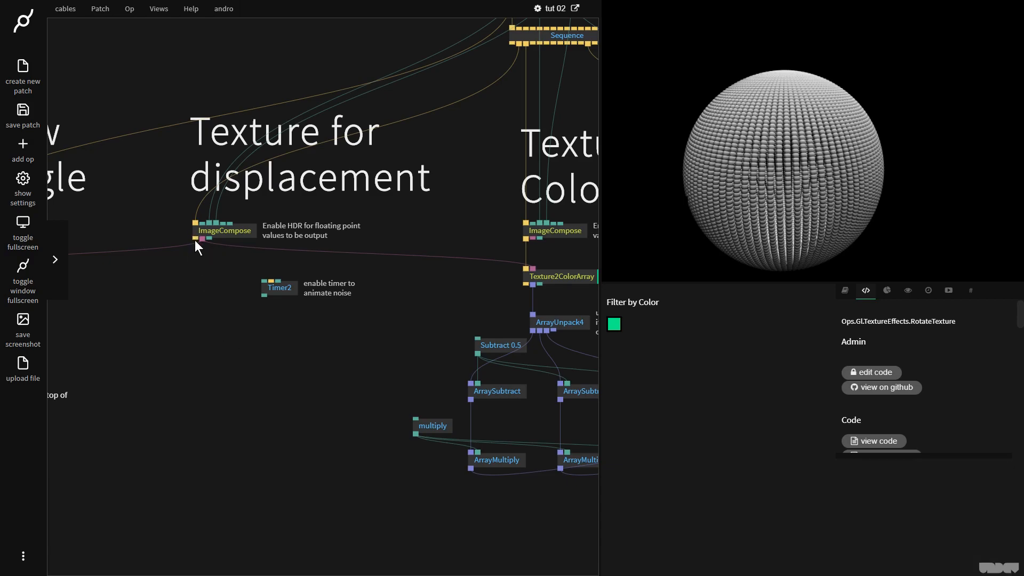
# Step: Add an inverted, Timer2-driven WorleyNoise at scale 4, adjust RangeA, and set multiply to 5.62
pyautogui.write('w')
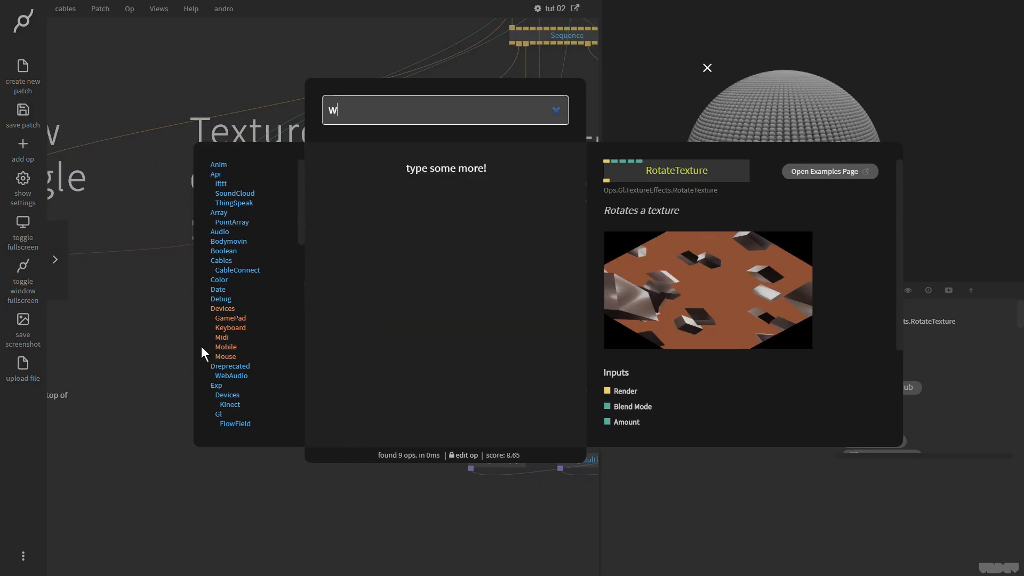
pyautogui.write('orley')
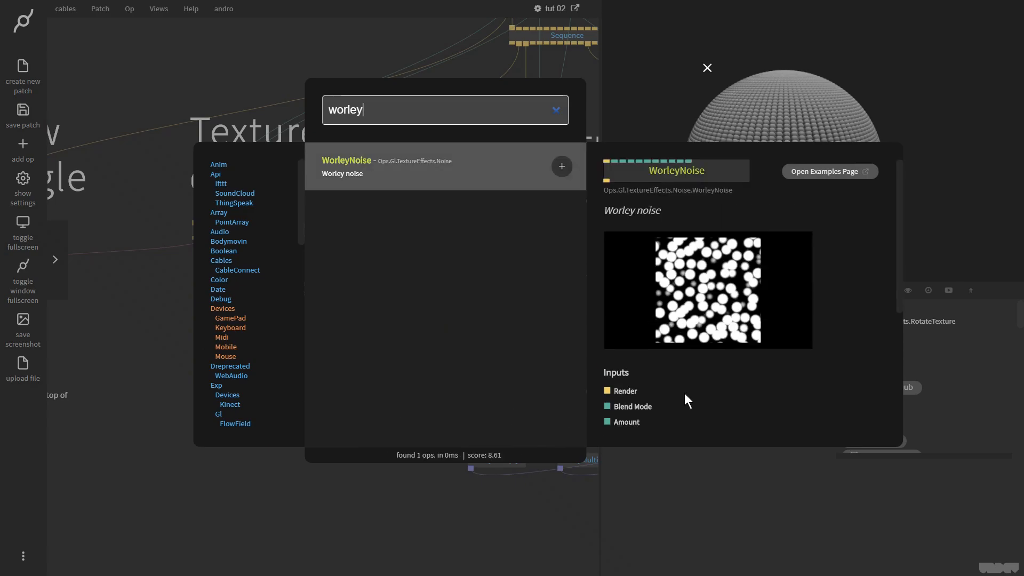
pyautogui.click(561, 166)
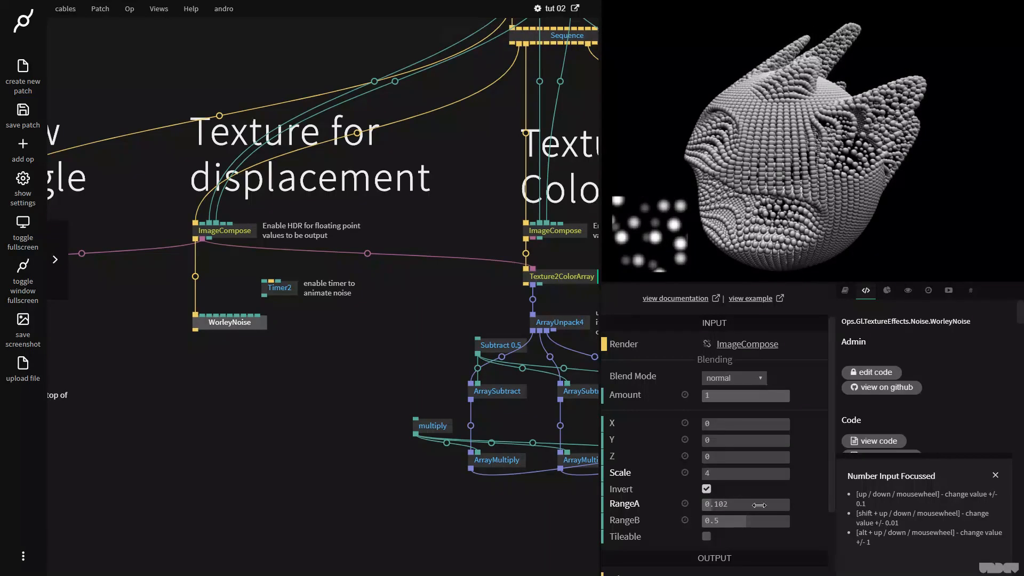
pyautogui.click(432, 425)
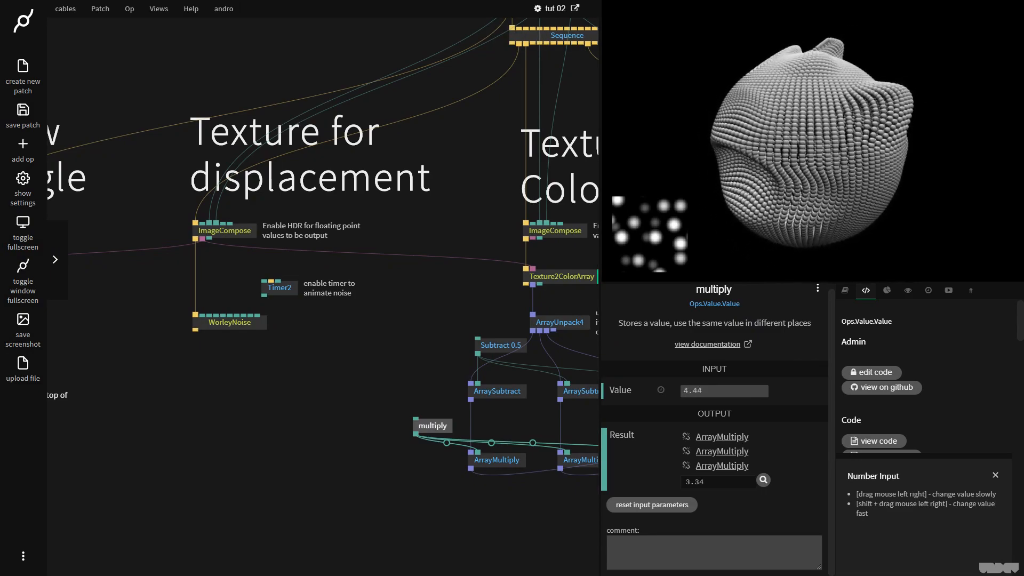
pyautogui.moveTo(267, 300)
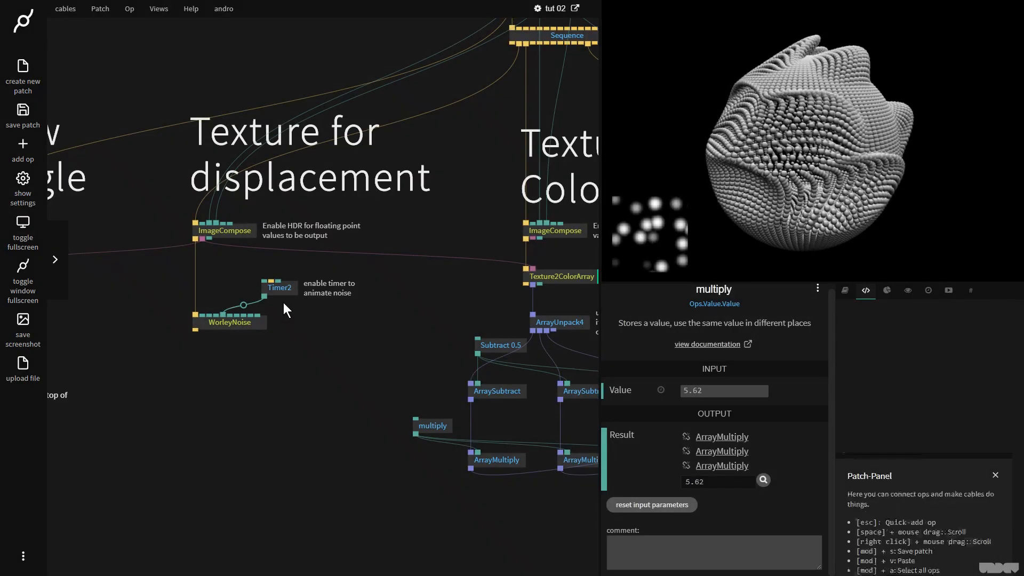
pyautogui.click(866, 291)
pyautogui.write('noi')
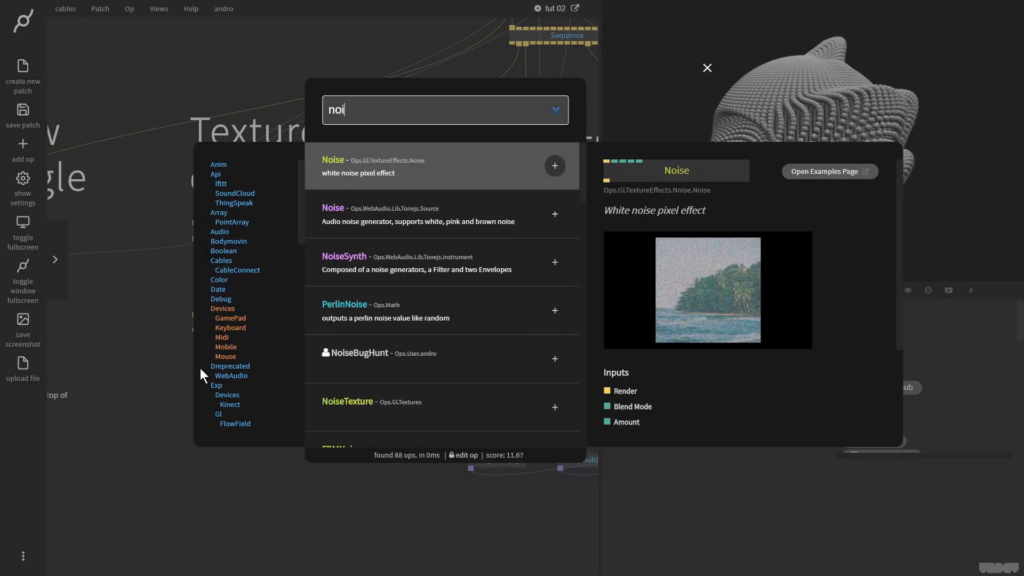
# Step: Multiply an RGB Noise layer over WorleyNoise, with Timer2 speed 0.11 and multiply 7.75
pyautogui.click(554, 166)
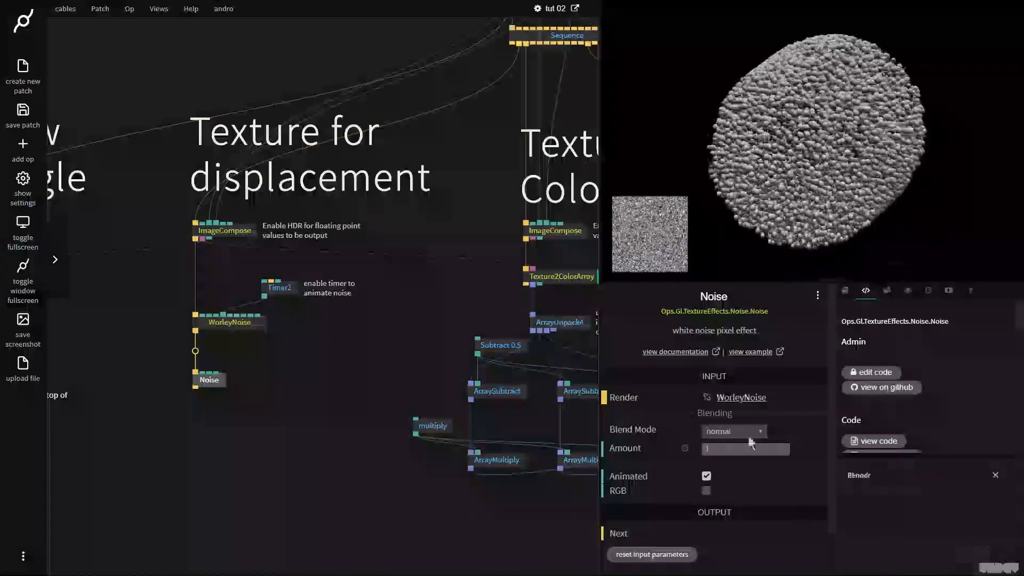
pyautogui.click(705, 476)
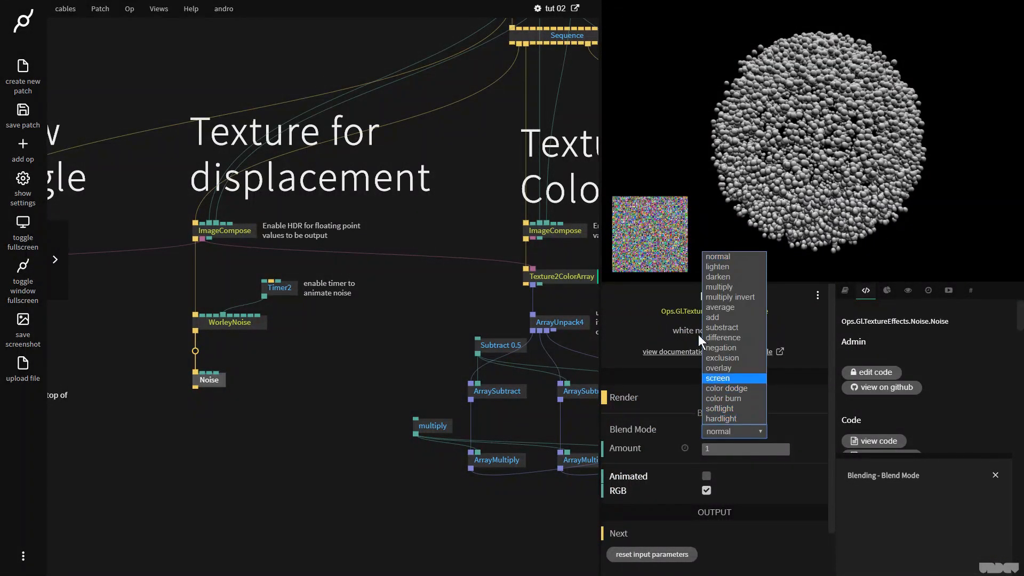
pyautogui.click(718, 287)
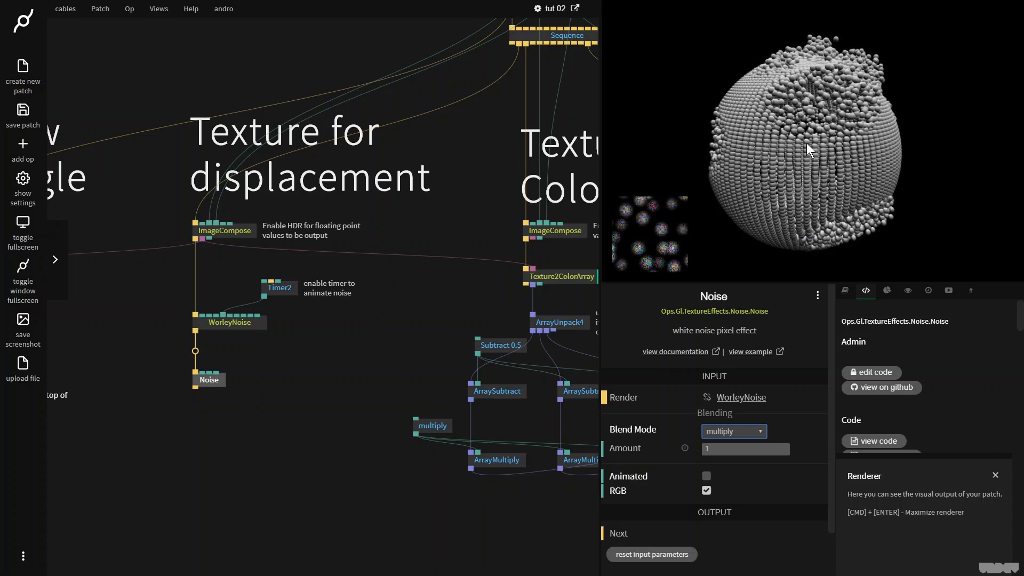
pyautogui.click(265, 276)
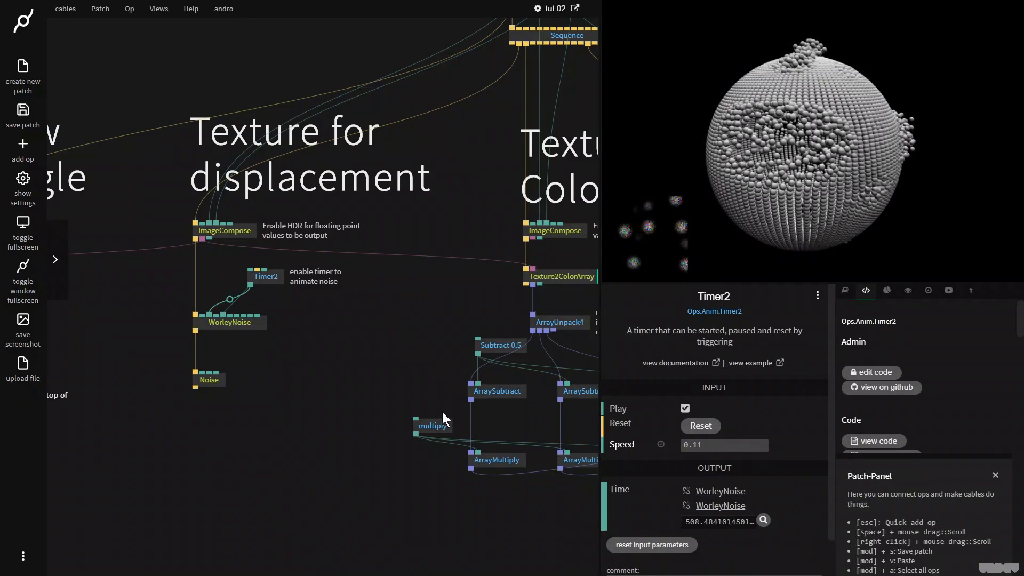
pyautogui.click(432, 425)
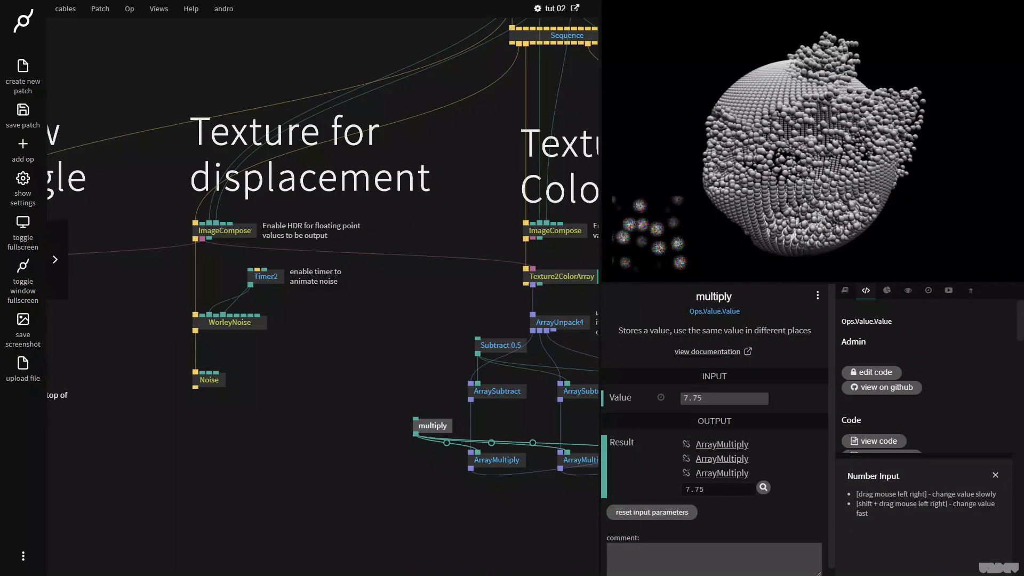
pyautogui.click(210, 379)
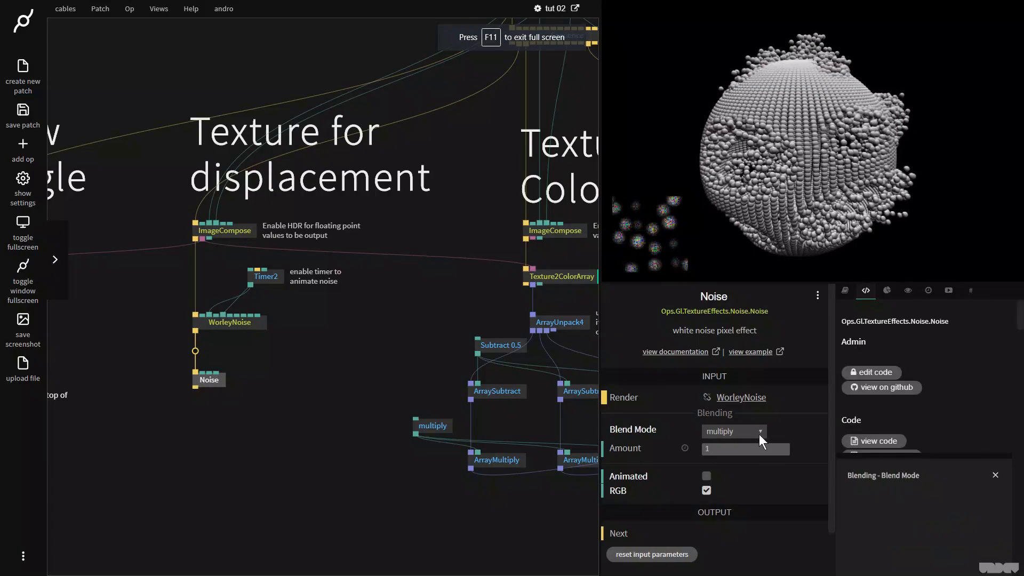